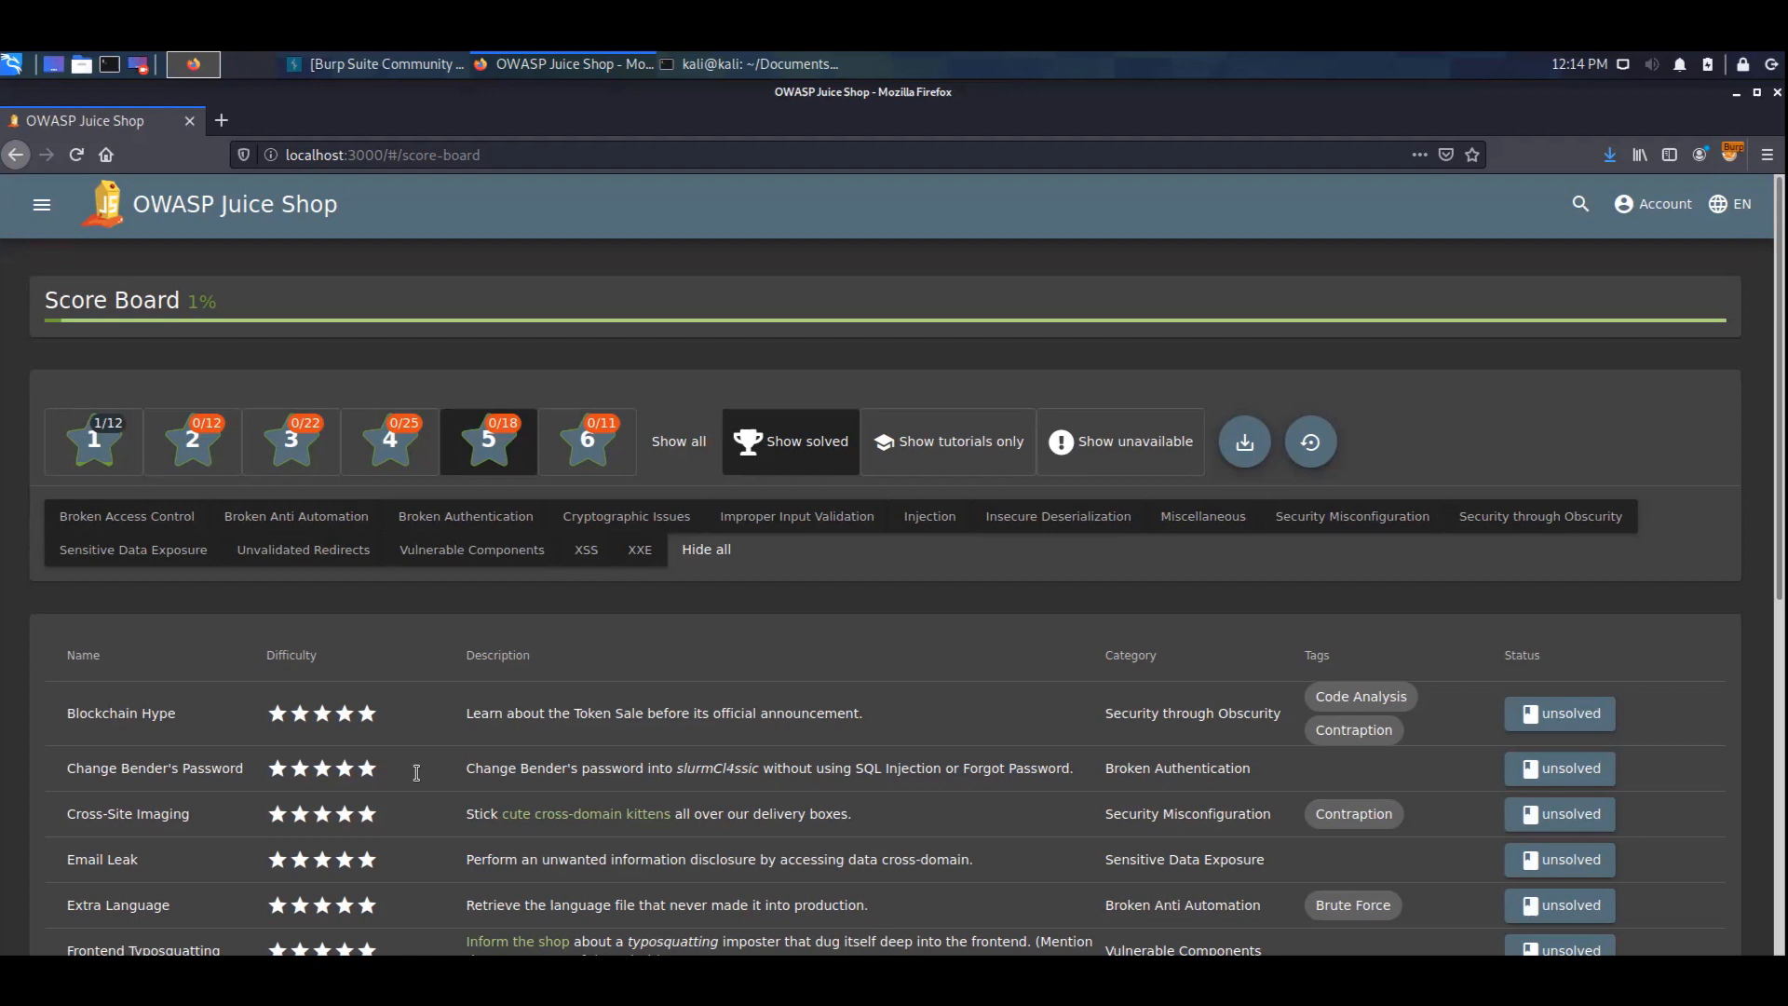
mouse_move(428, 583)
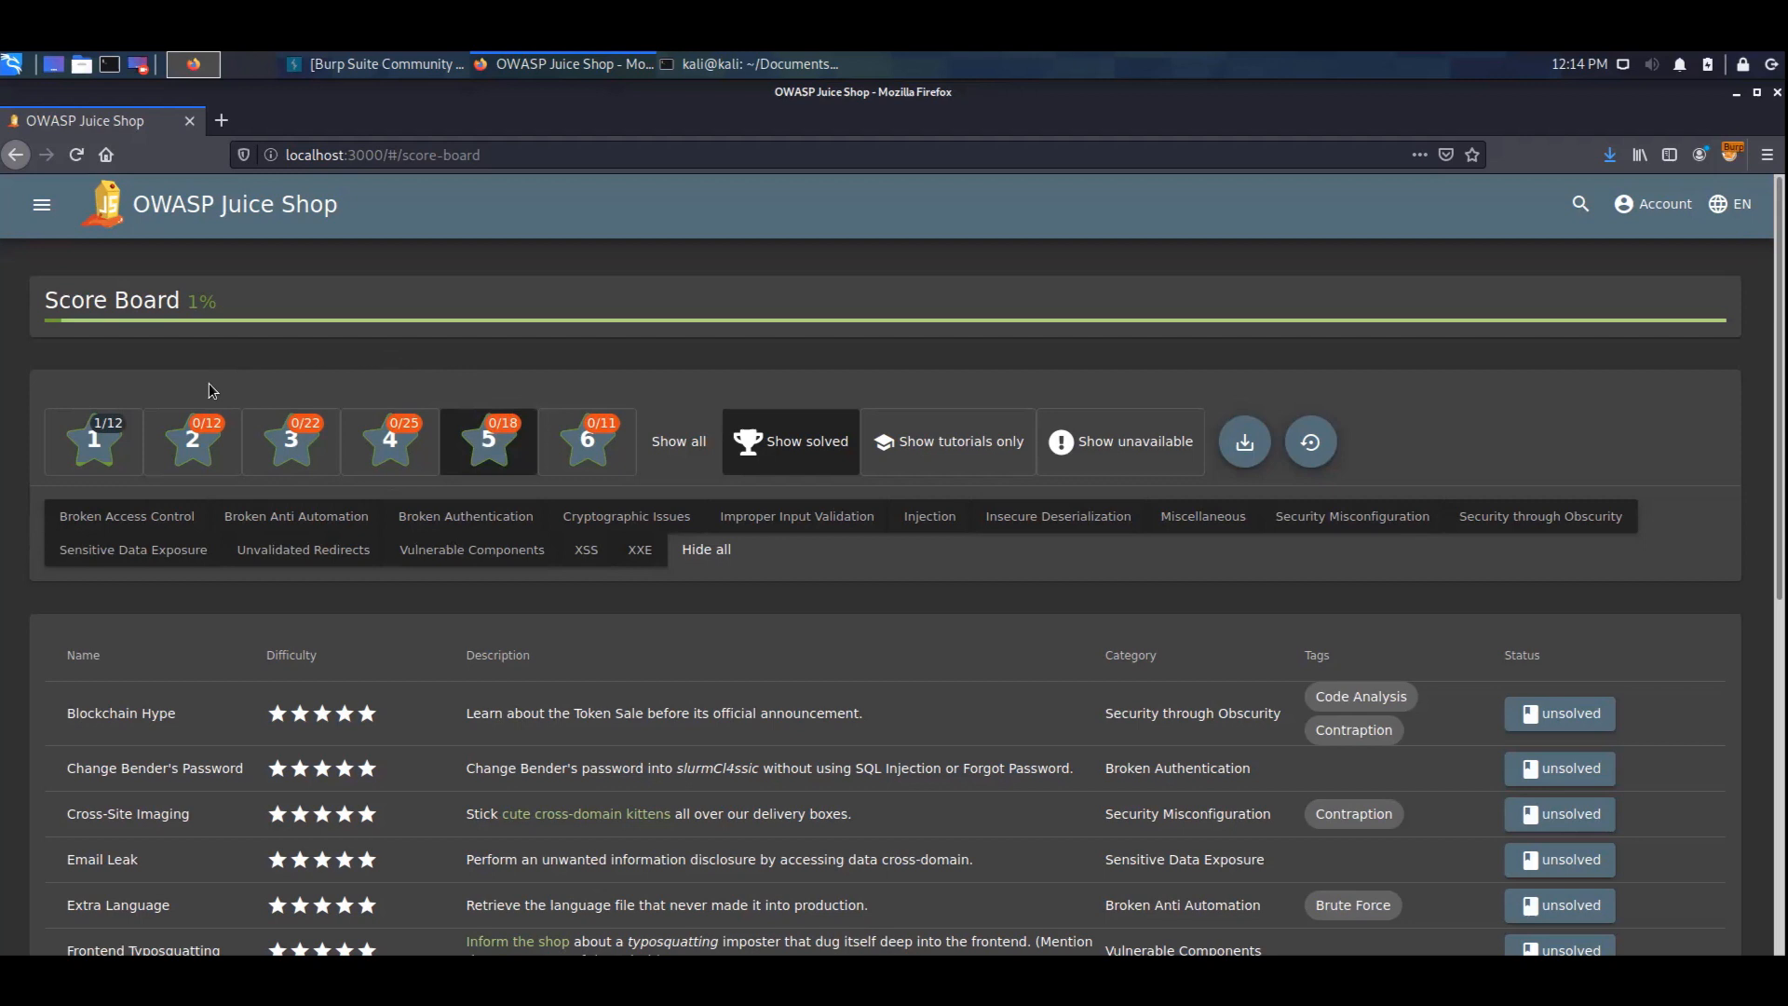
mouse_move(171, 380)
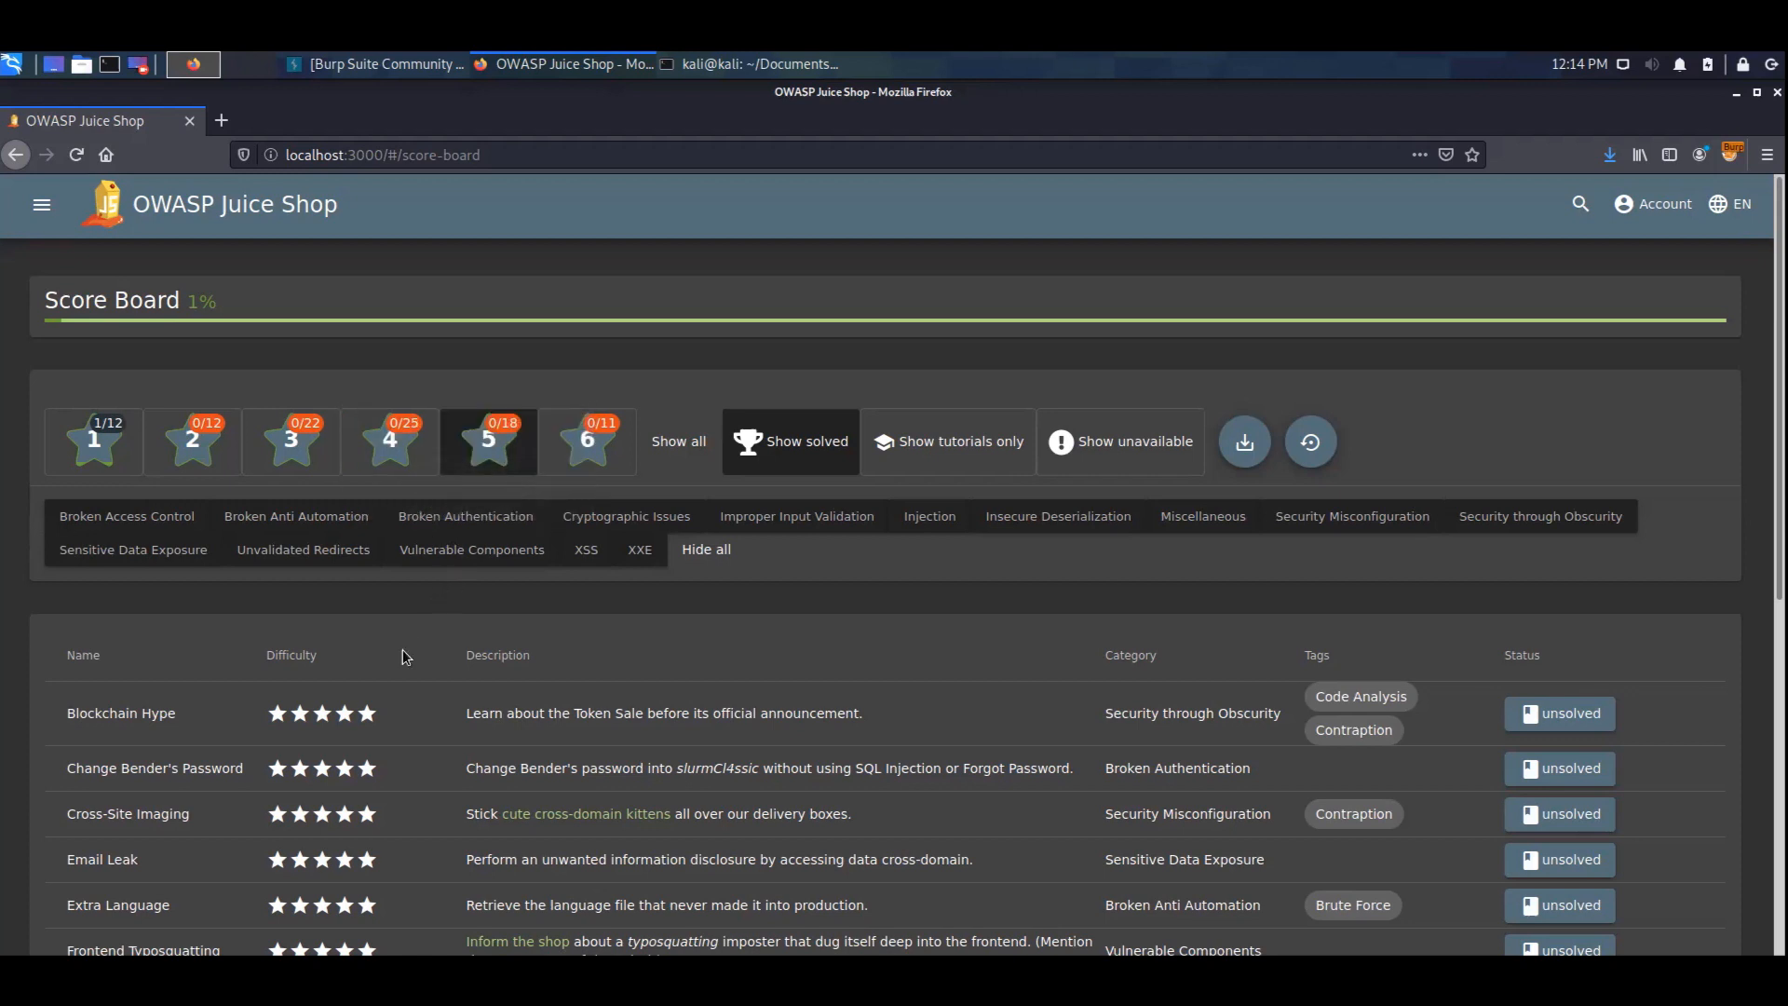
mouse_move(393, 763)
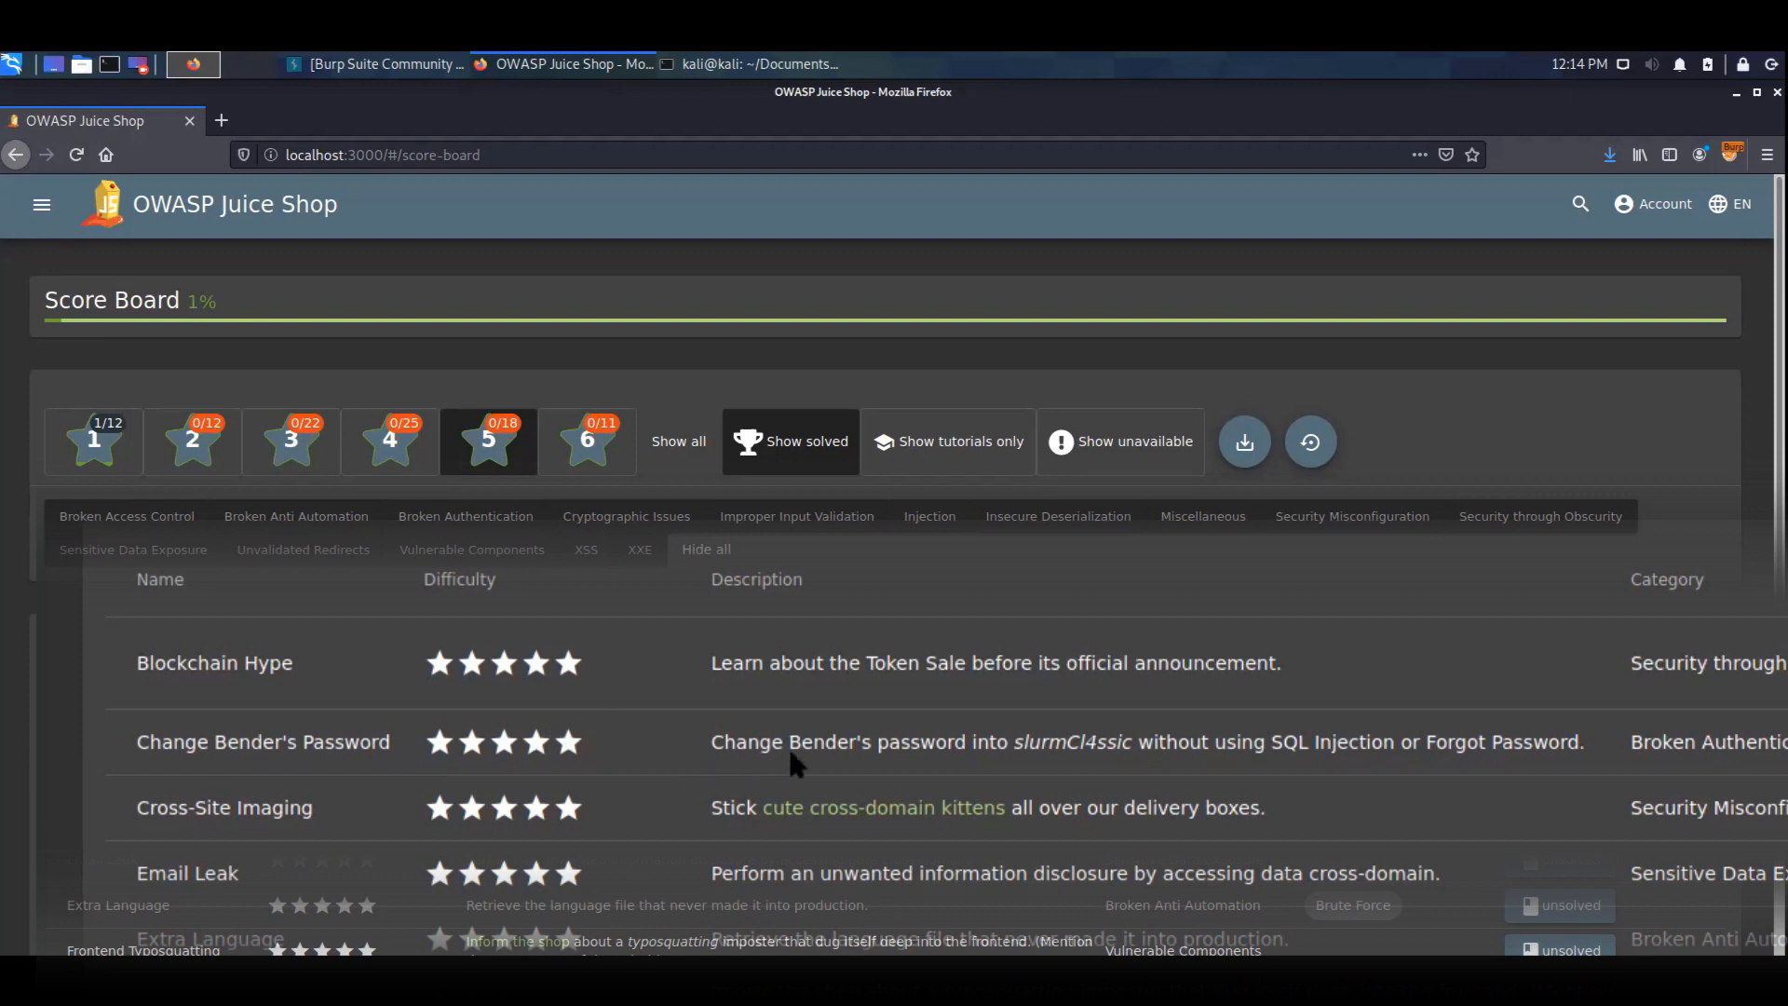
mouse_move(887, 765)
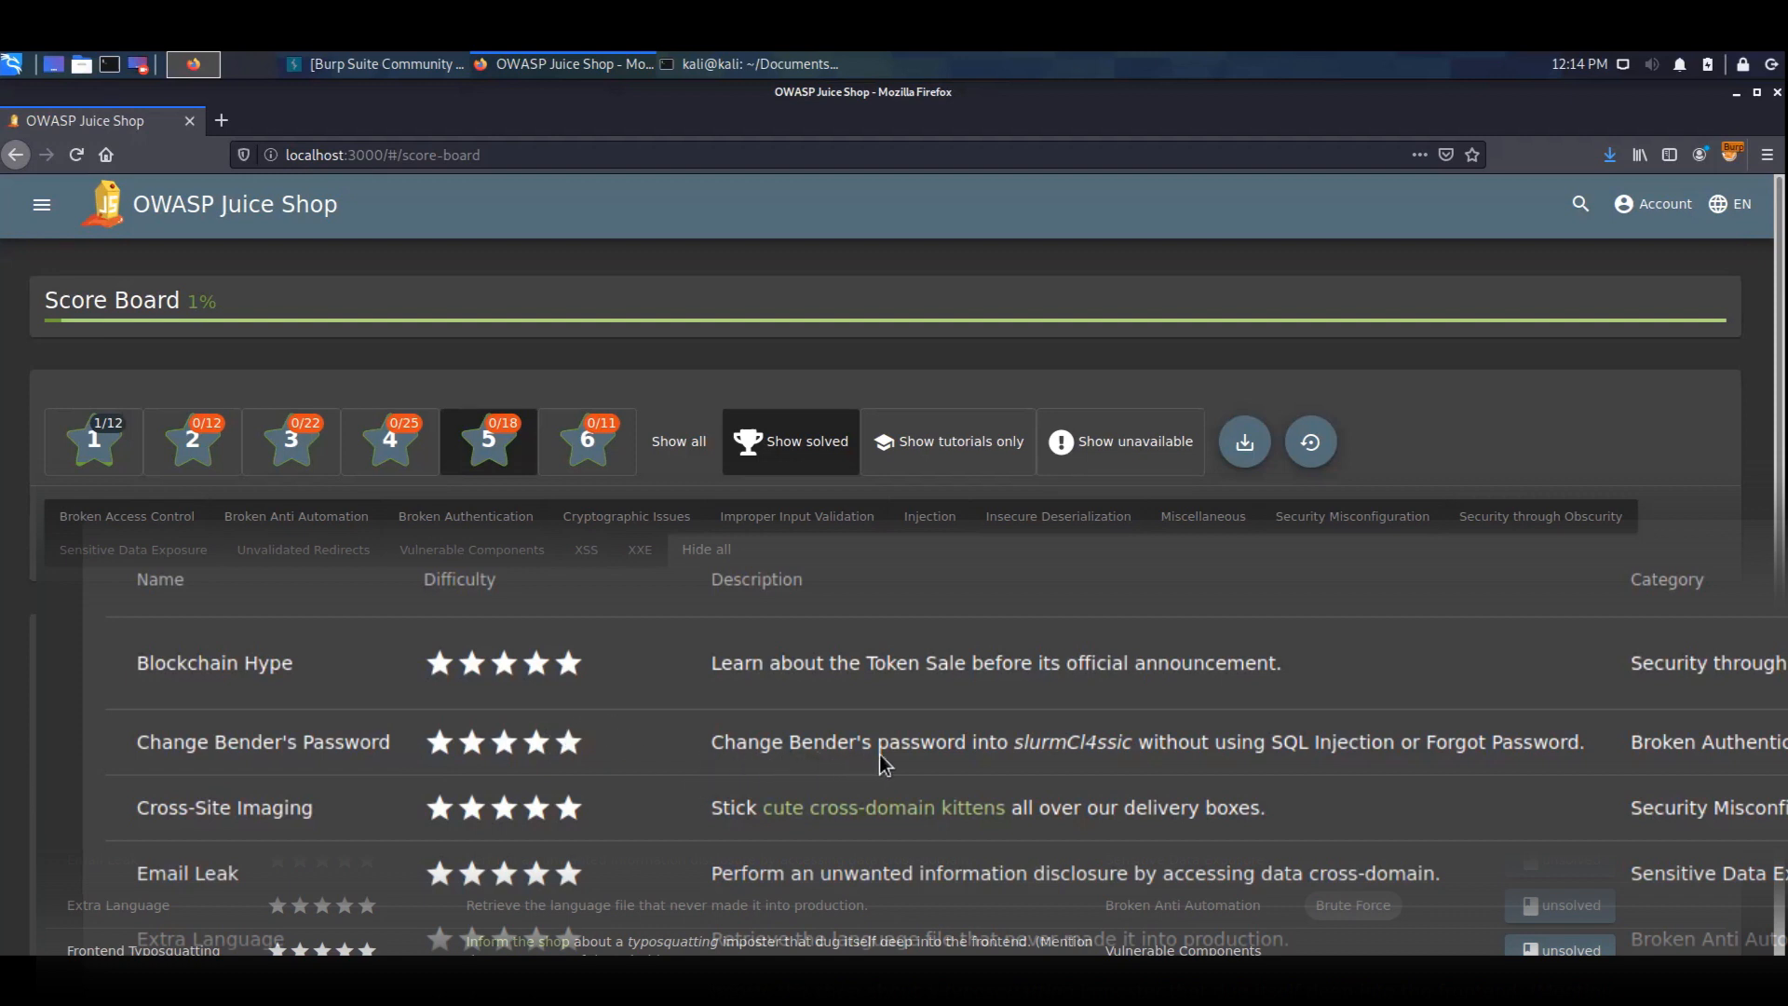
mouse_move(1084, 774)
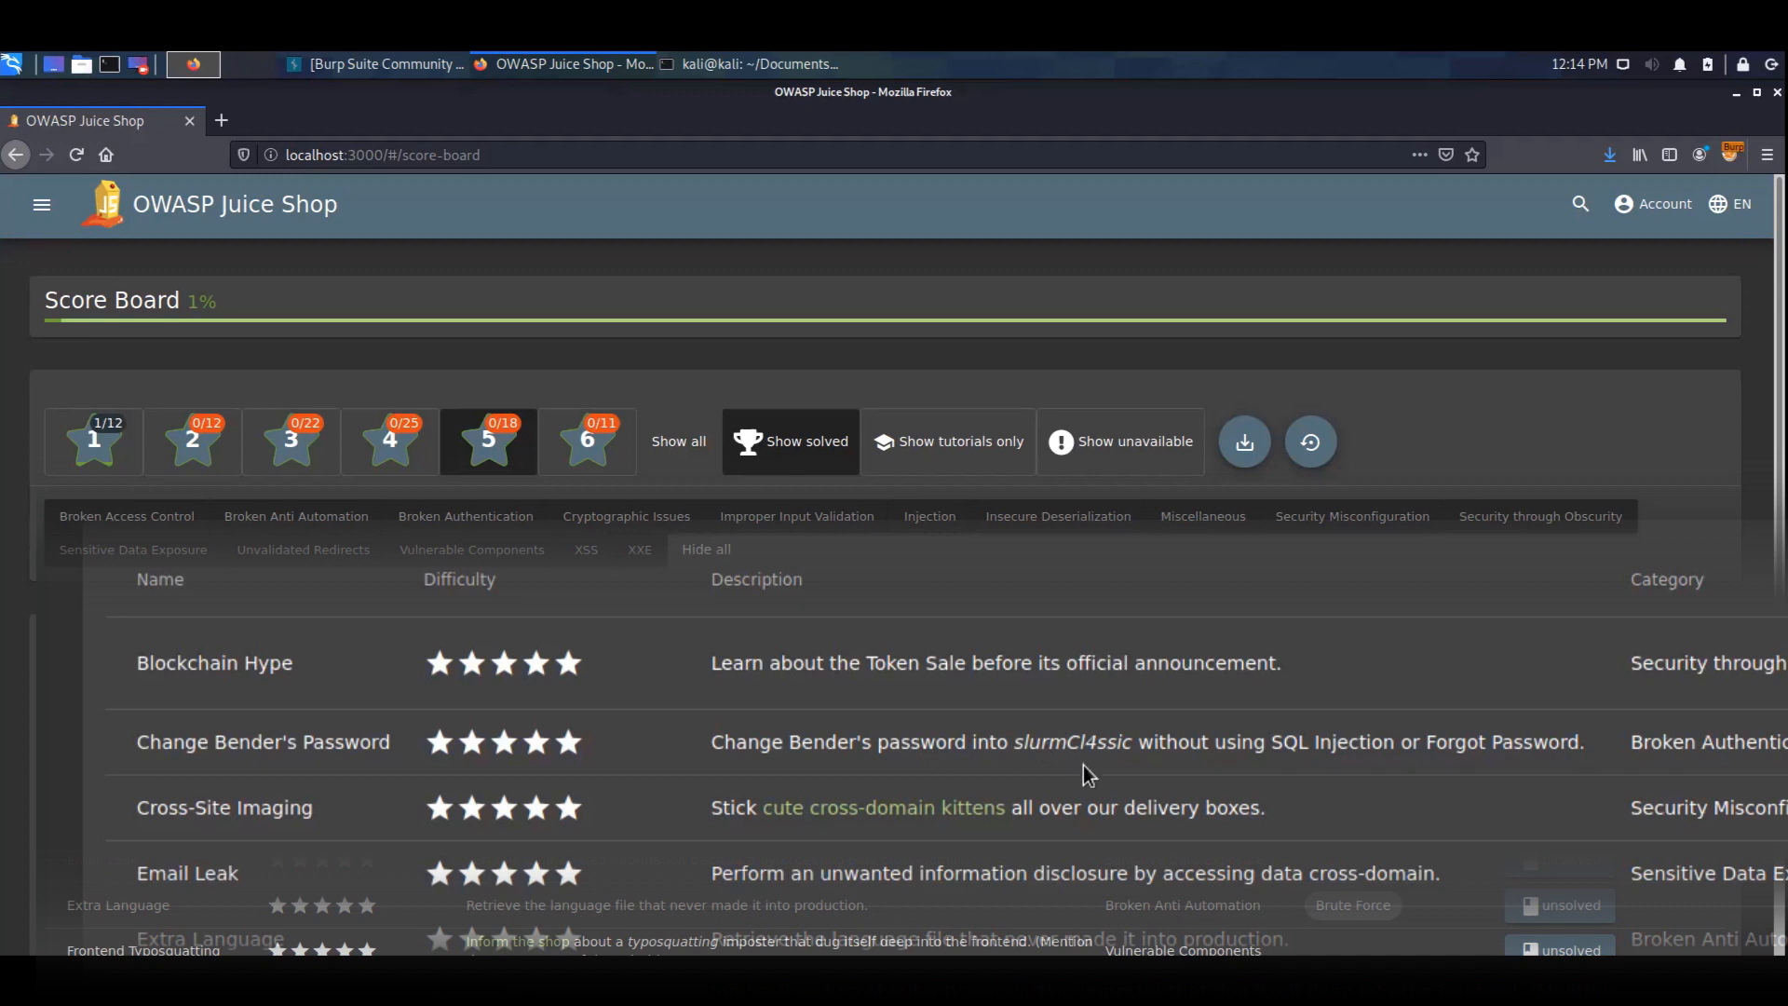
mouse_move(1149, 795)
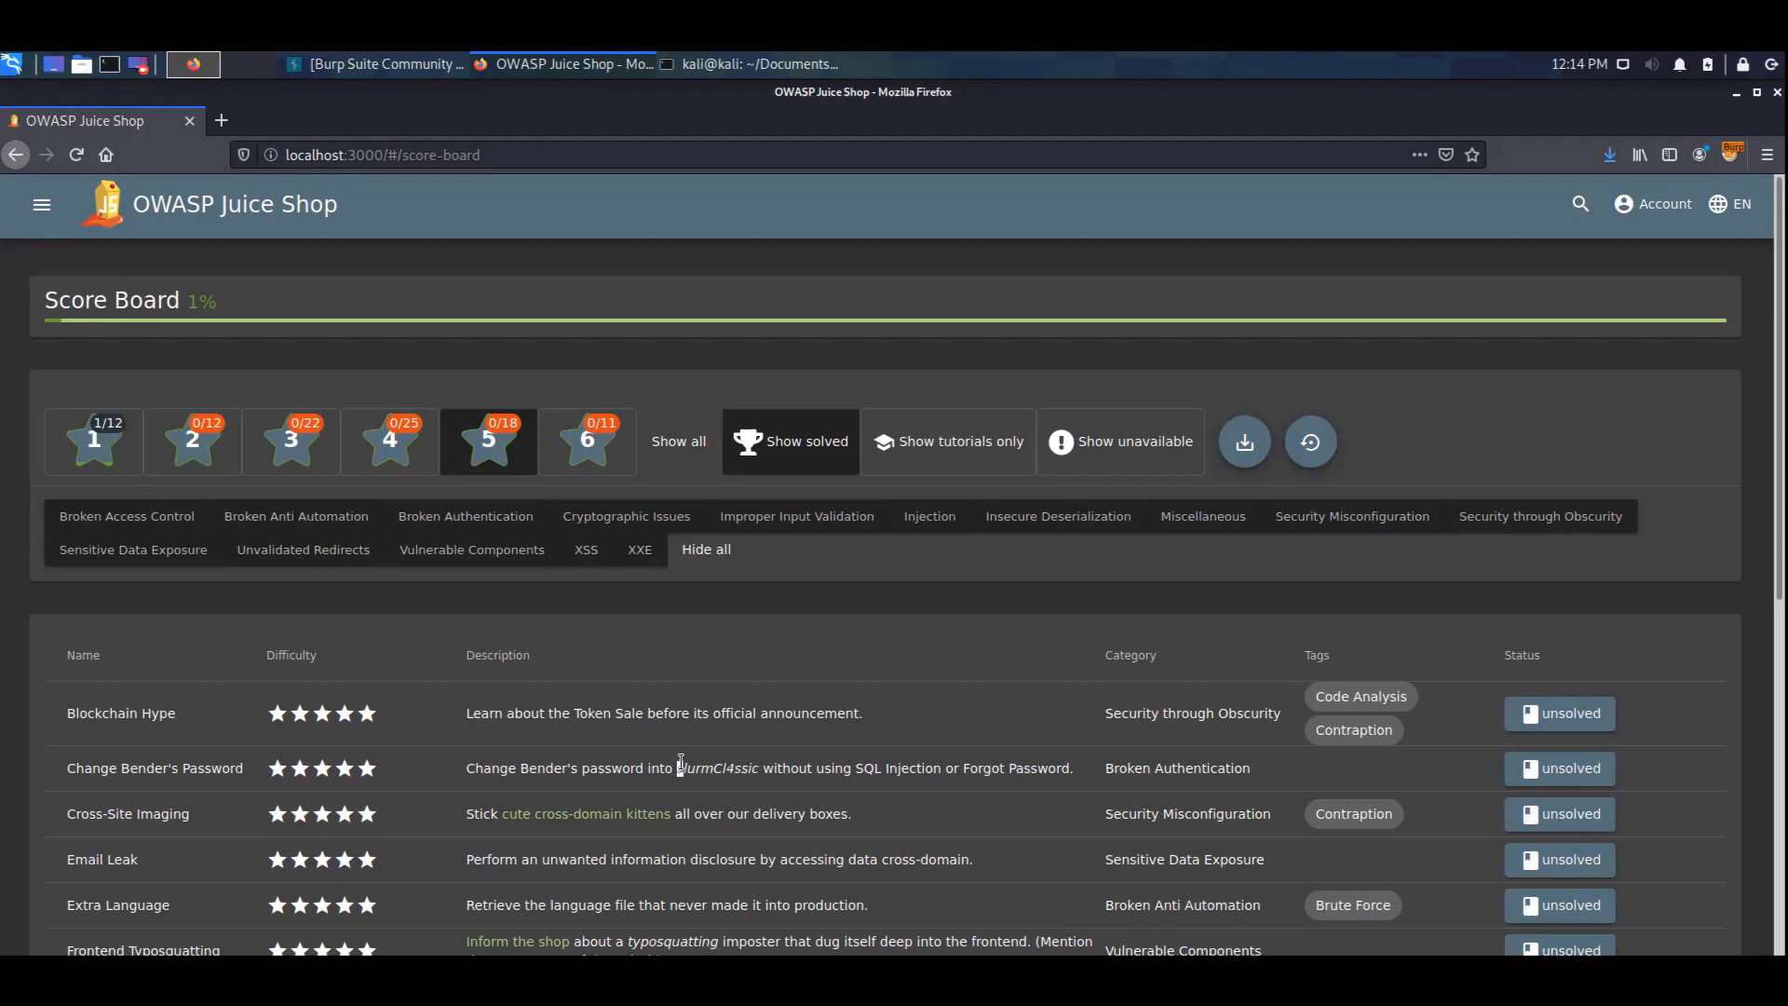
double_click(715, 768)
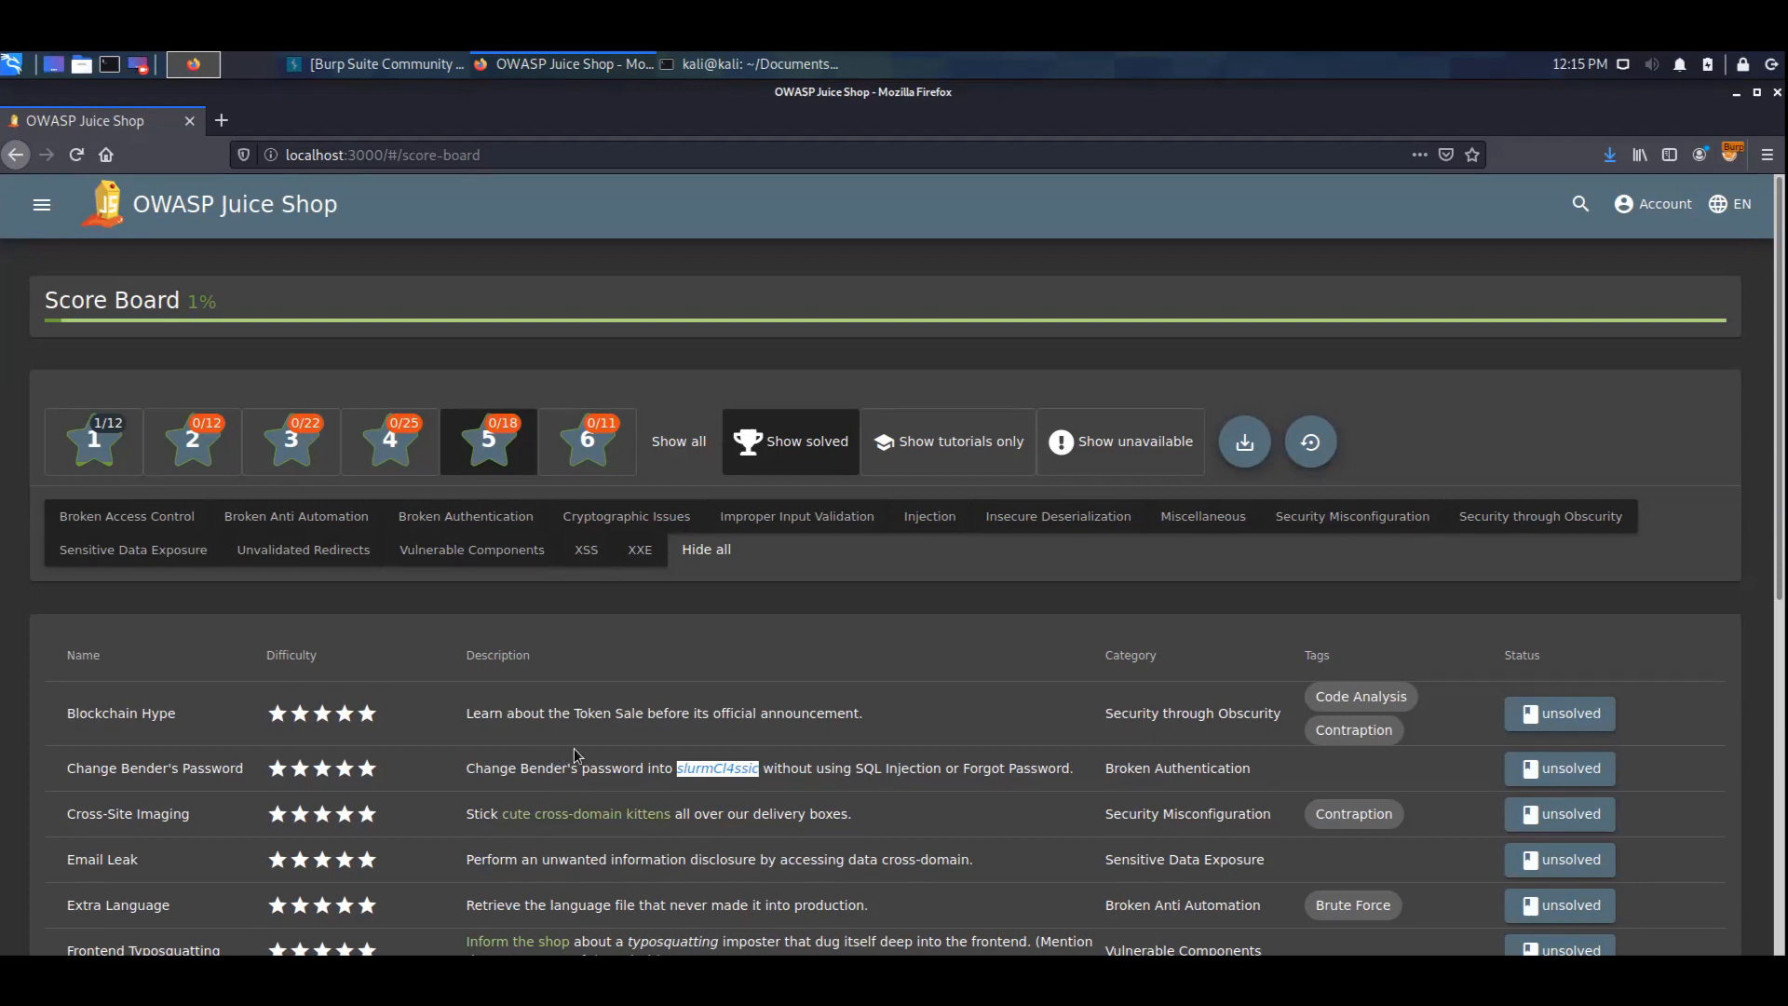
left_click(1651, 203)
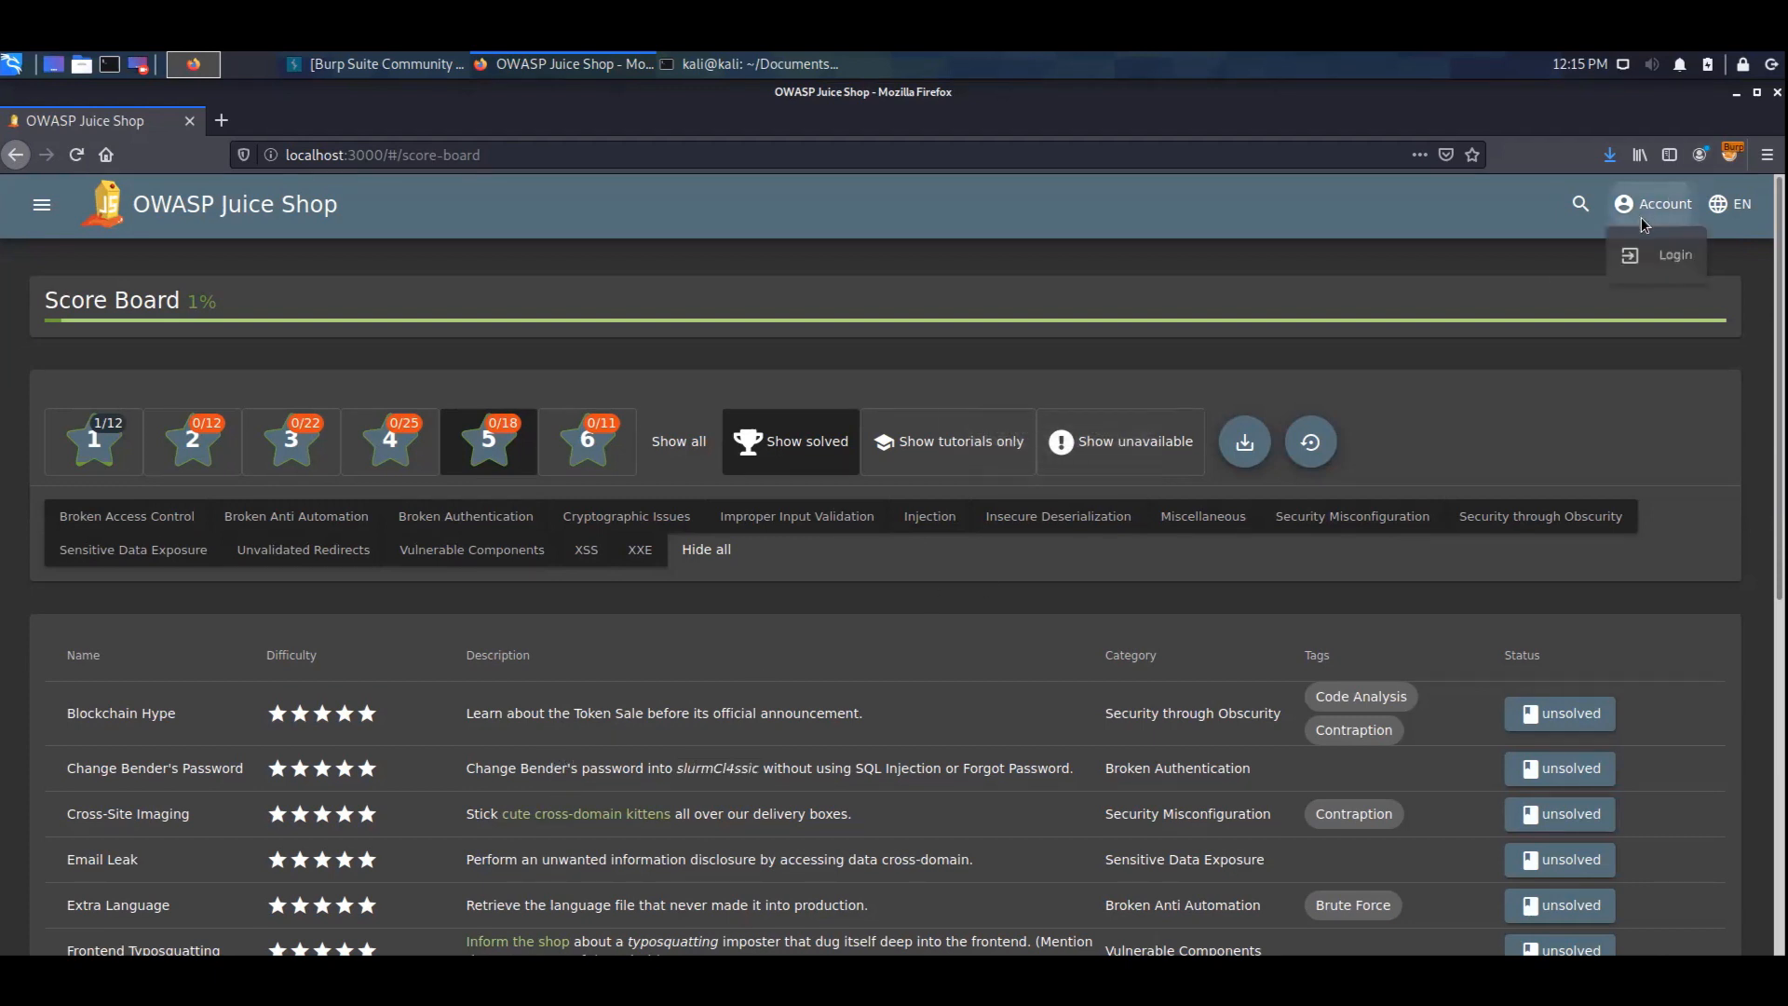
left_click(1674, 256)
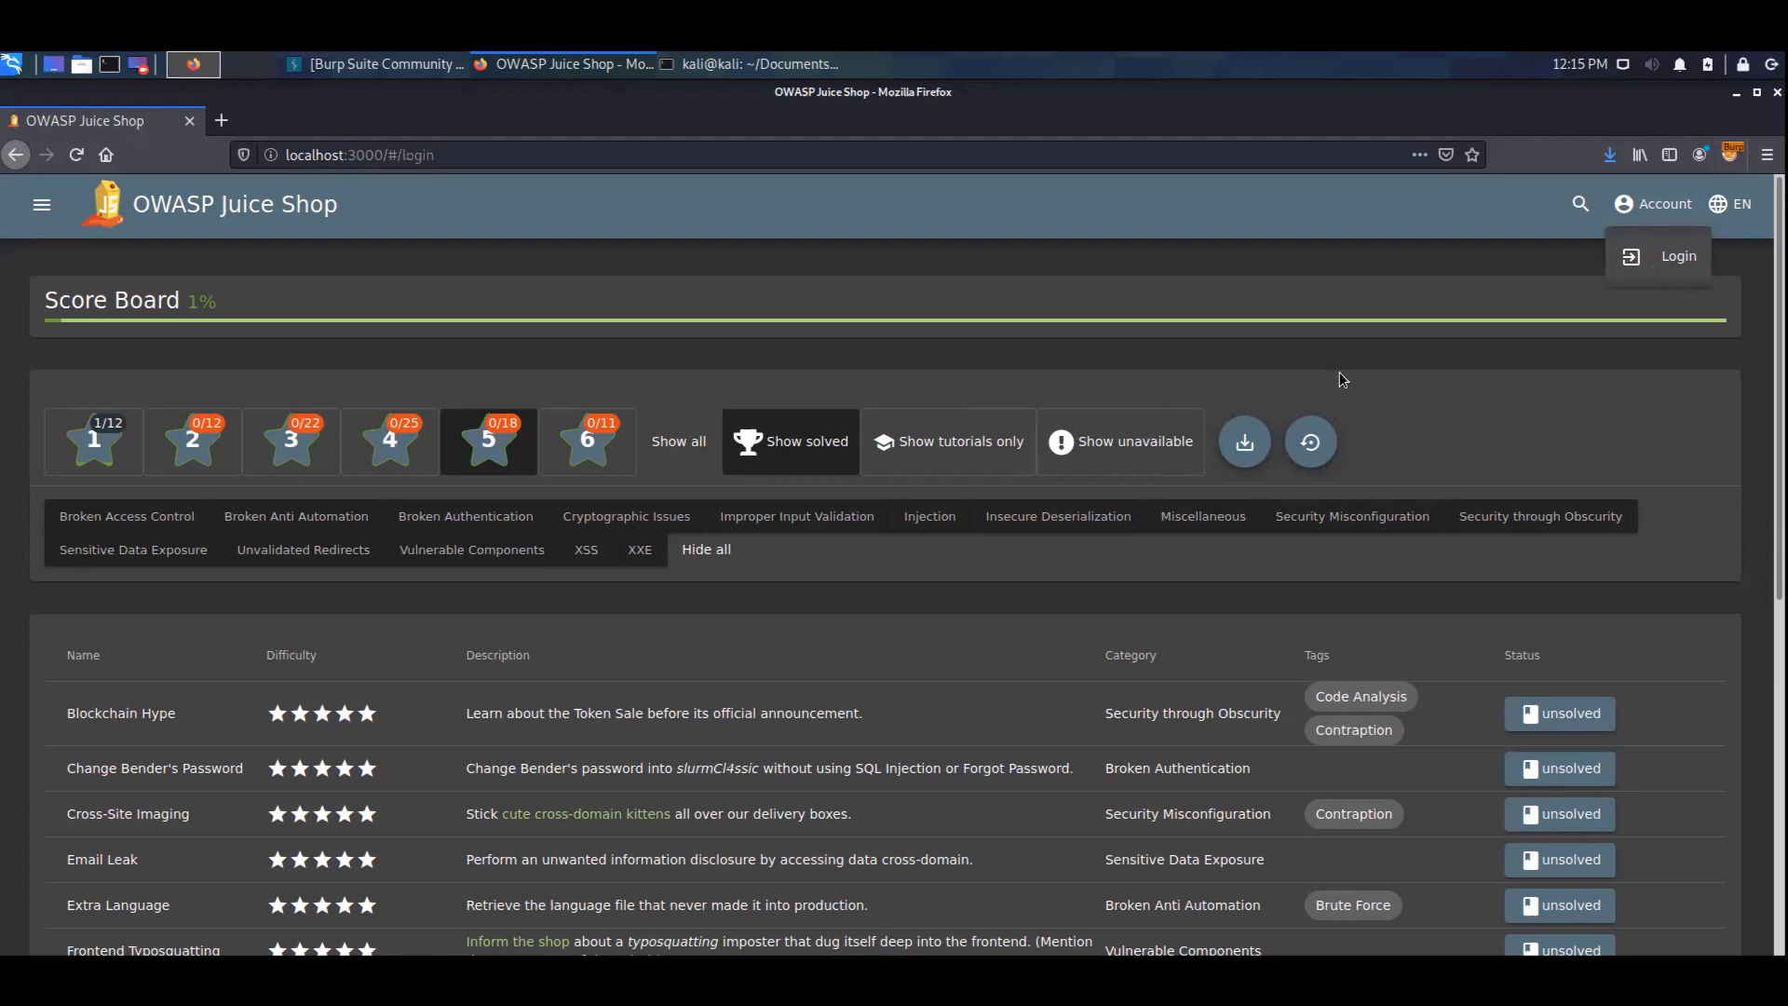
left_click(1678, 255)
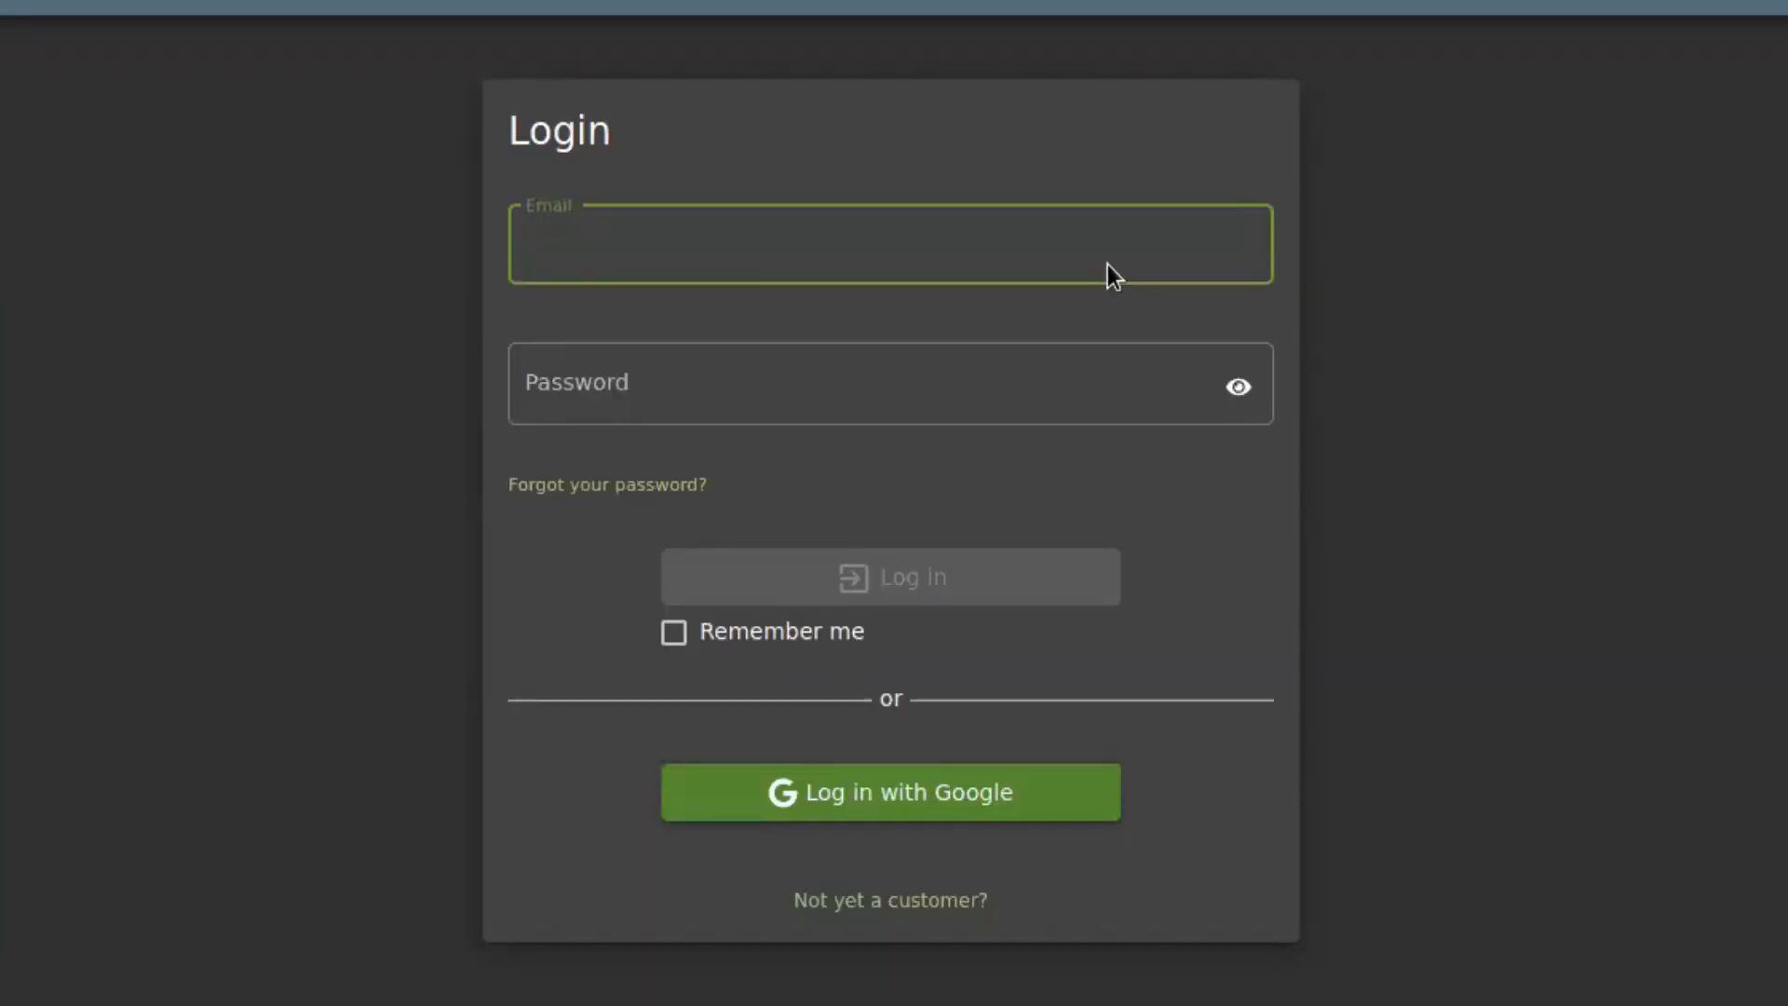
type("bender")
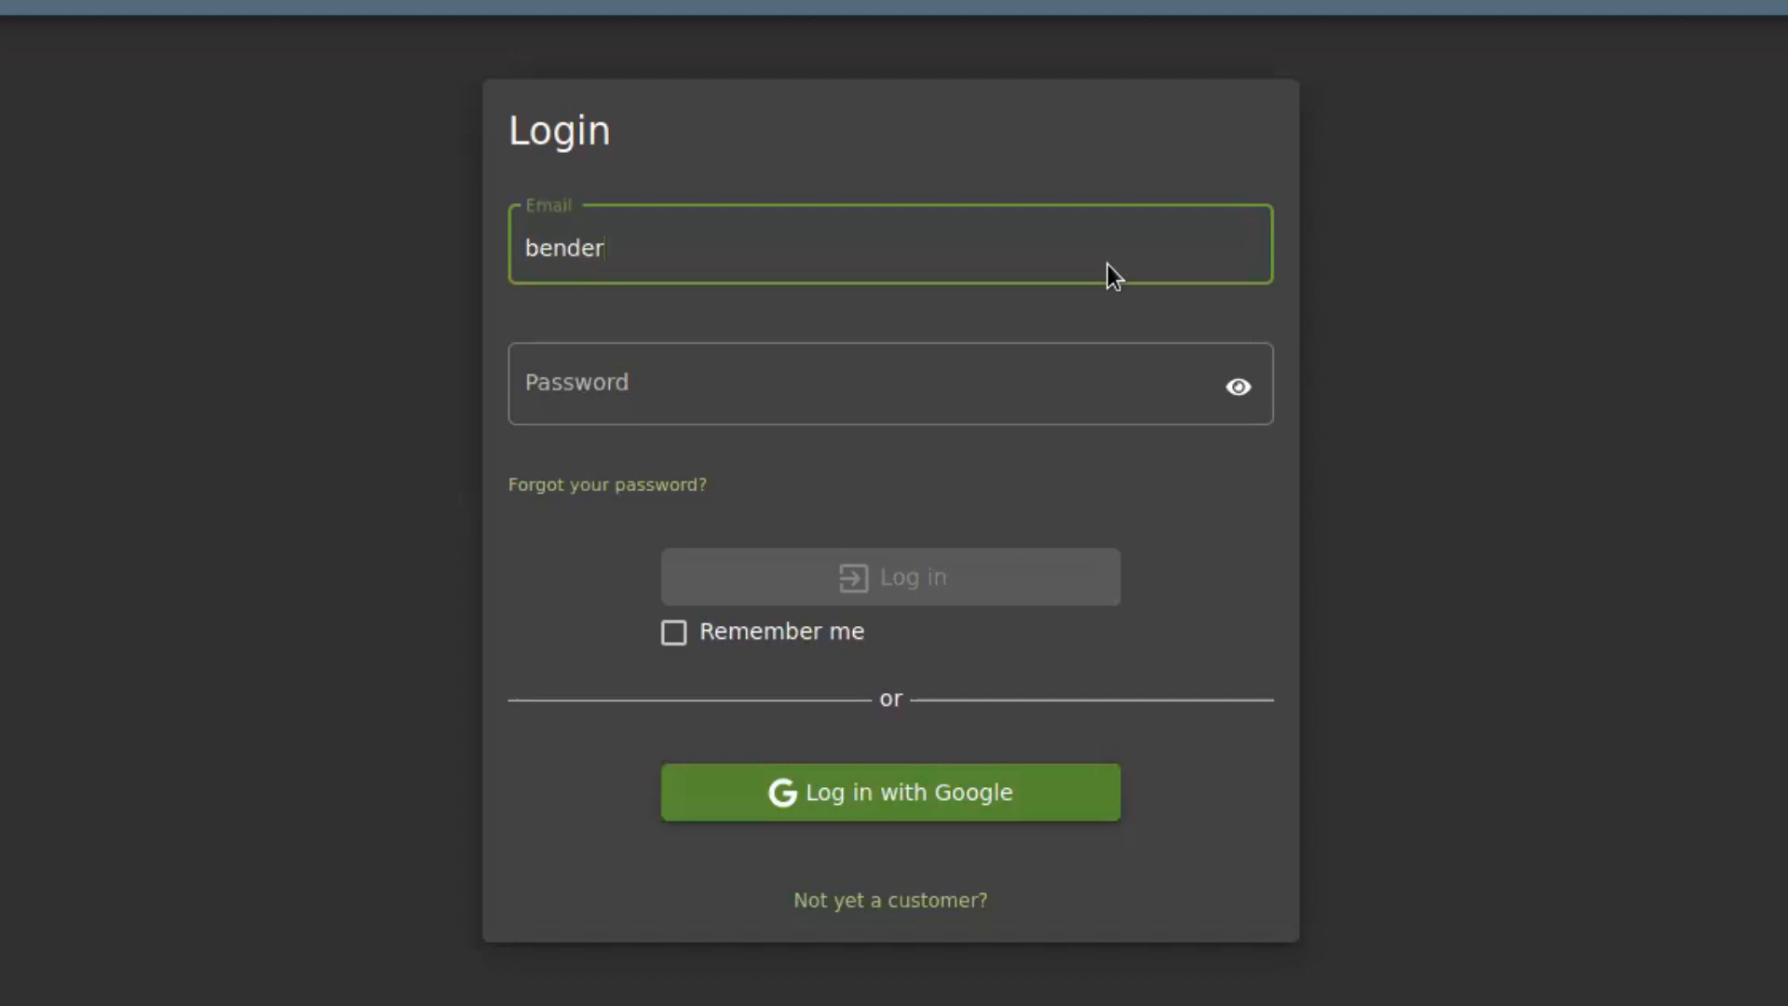
type("@juice")
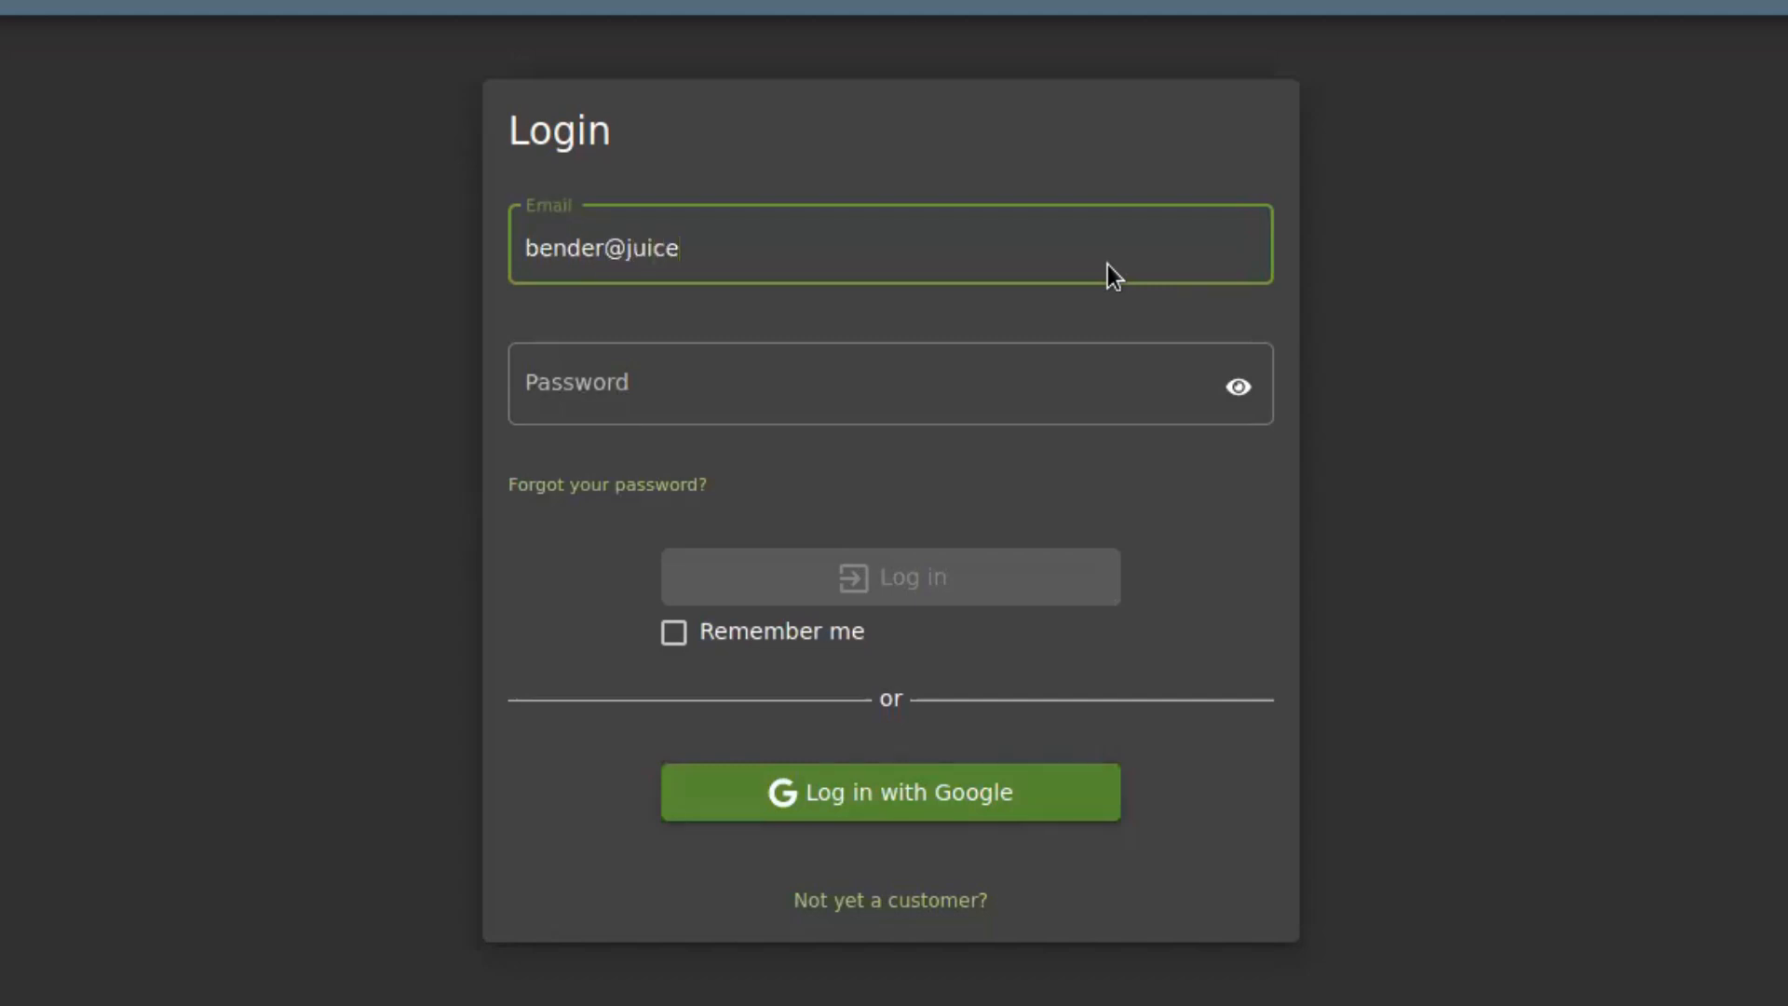
type("-sh.o")
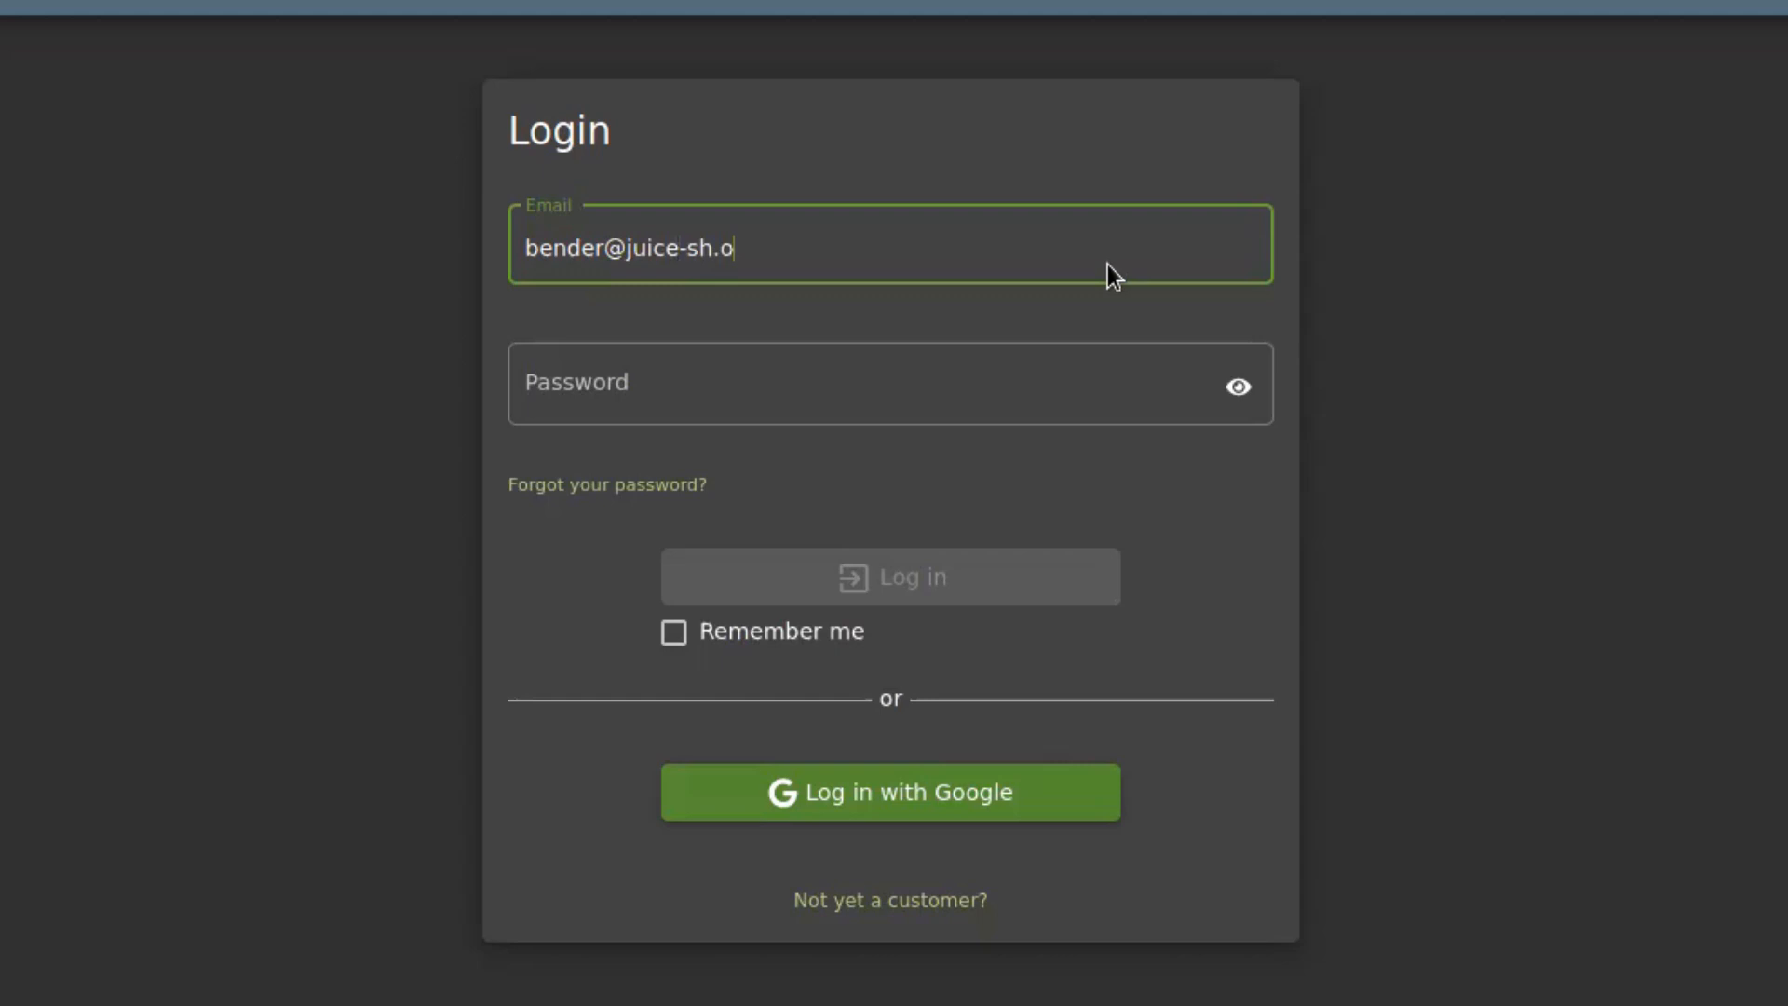
type("p")
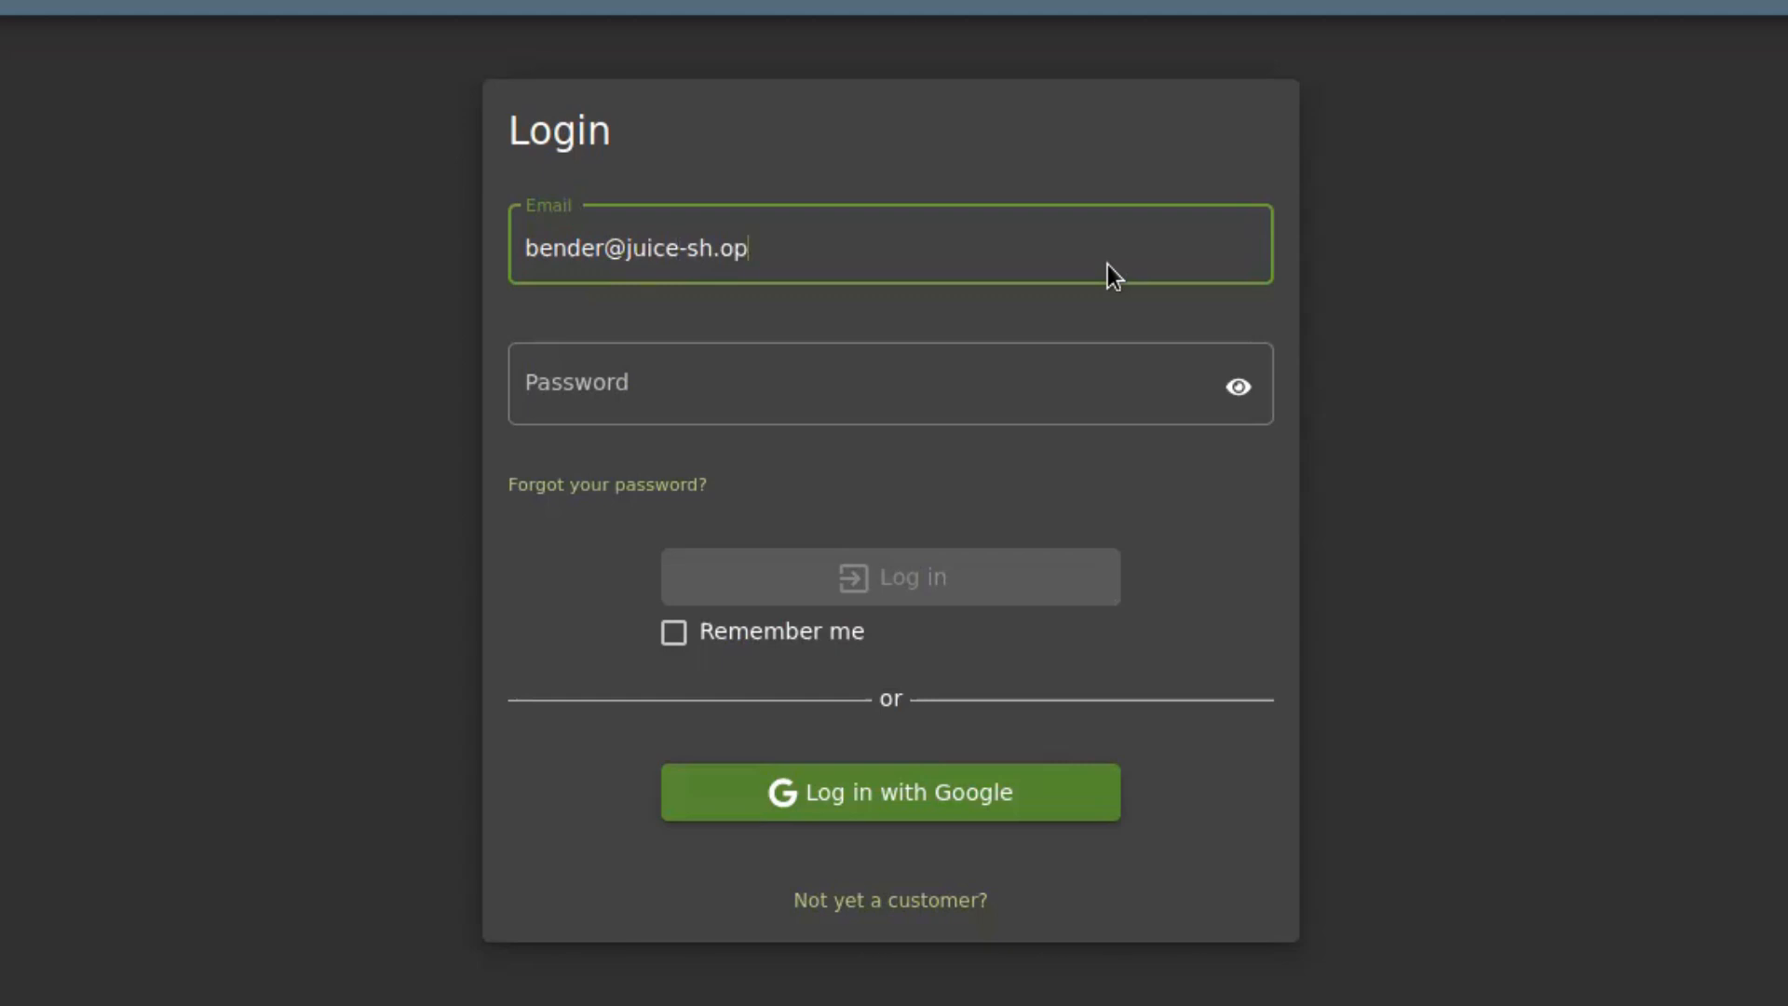
type("'")
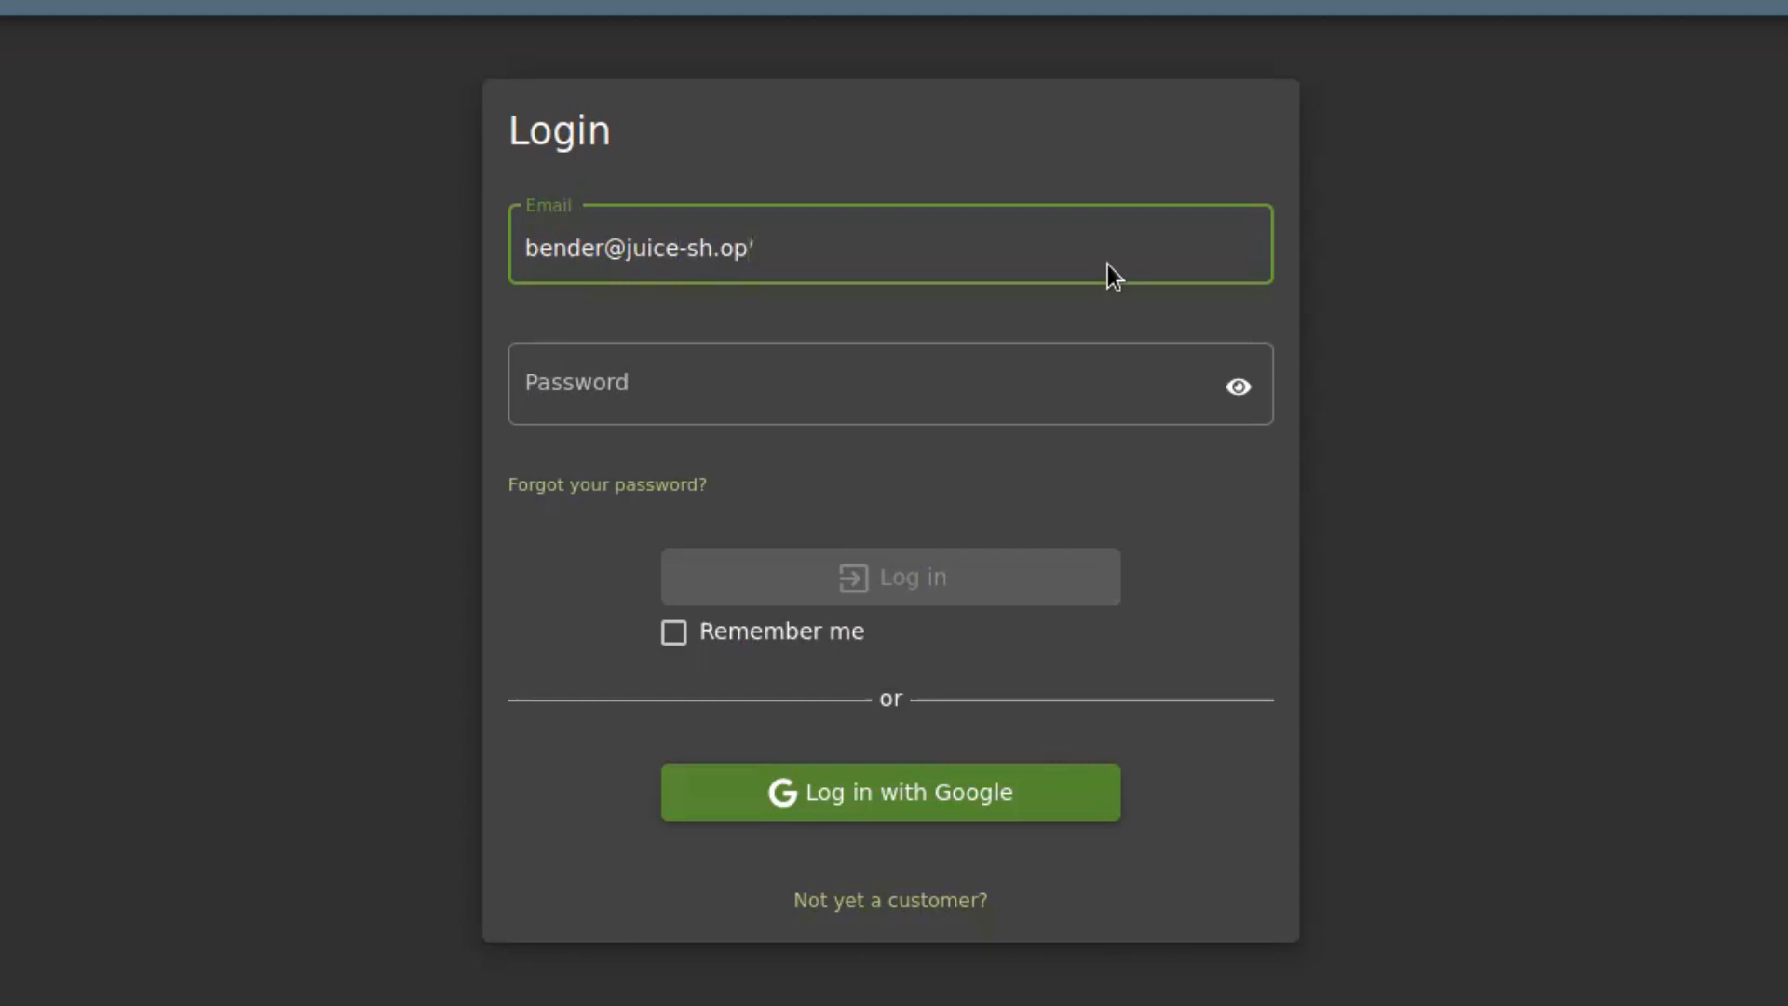
type("--")
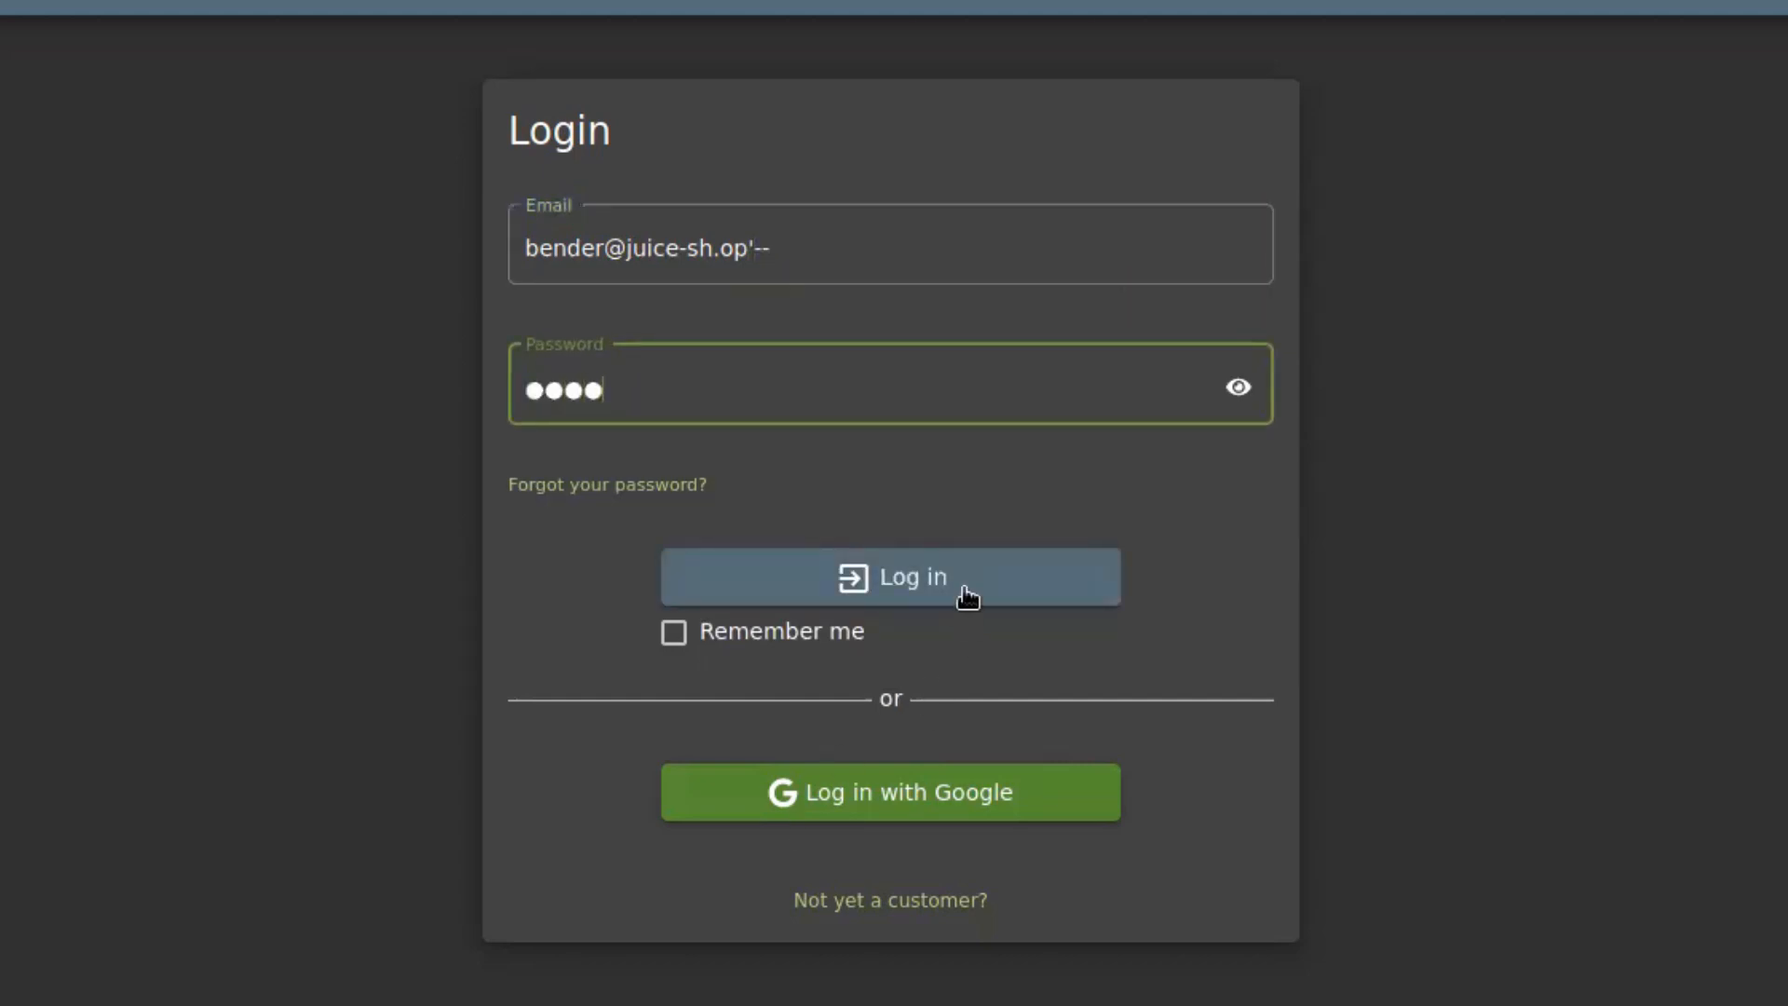
left_click(890, 575)
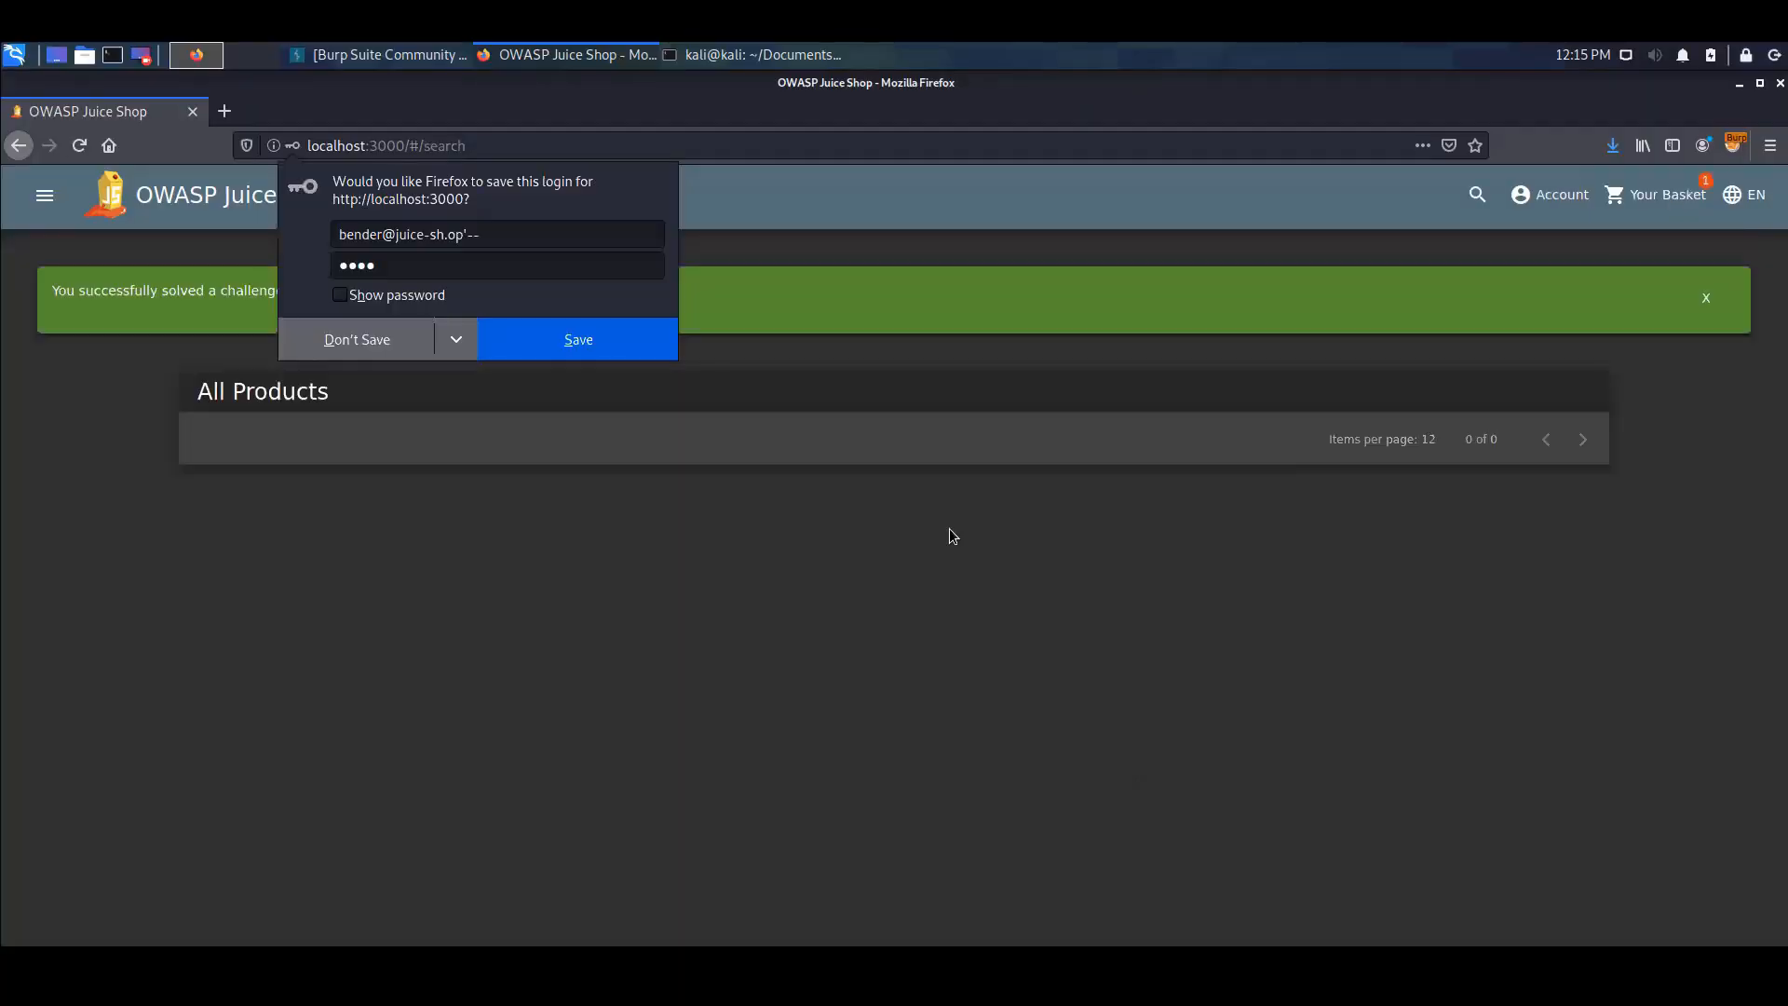
Decline Firefox's offer to save the login so the product listing shows
left_click(358, 339)
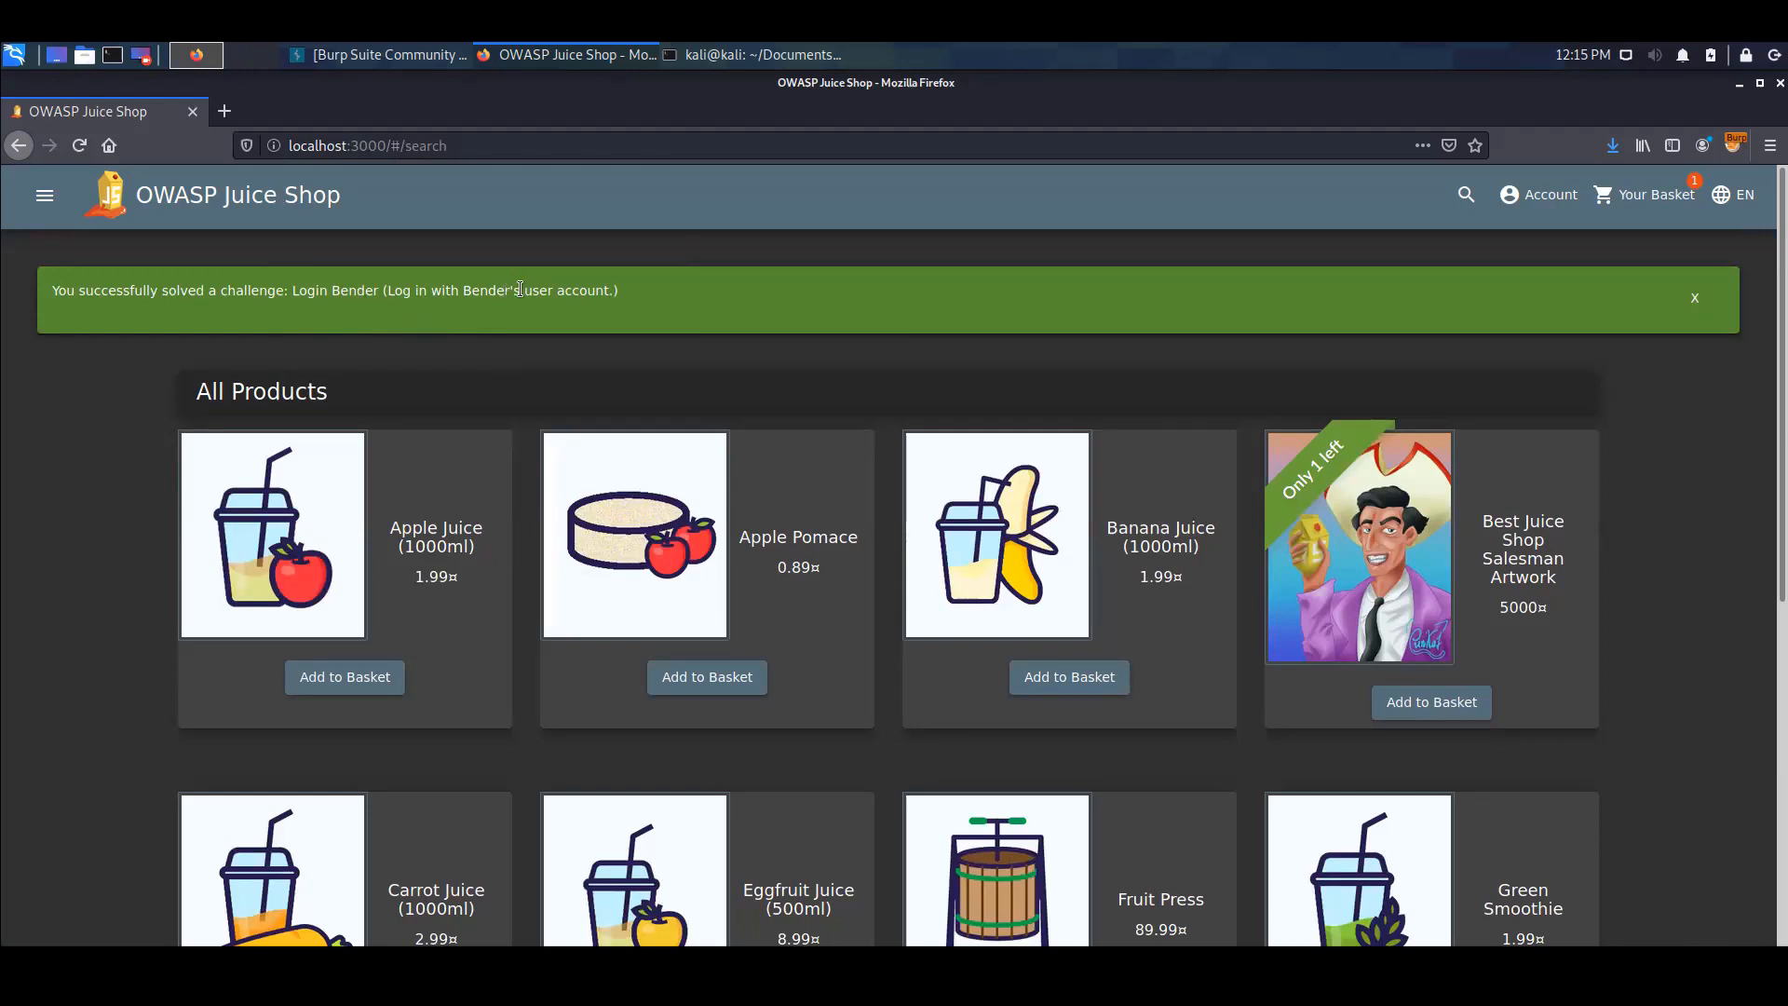
mouse_move(462, 332)
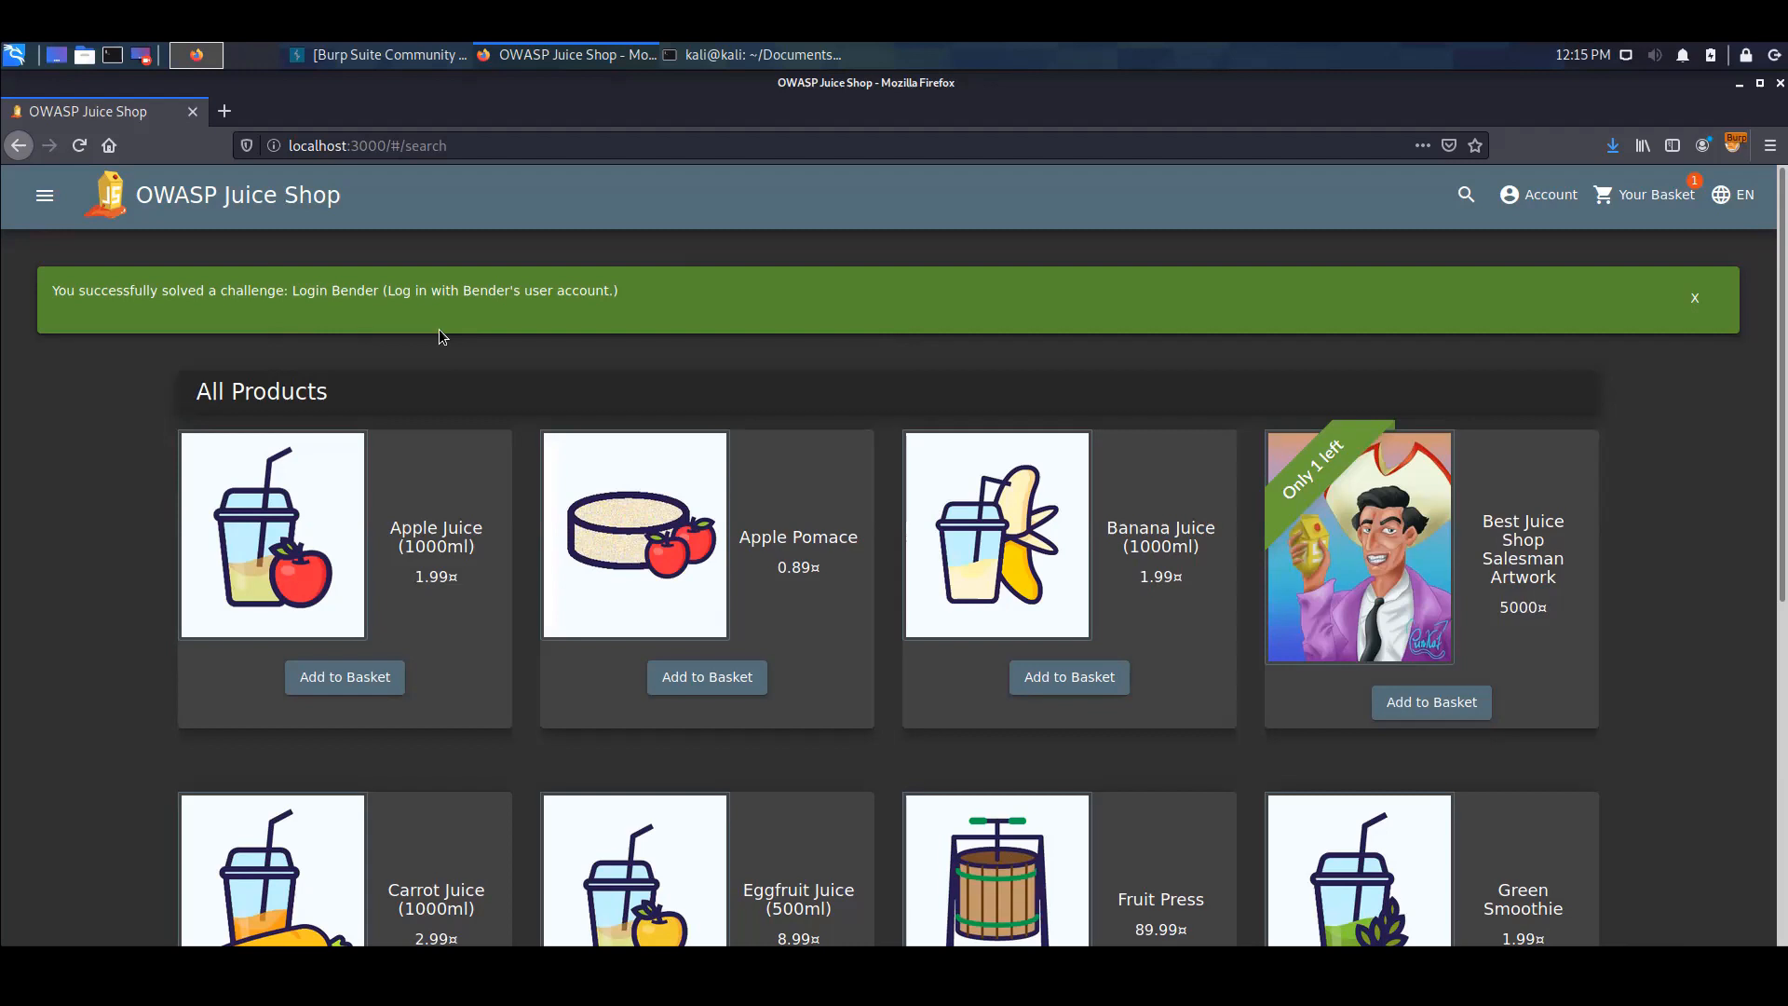
mouse_move(743, 436)
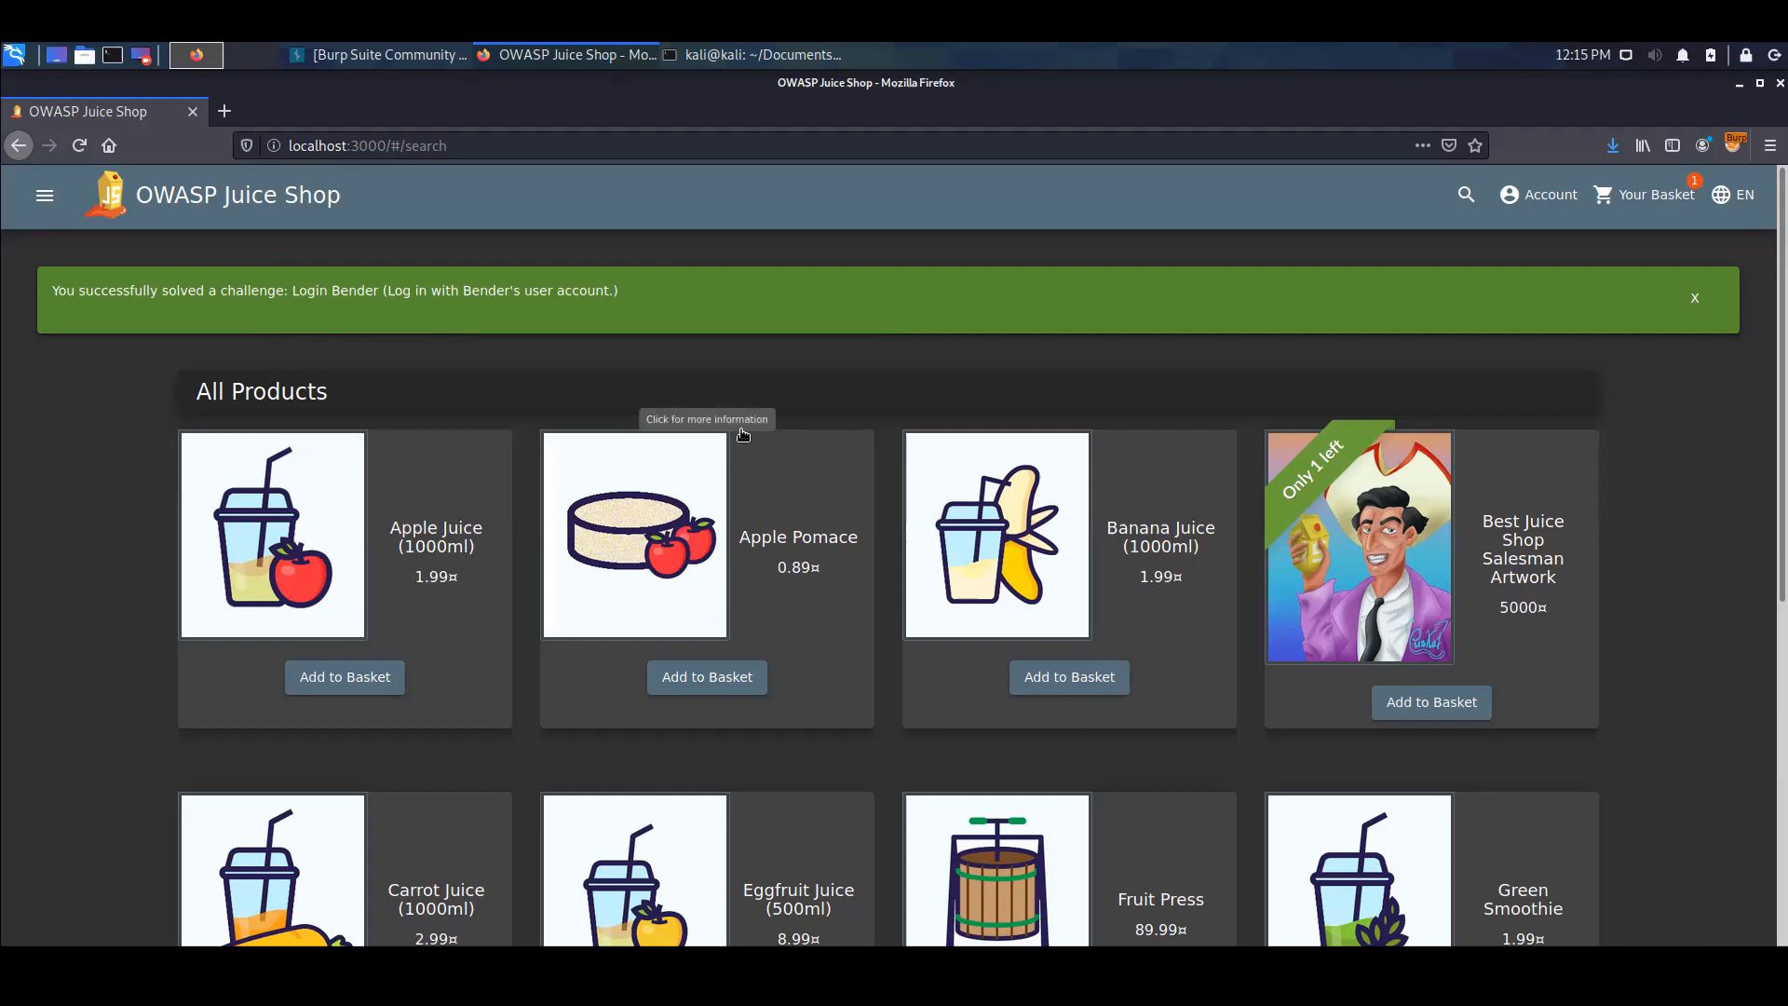
mouse_move(1534, 211)
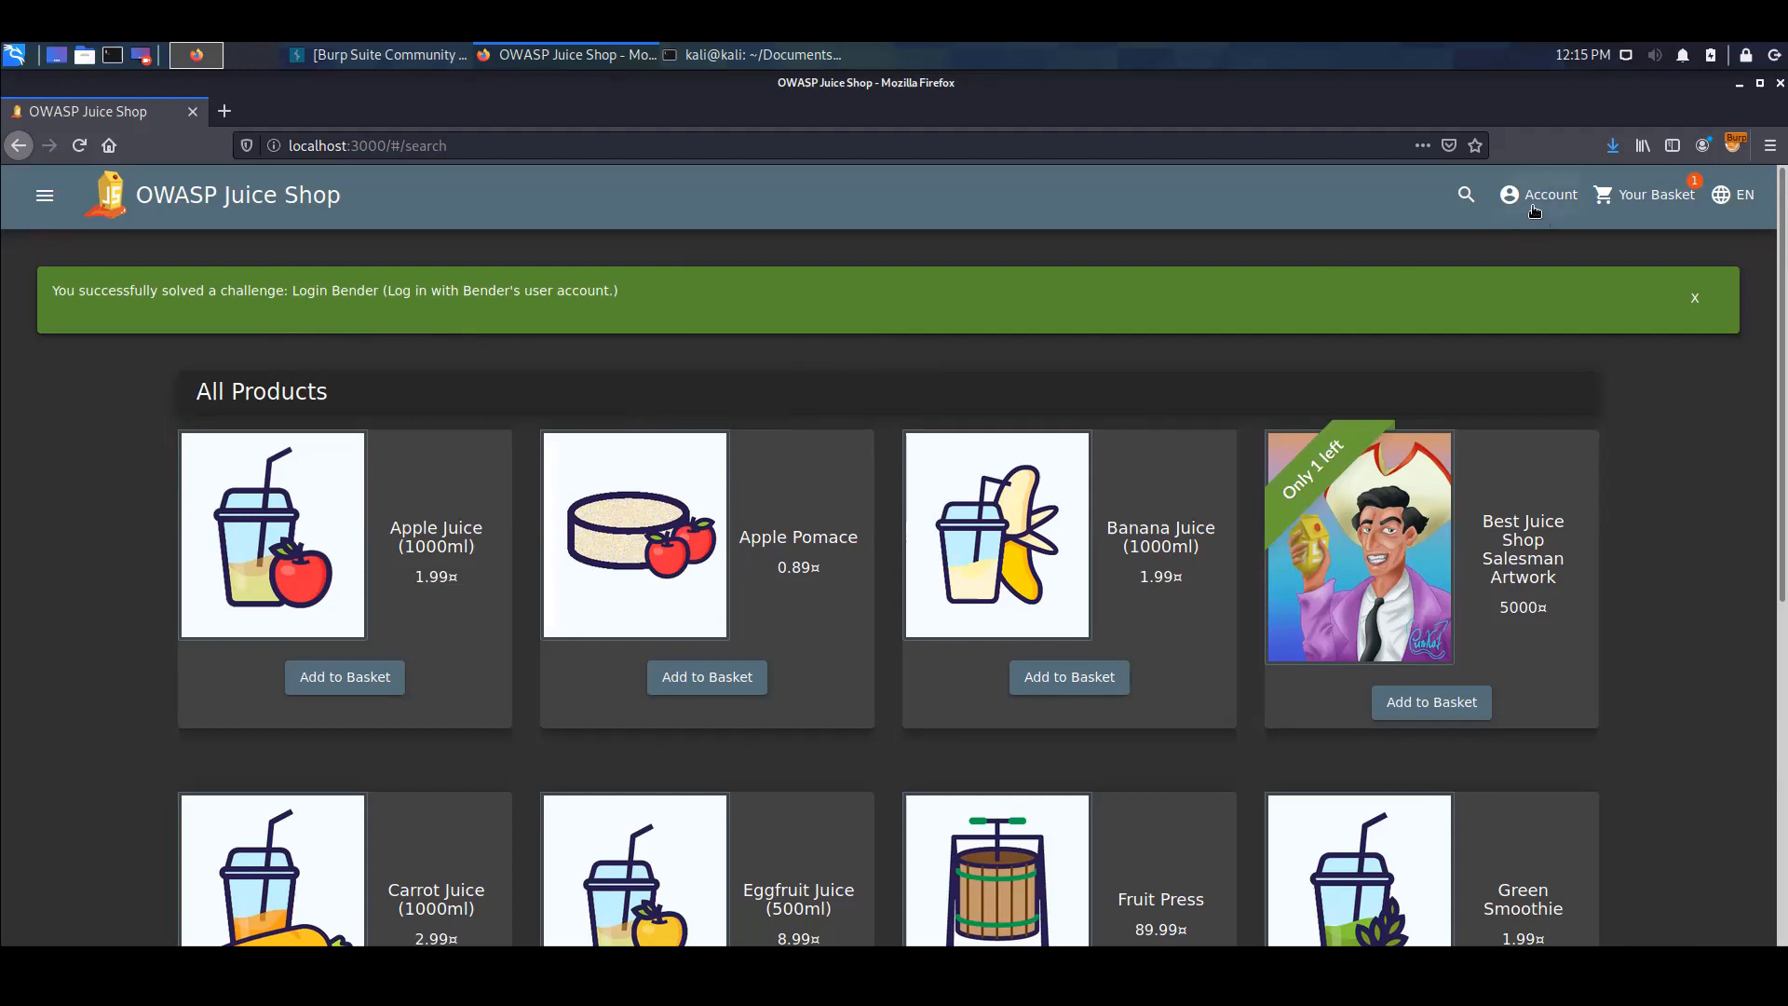
Reach the Change Password form through Account > Privacy & Security
left_click(1538, 194)
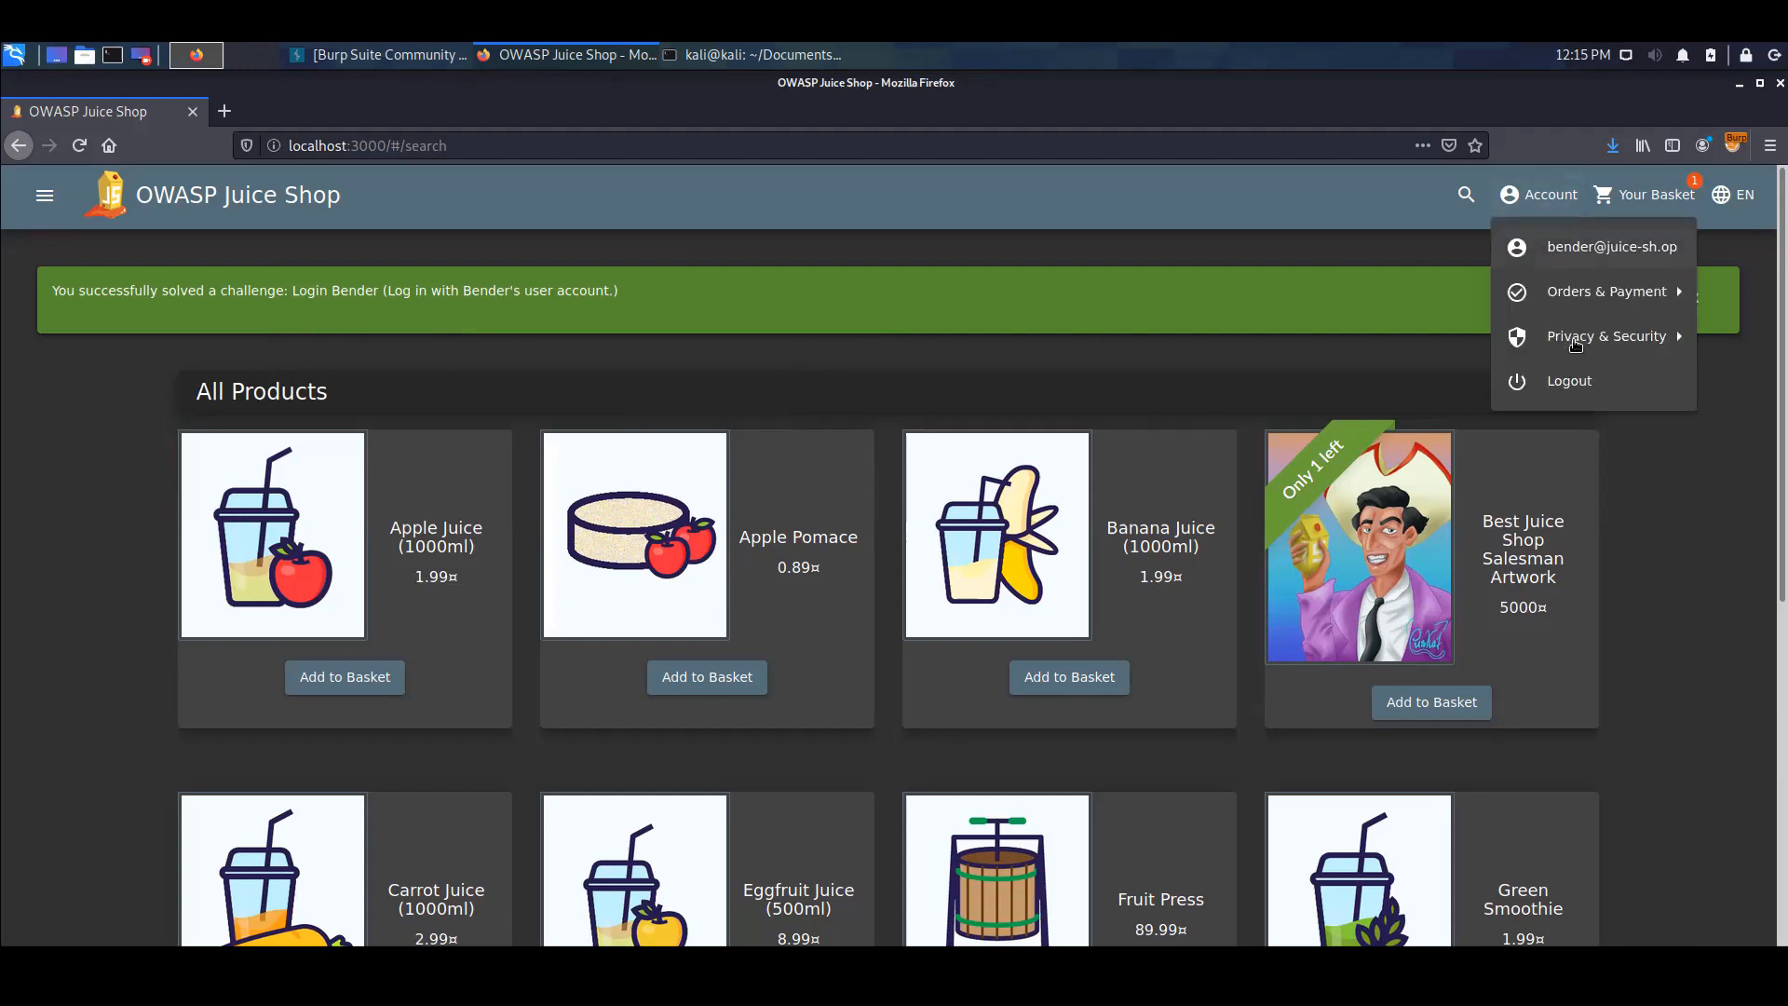
left_click(1605, 335)
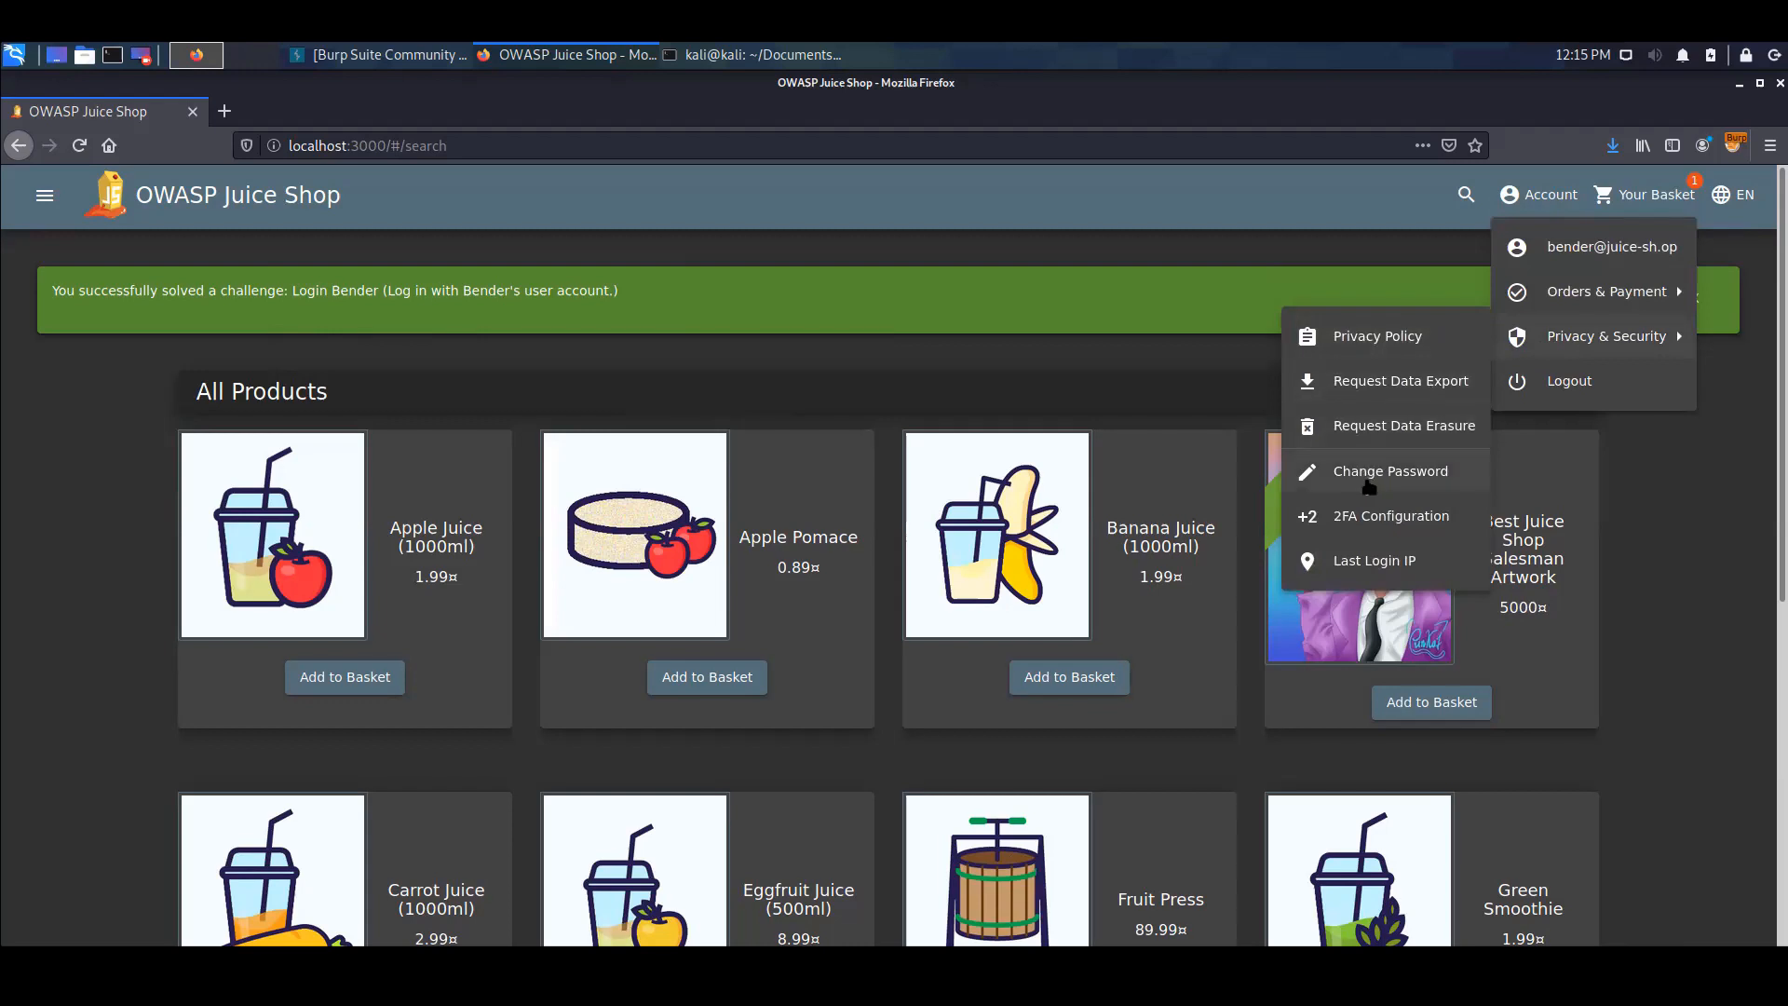
left_click(1389, 469)
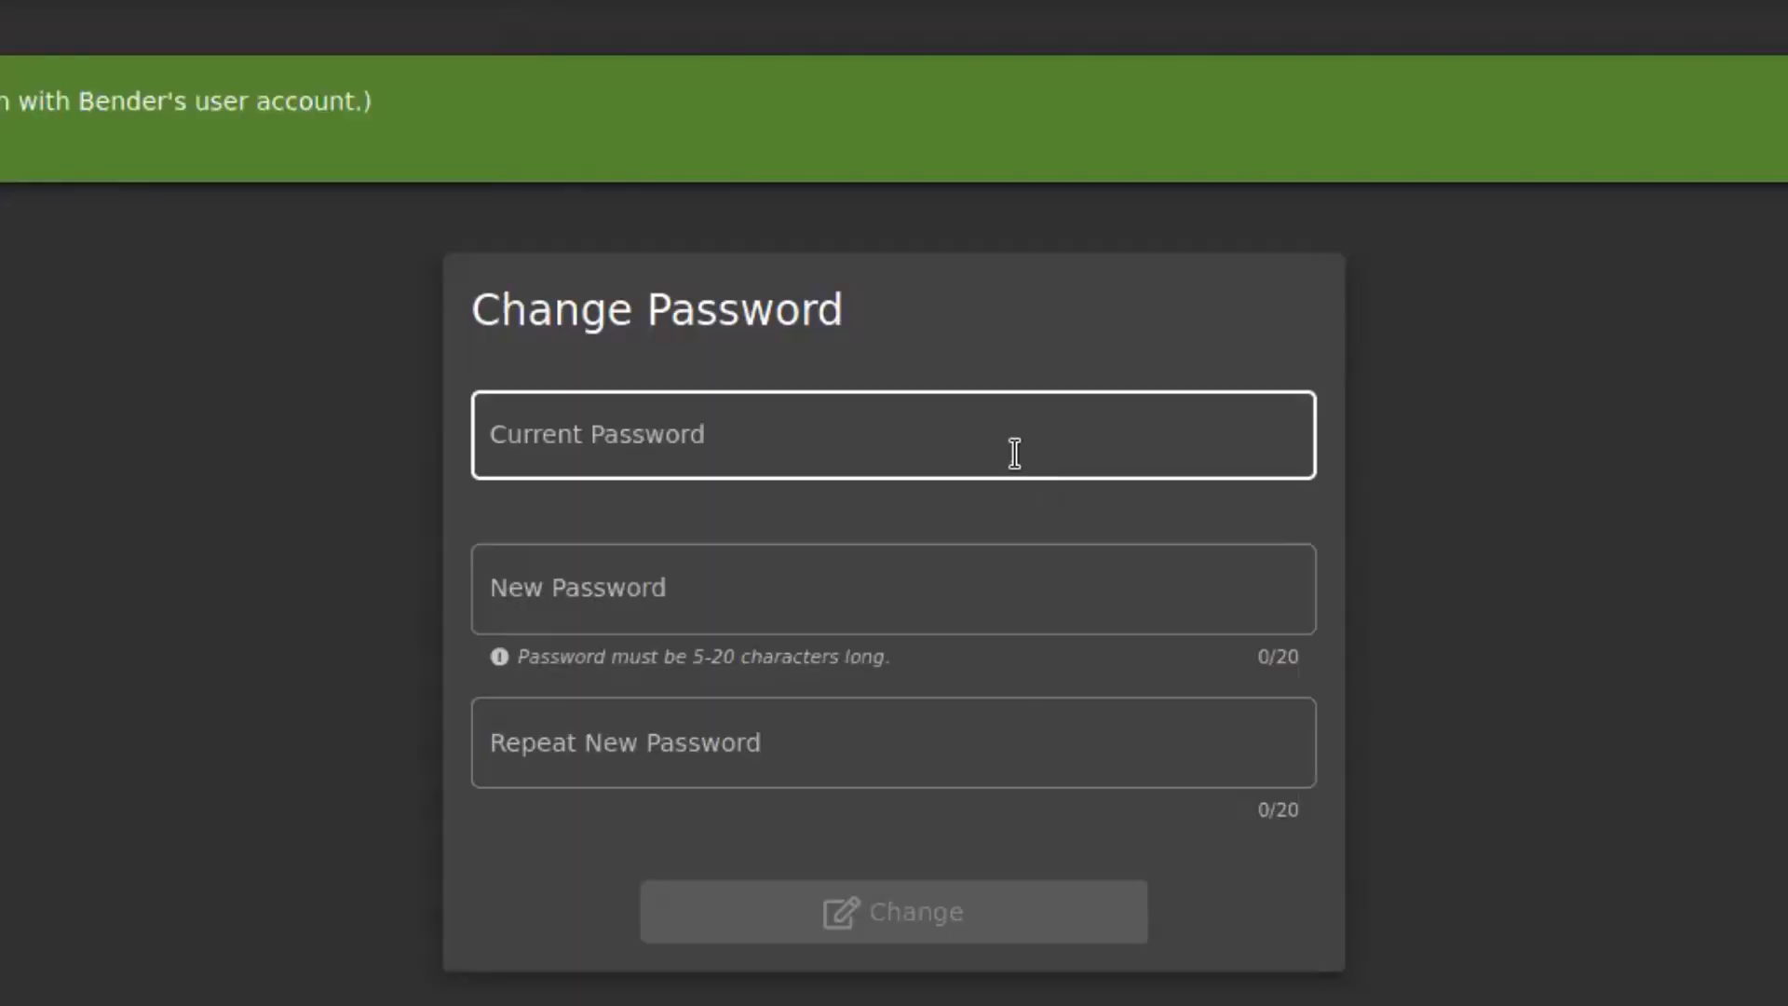
Fill a guessed current password and a short new password on the change form
left_click(892, 434)
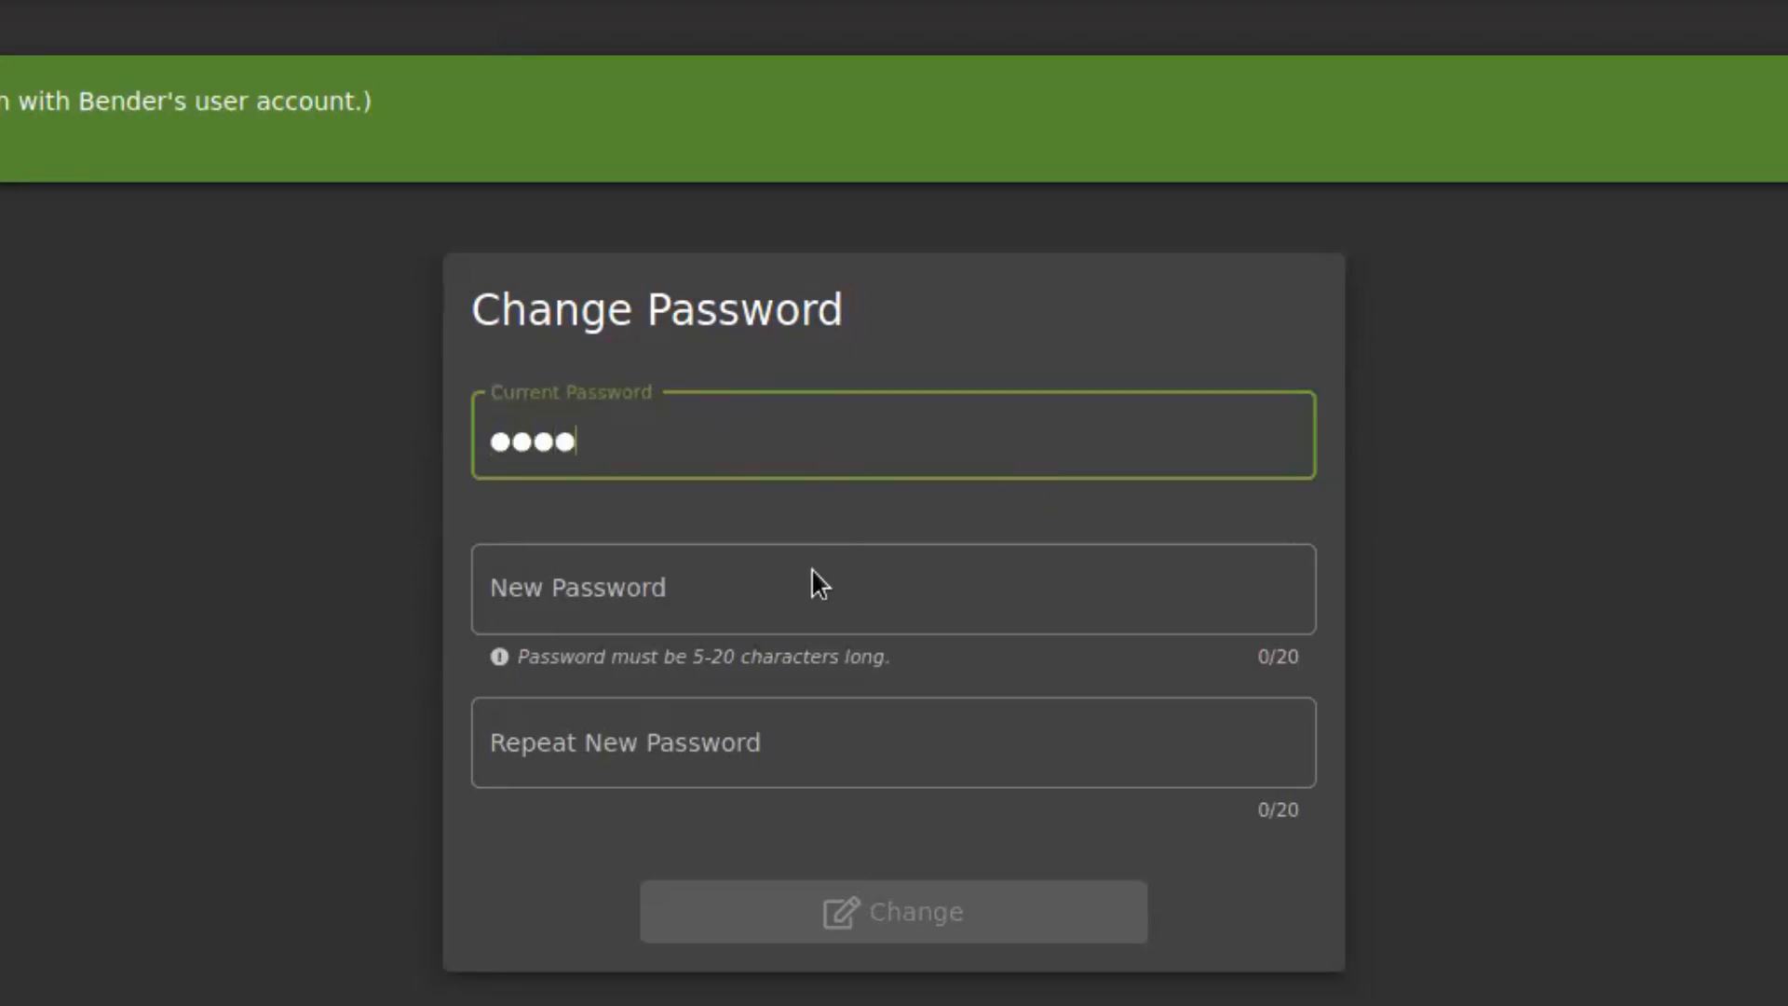
type("••••")
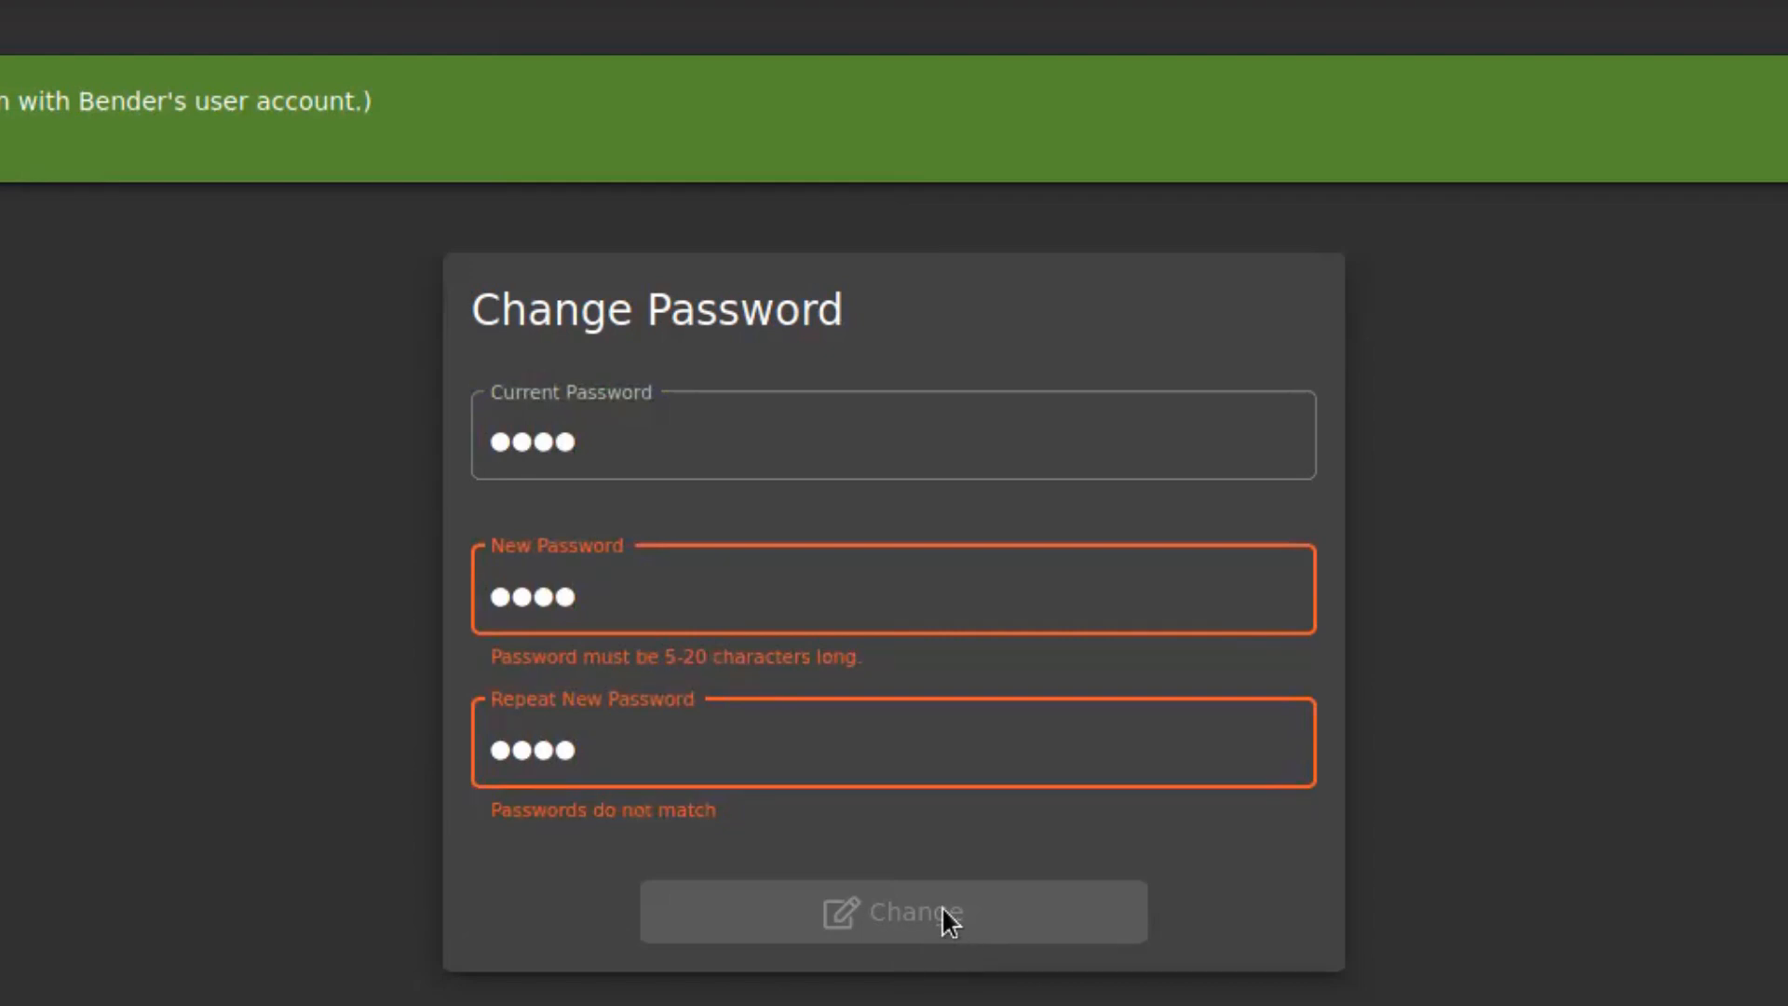
mouse_move(651, 739)
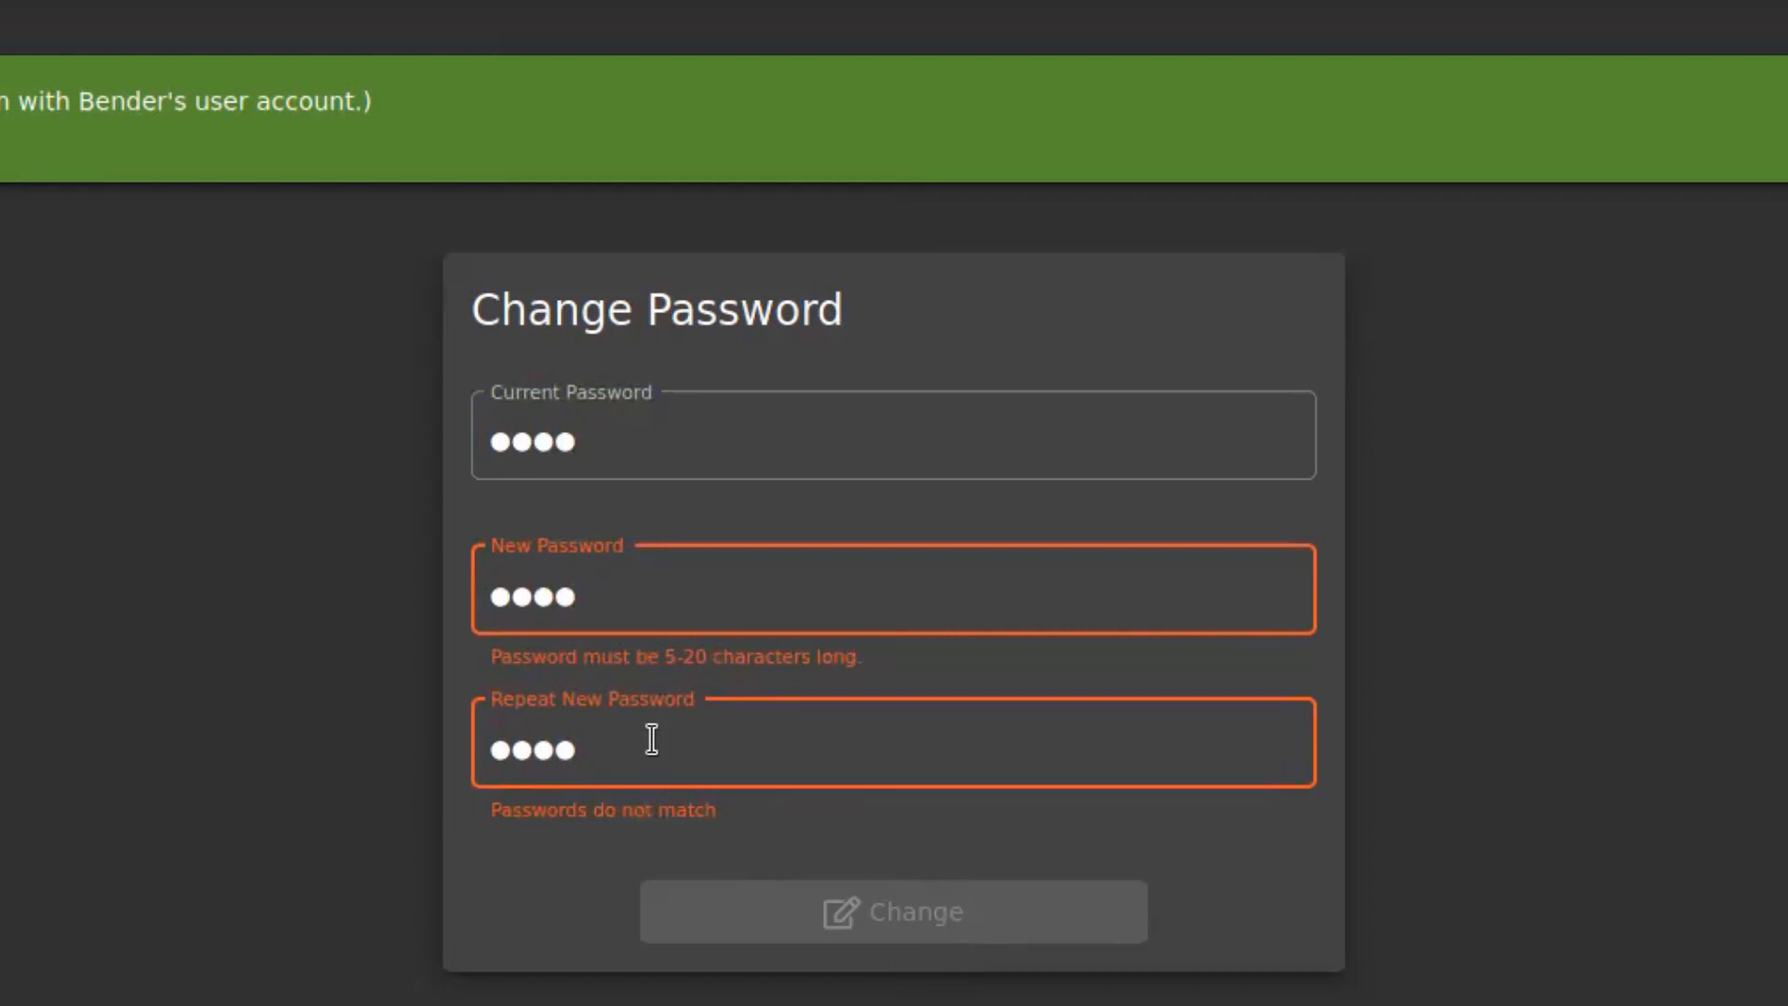
mouse_move(635, 702)
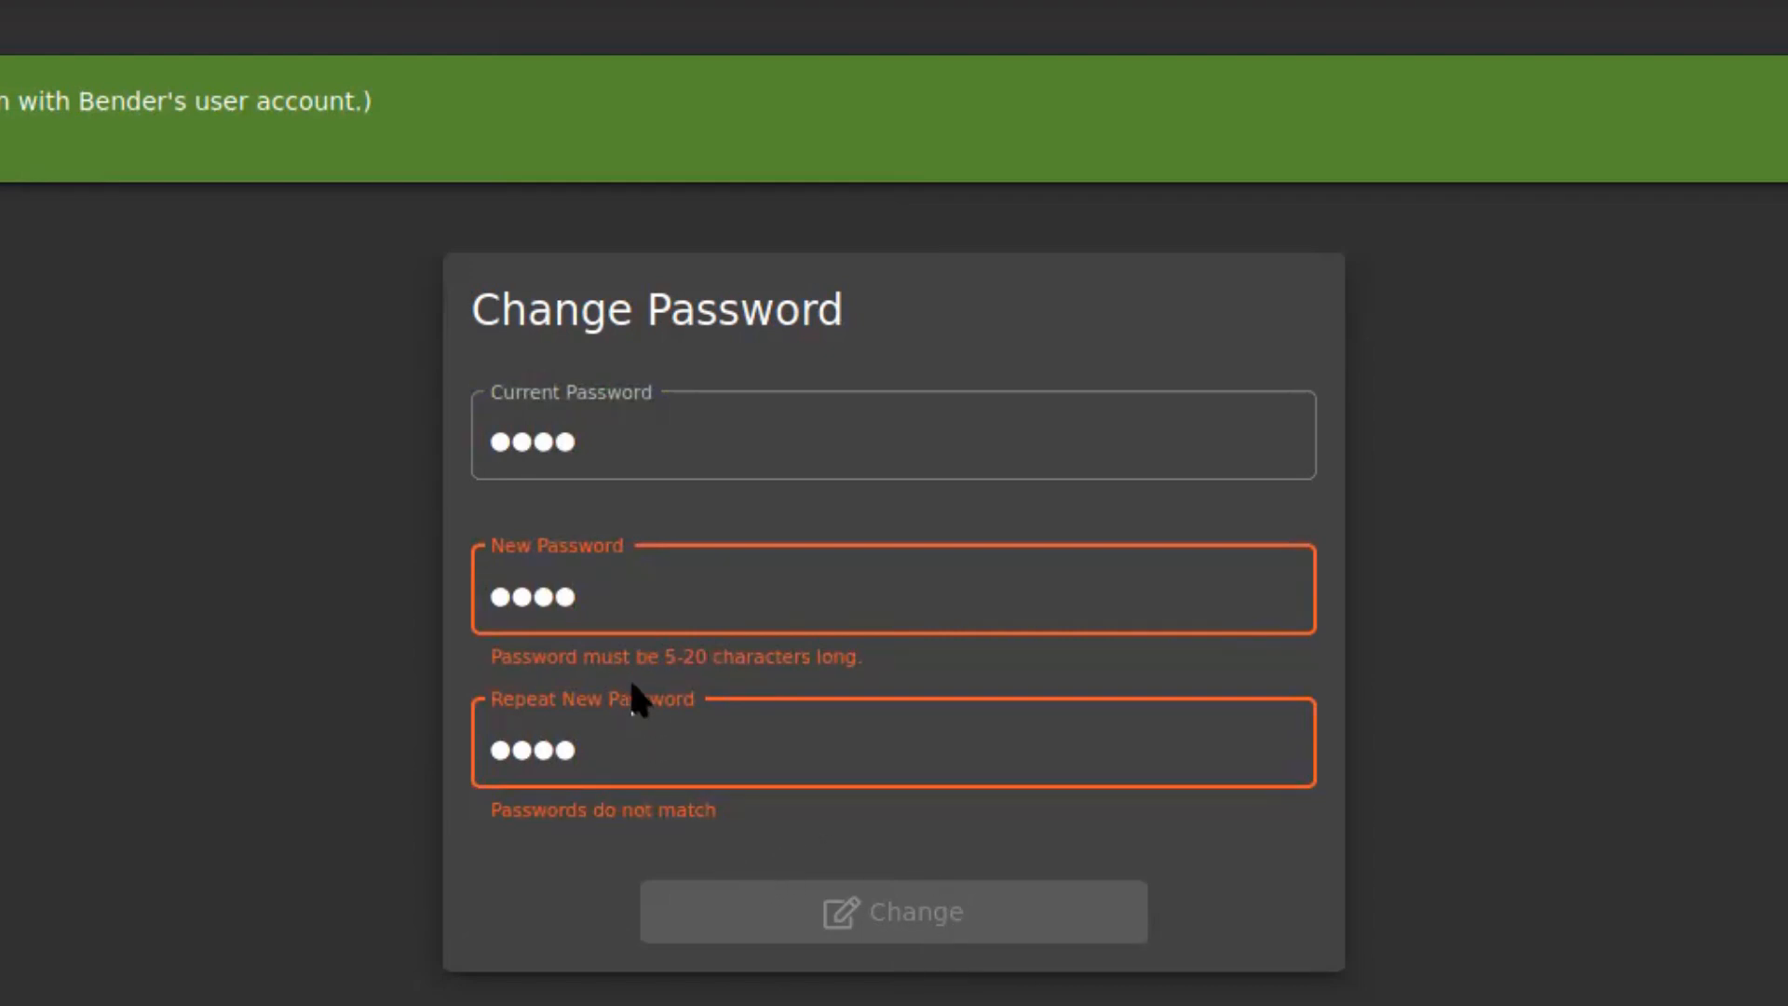
mouse_move(710, 655)
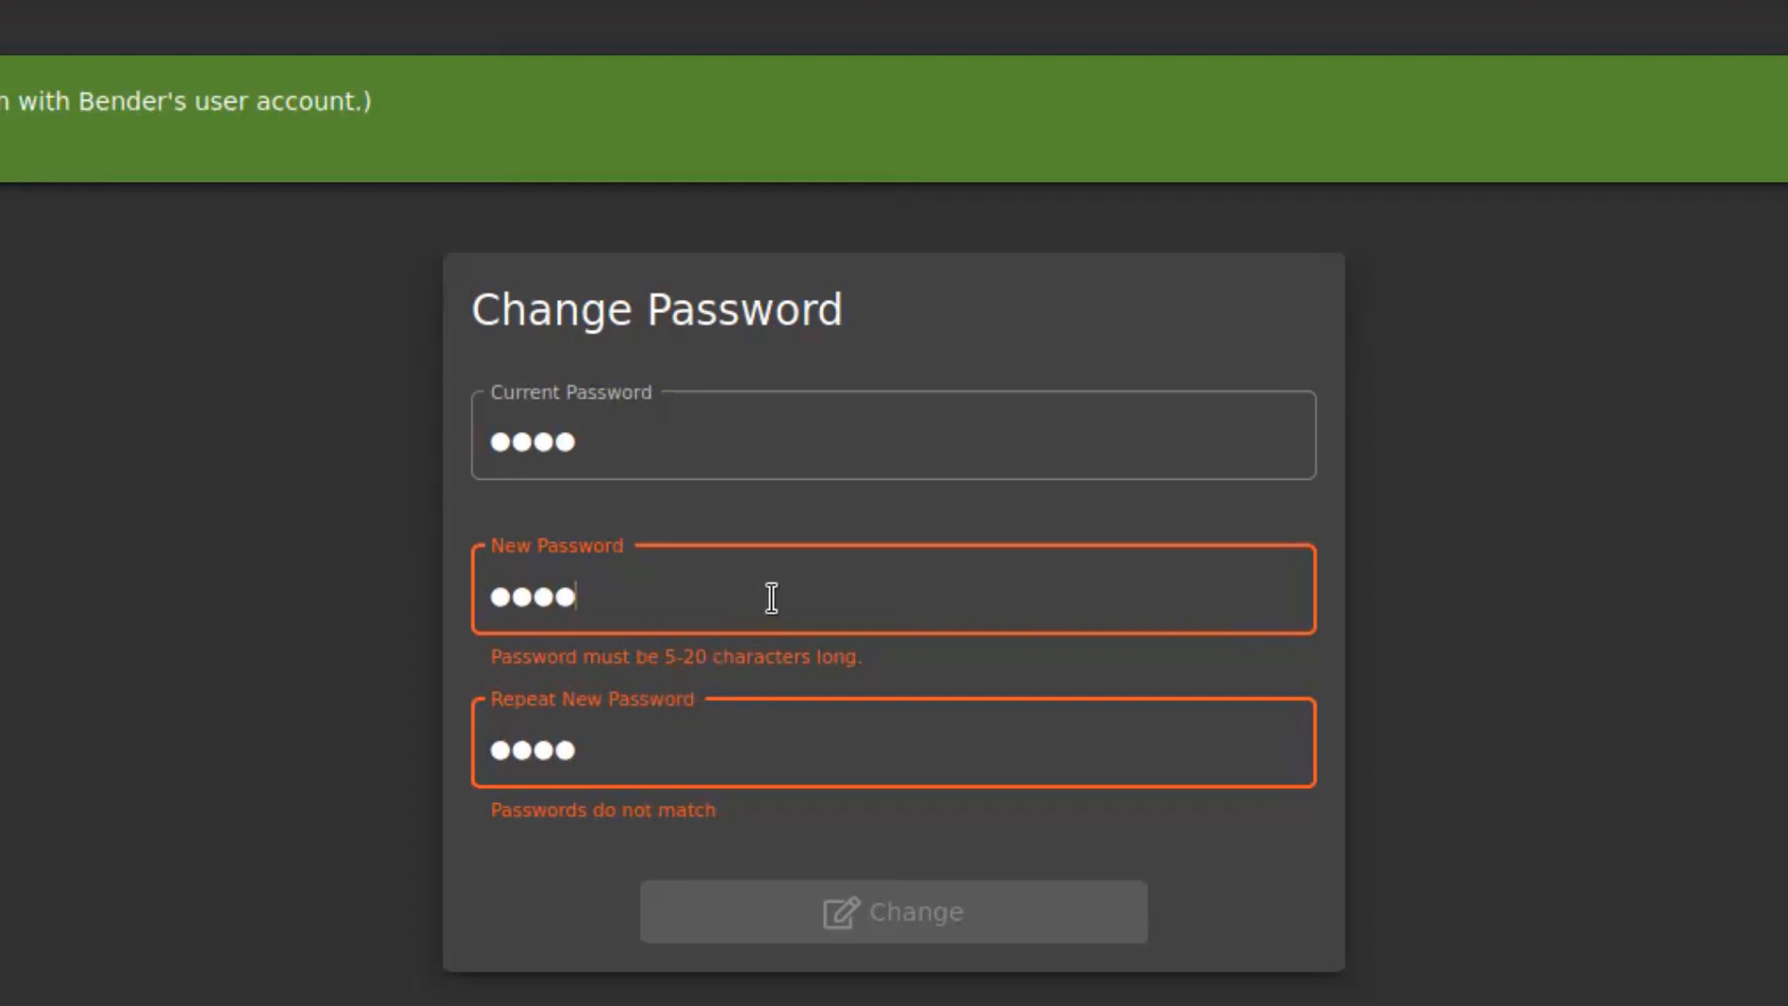
type("a")
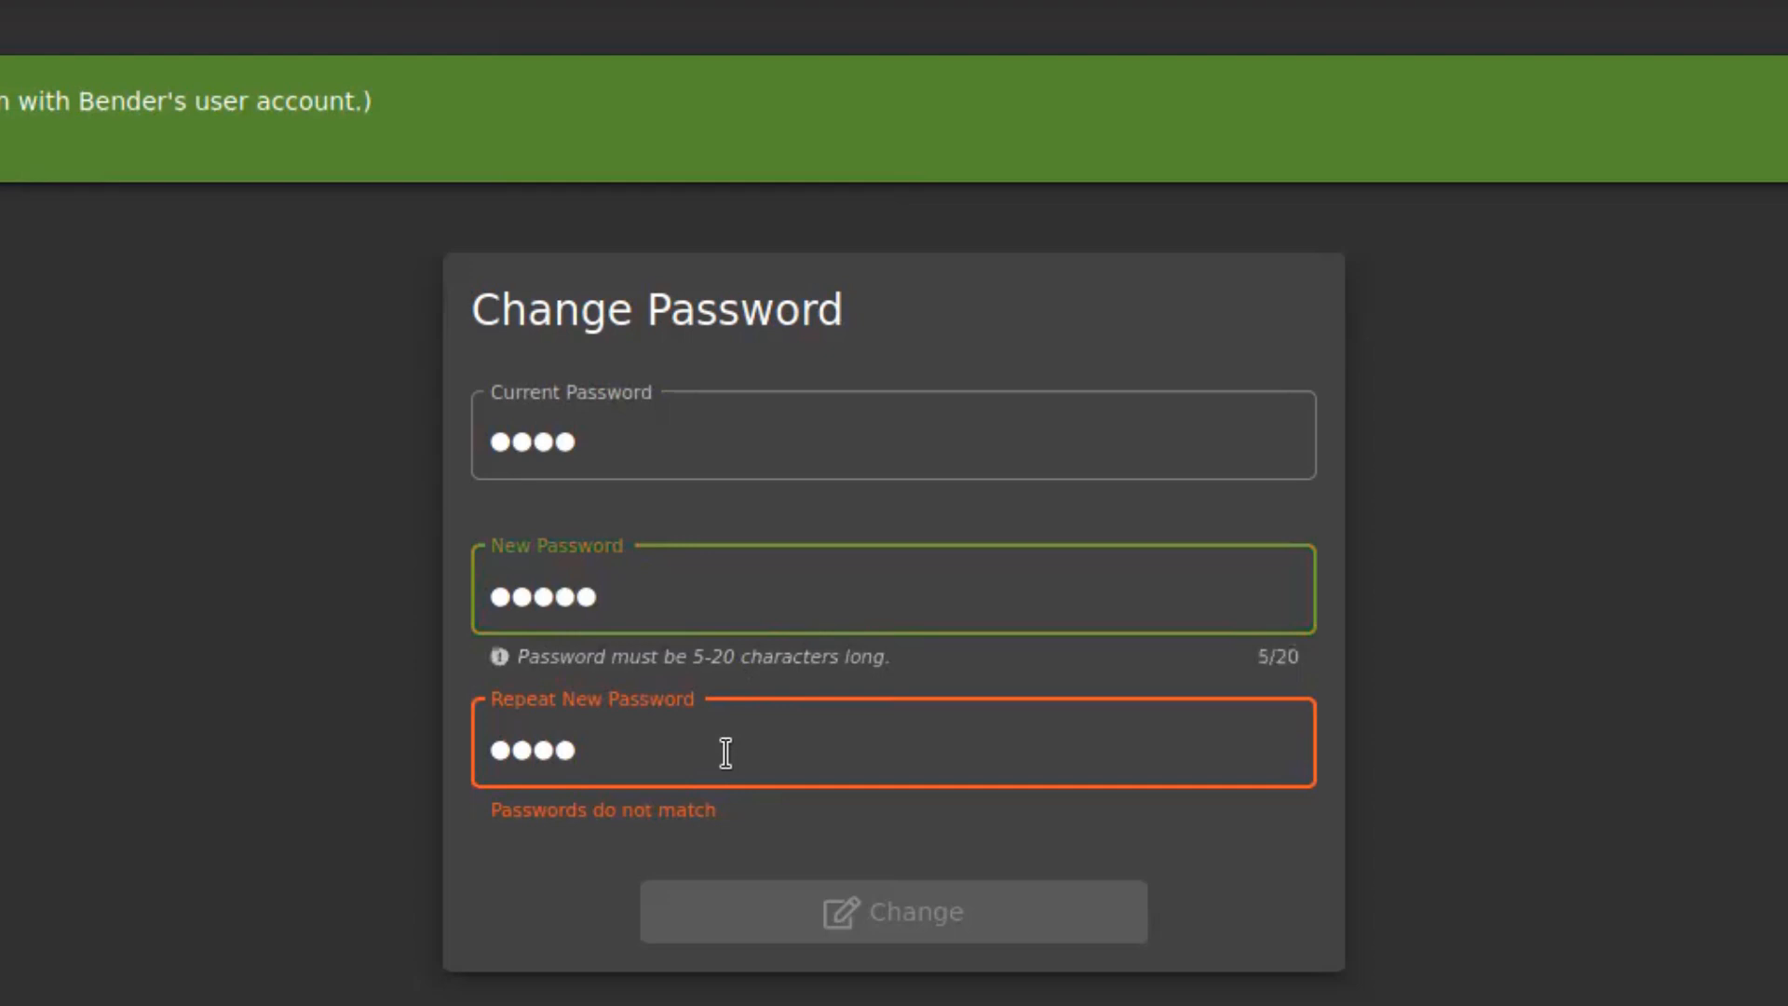
type("•")
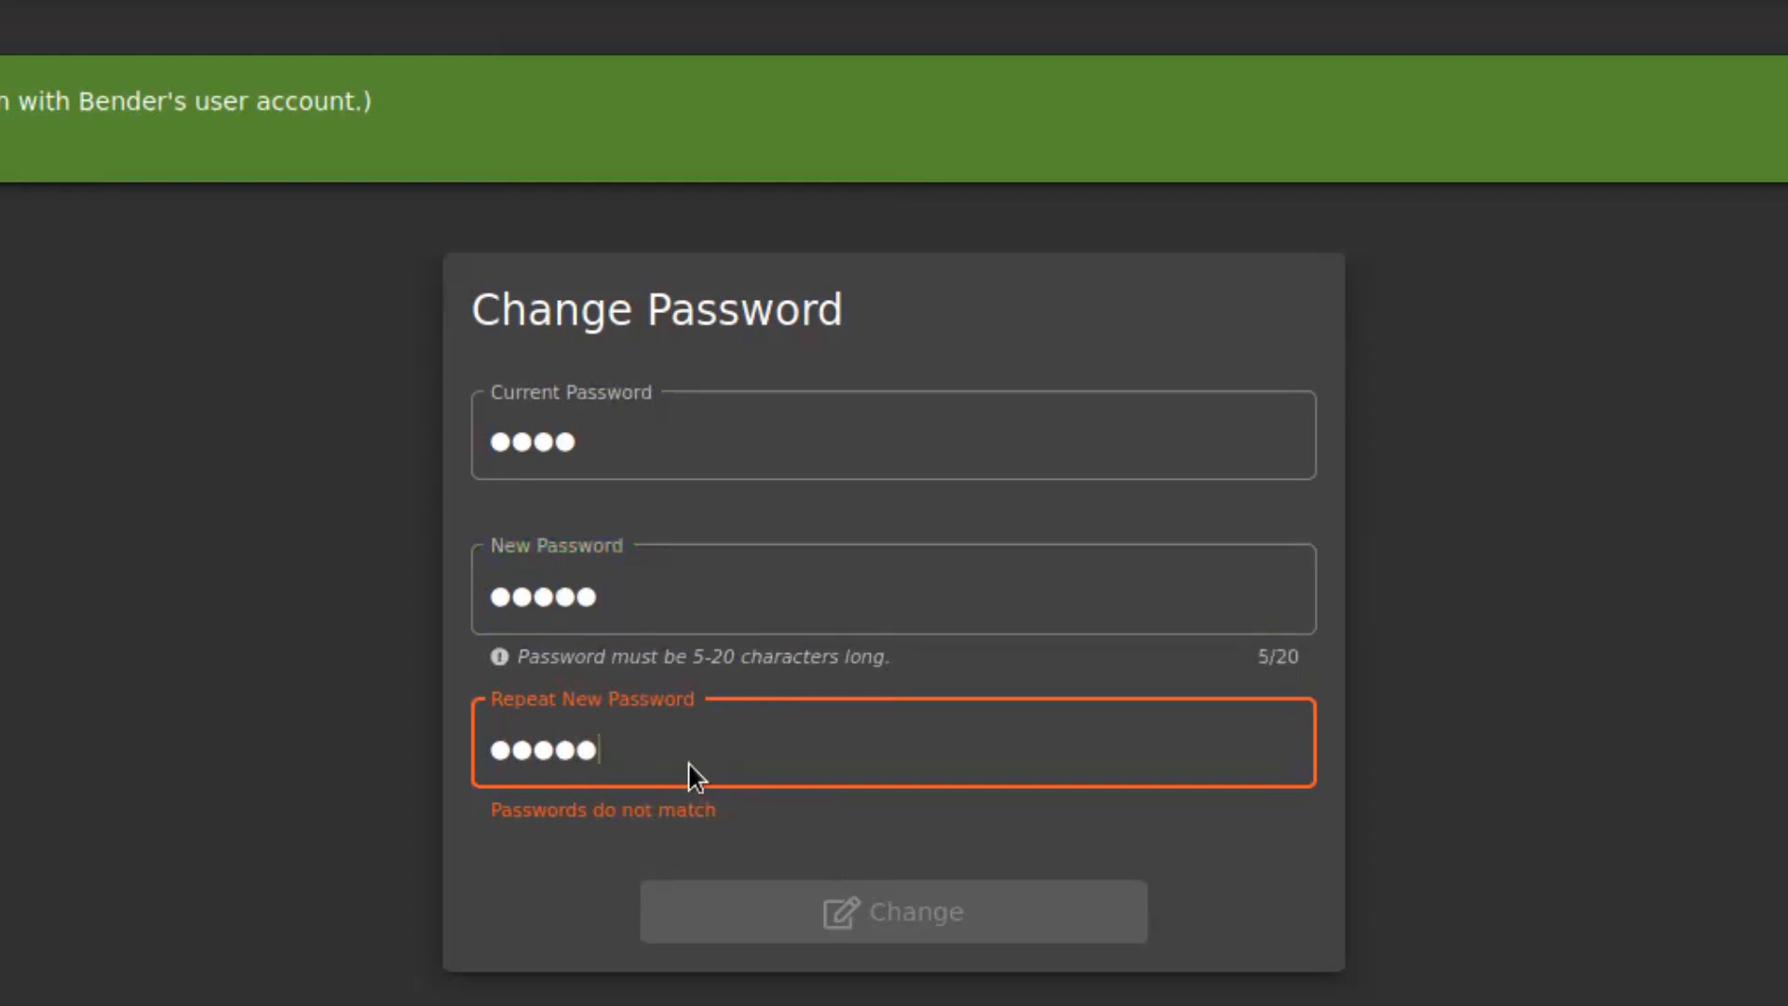
key("Backspace")
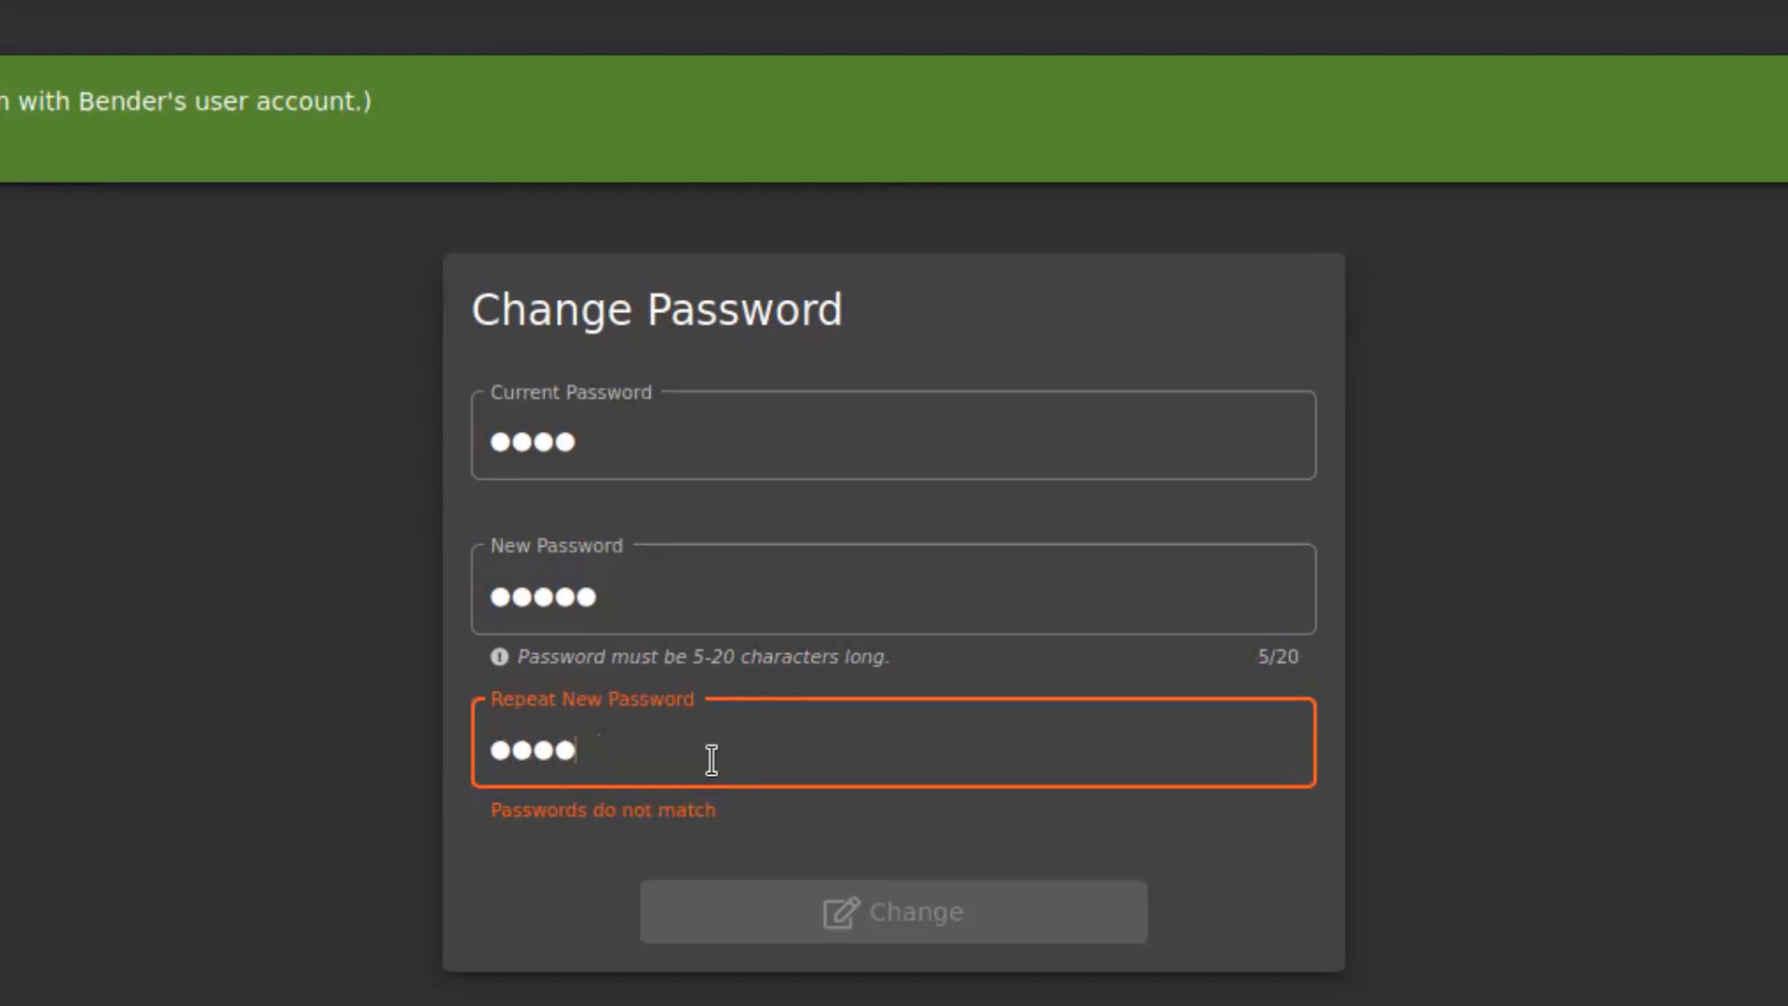
type("•")
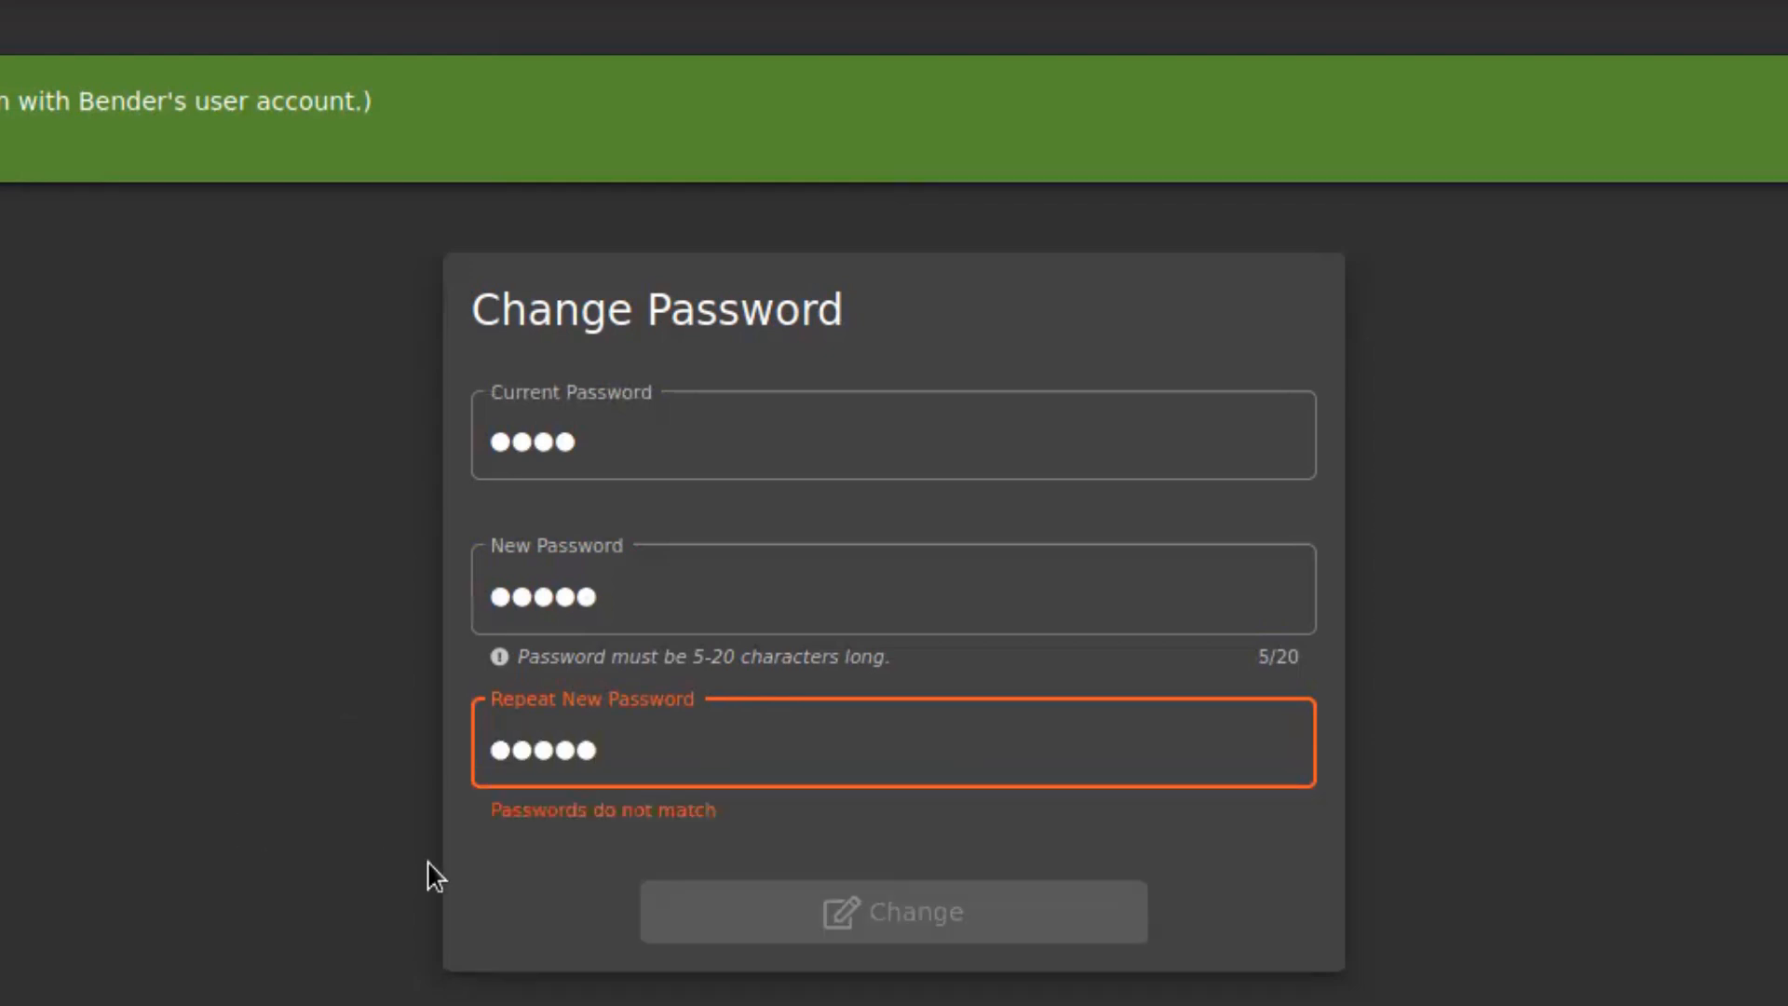
left_click(719, 590)
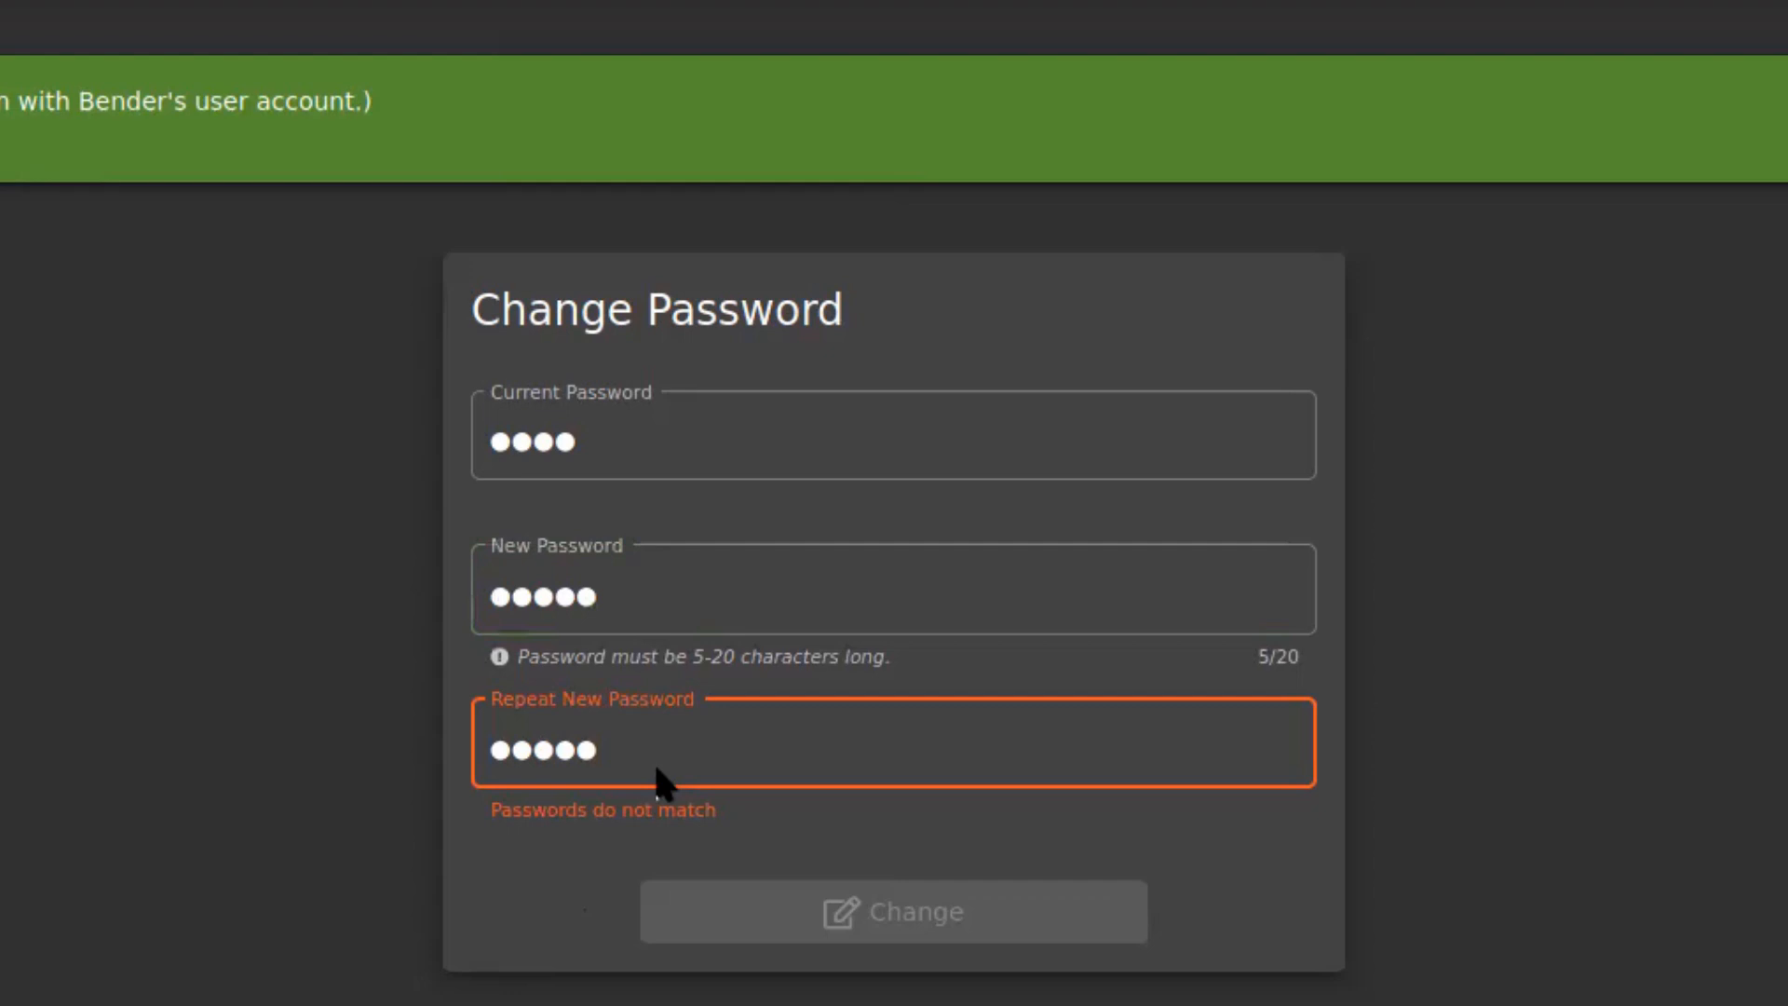
Make the repeated password match the new one and submit the change
key("Backspace")
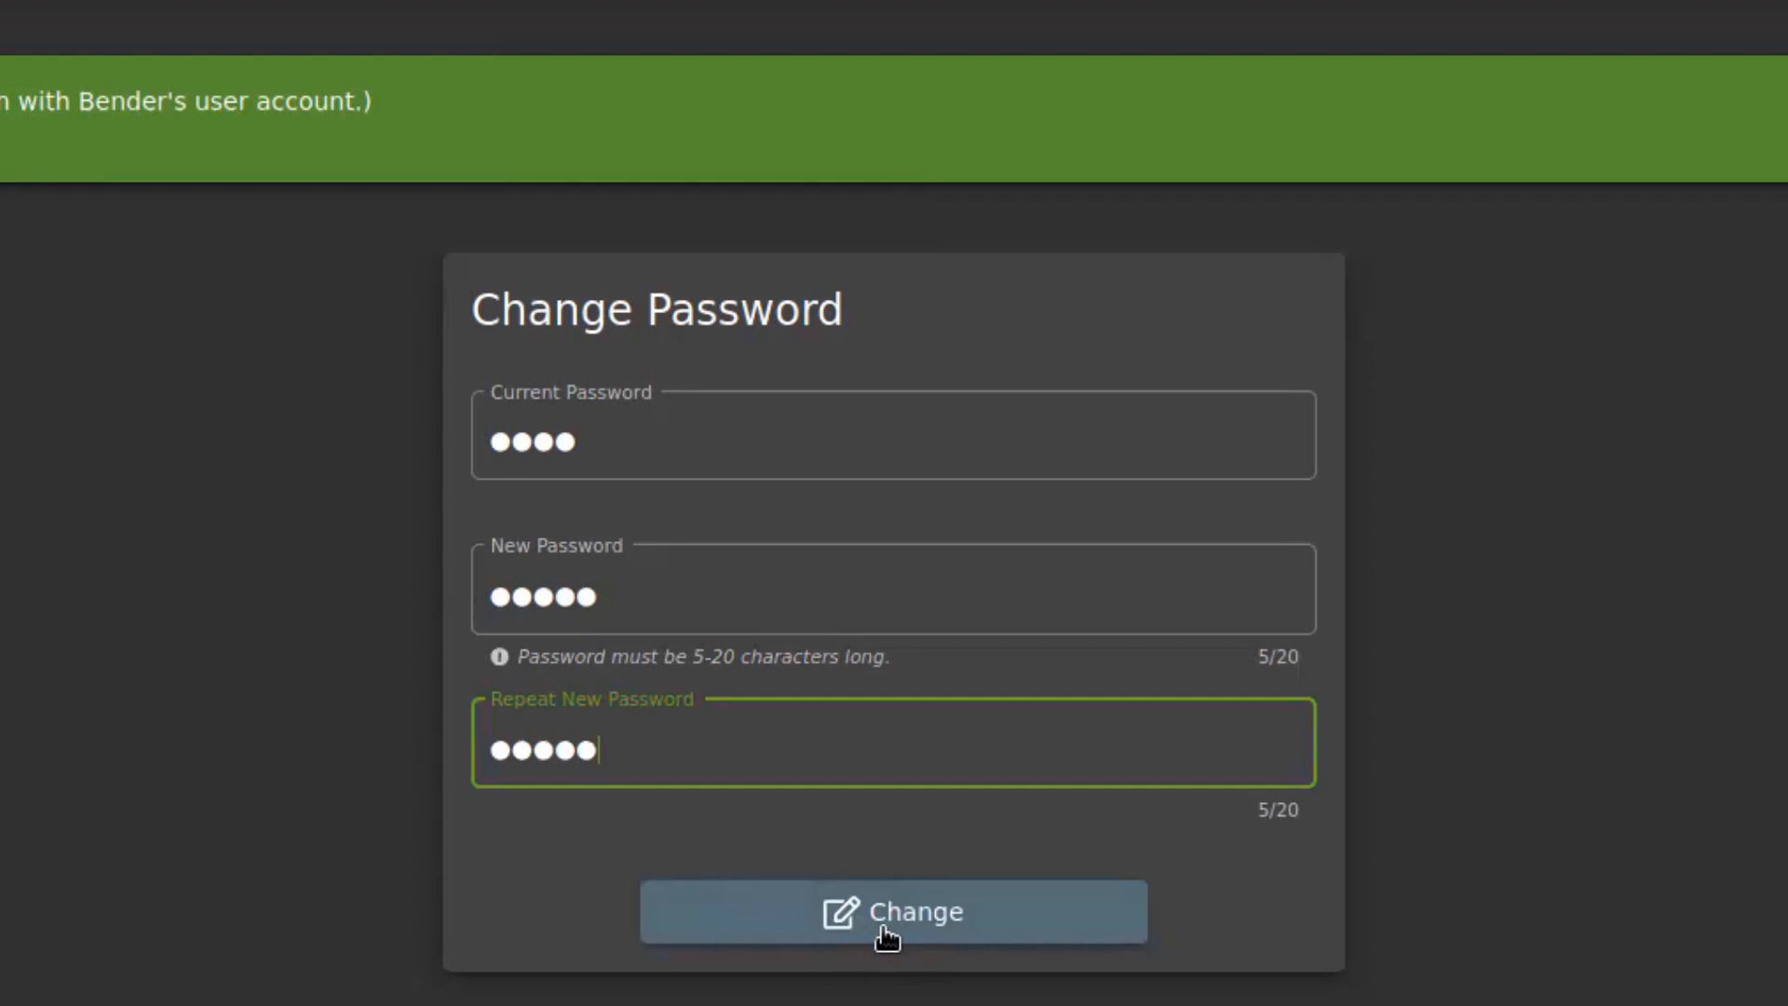
left_click(892, 911)
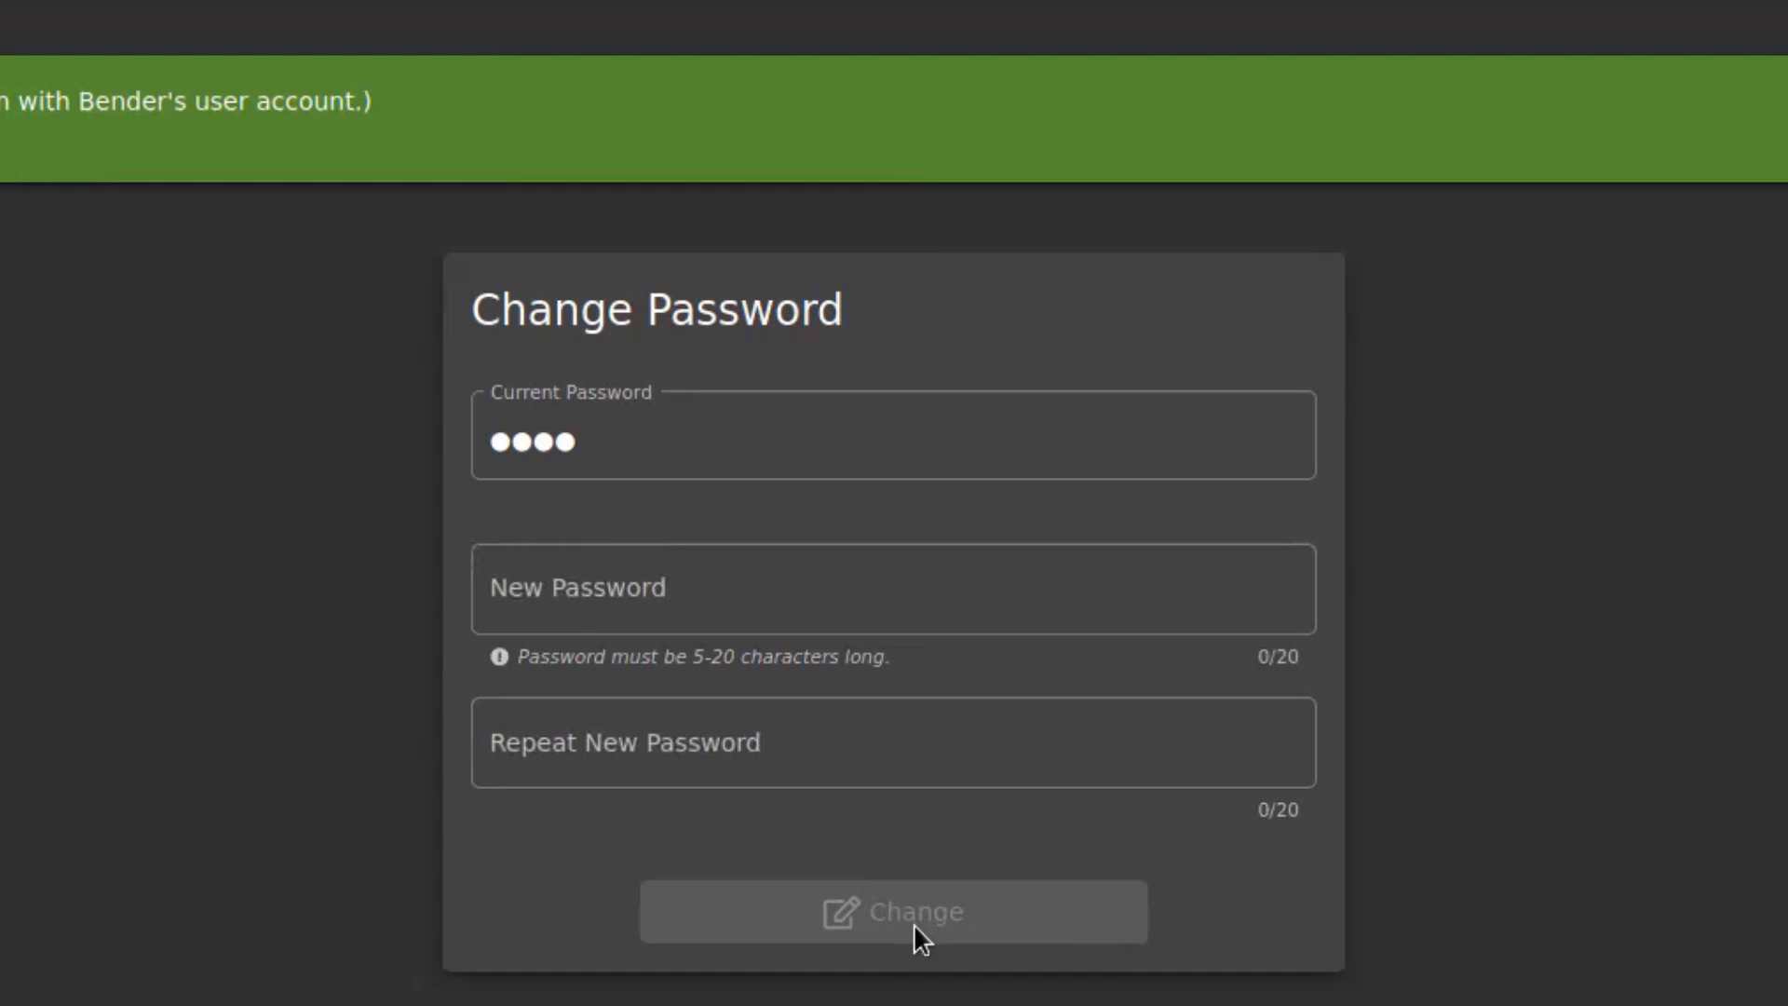
mouse_move(883, 956)
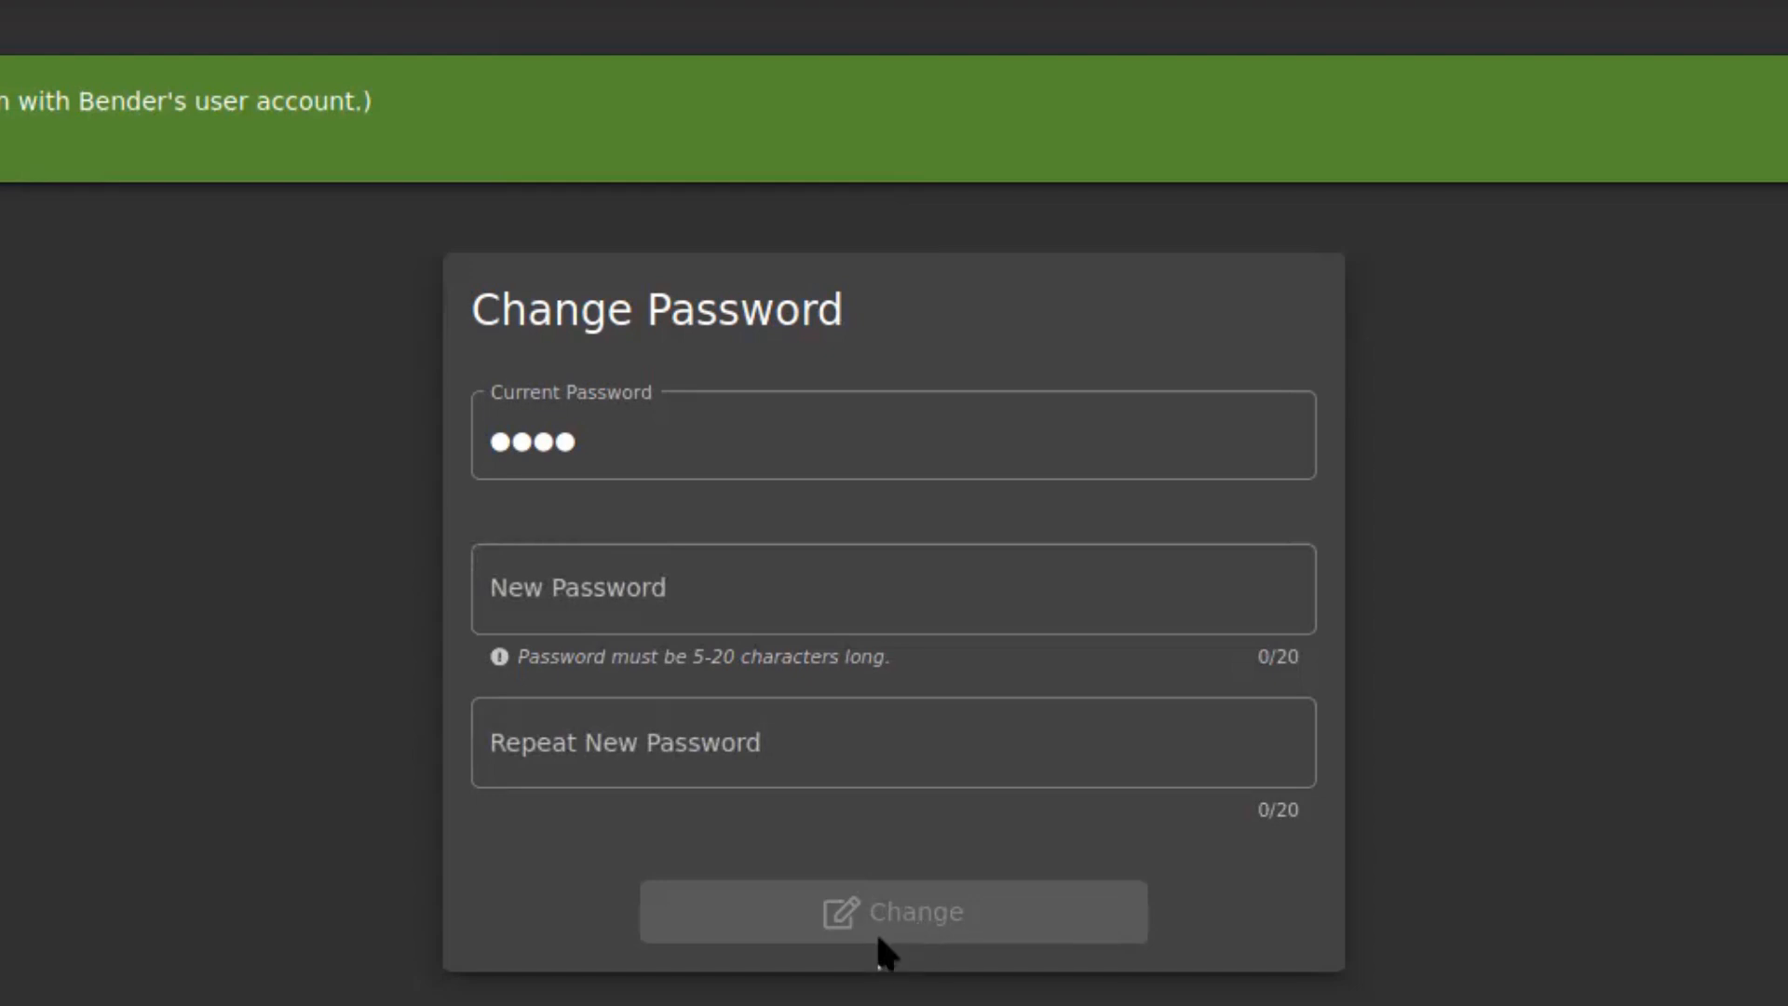
left_click(892, 587)
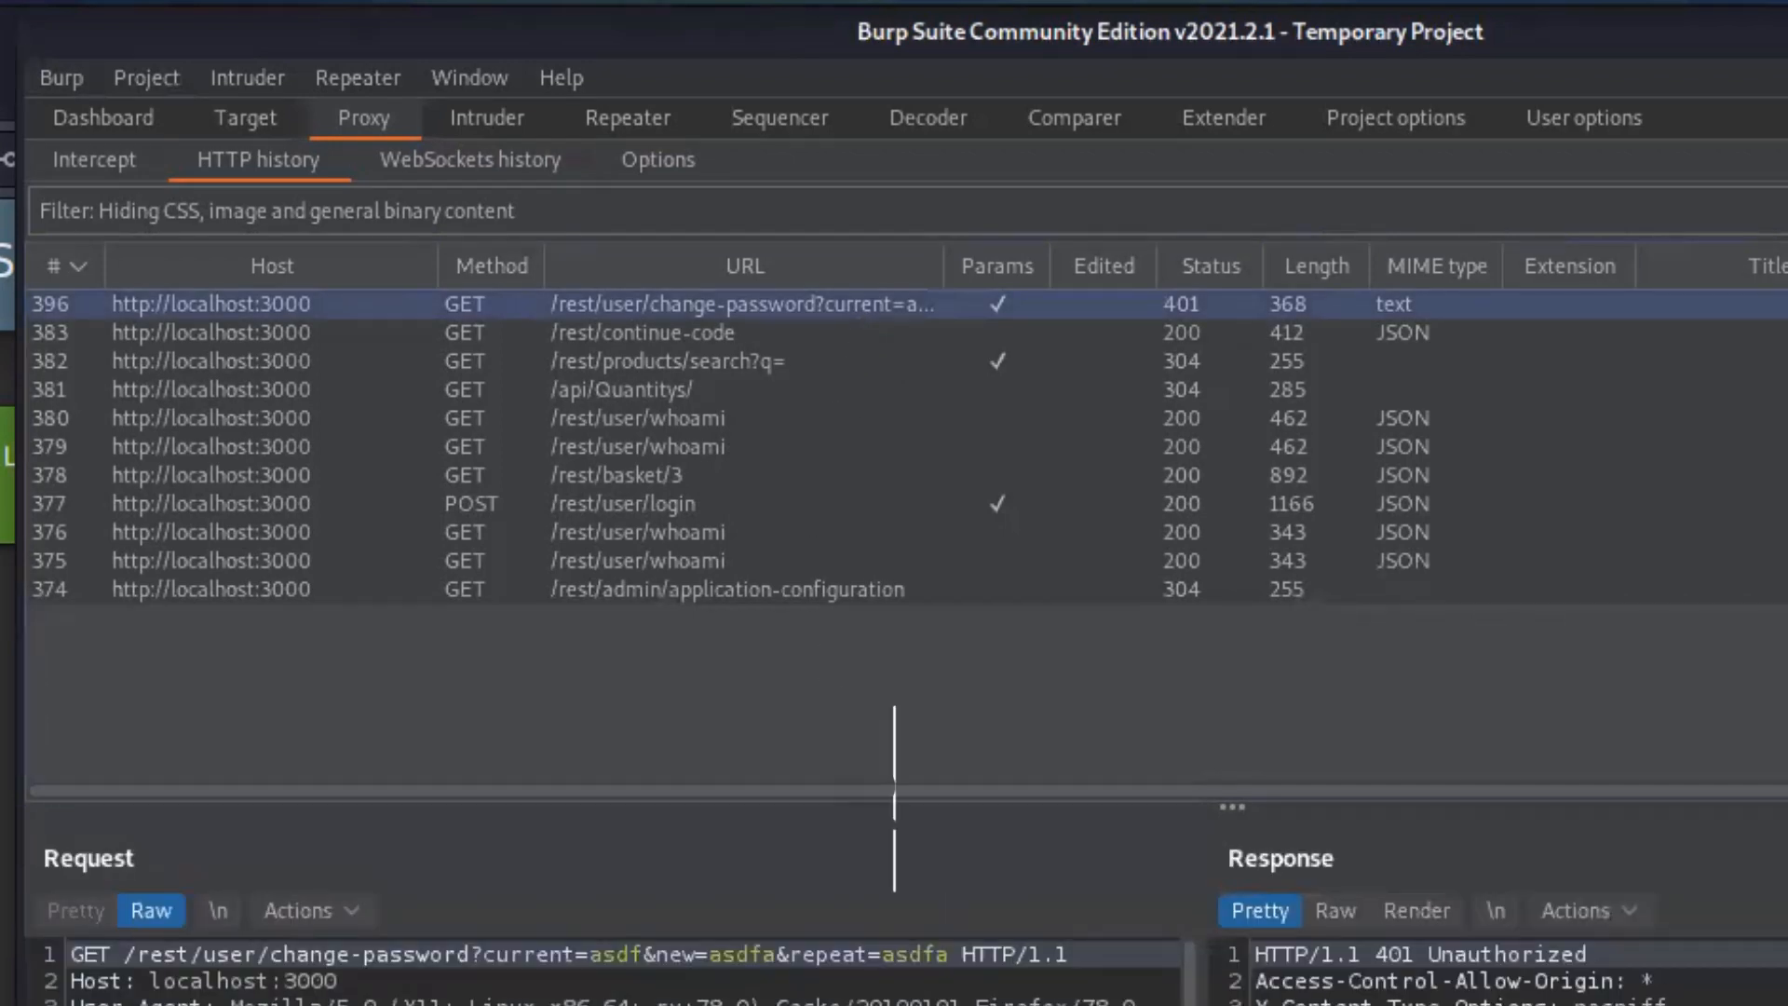
Send the rejected change-password request from Proxy history to Repeater
key("ctrl+r")
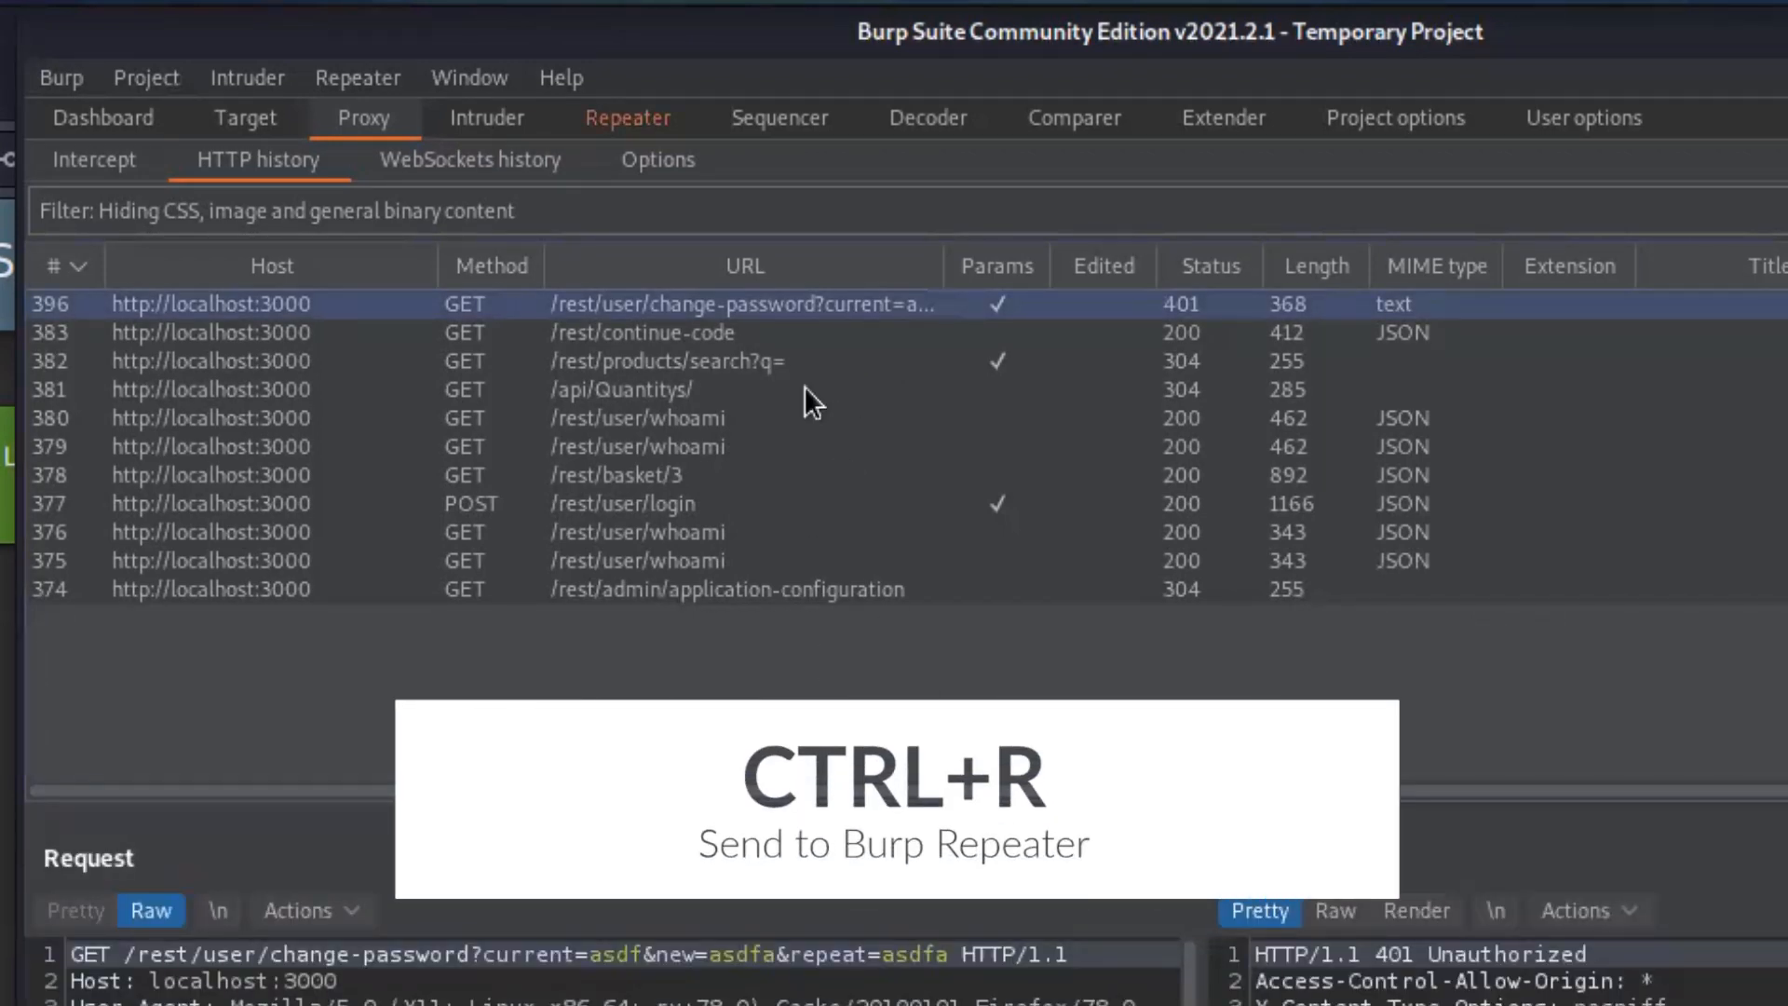
key("ctrl+r")
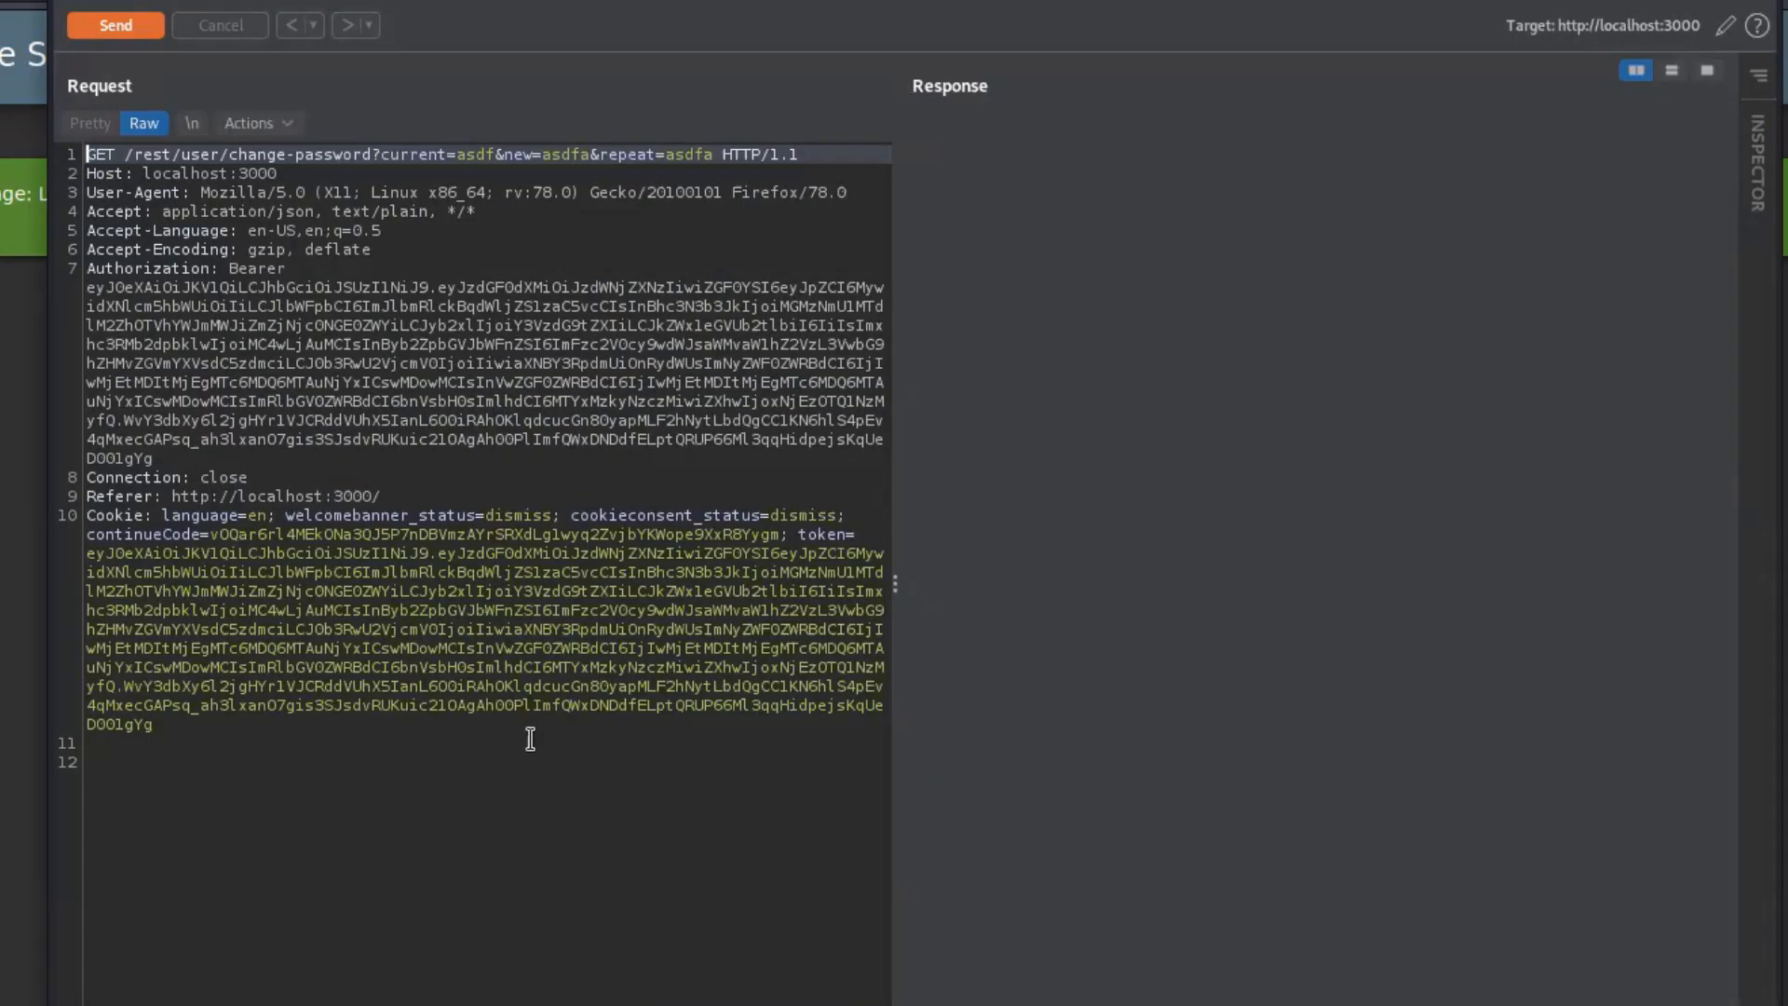
Send the request, then lengthen the new= value with extra 'a' characters and resend
left_click(114, 24)
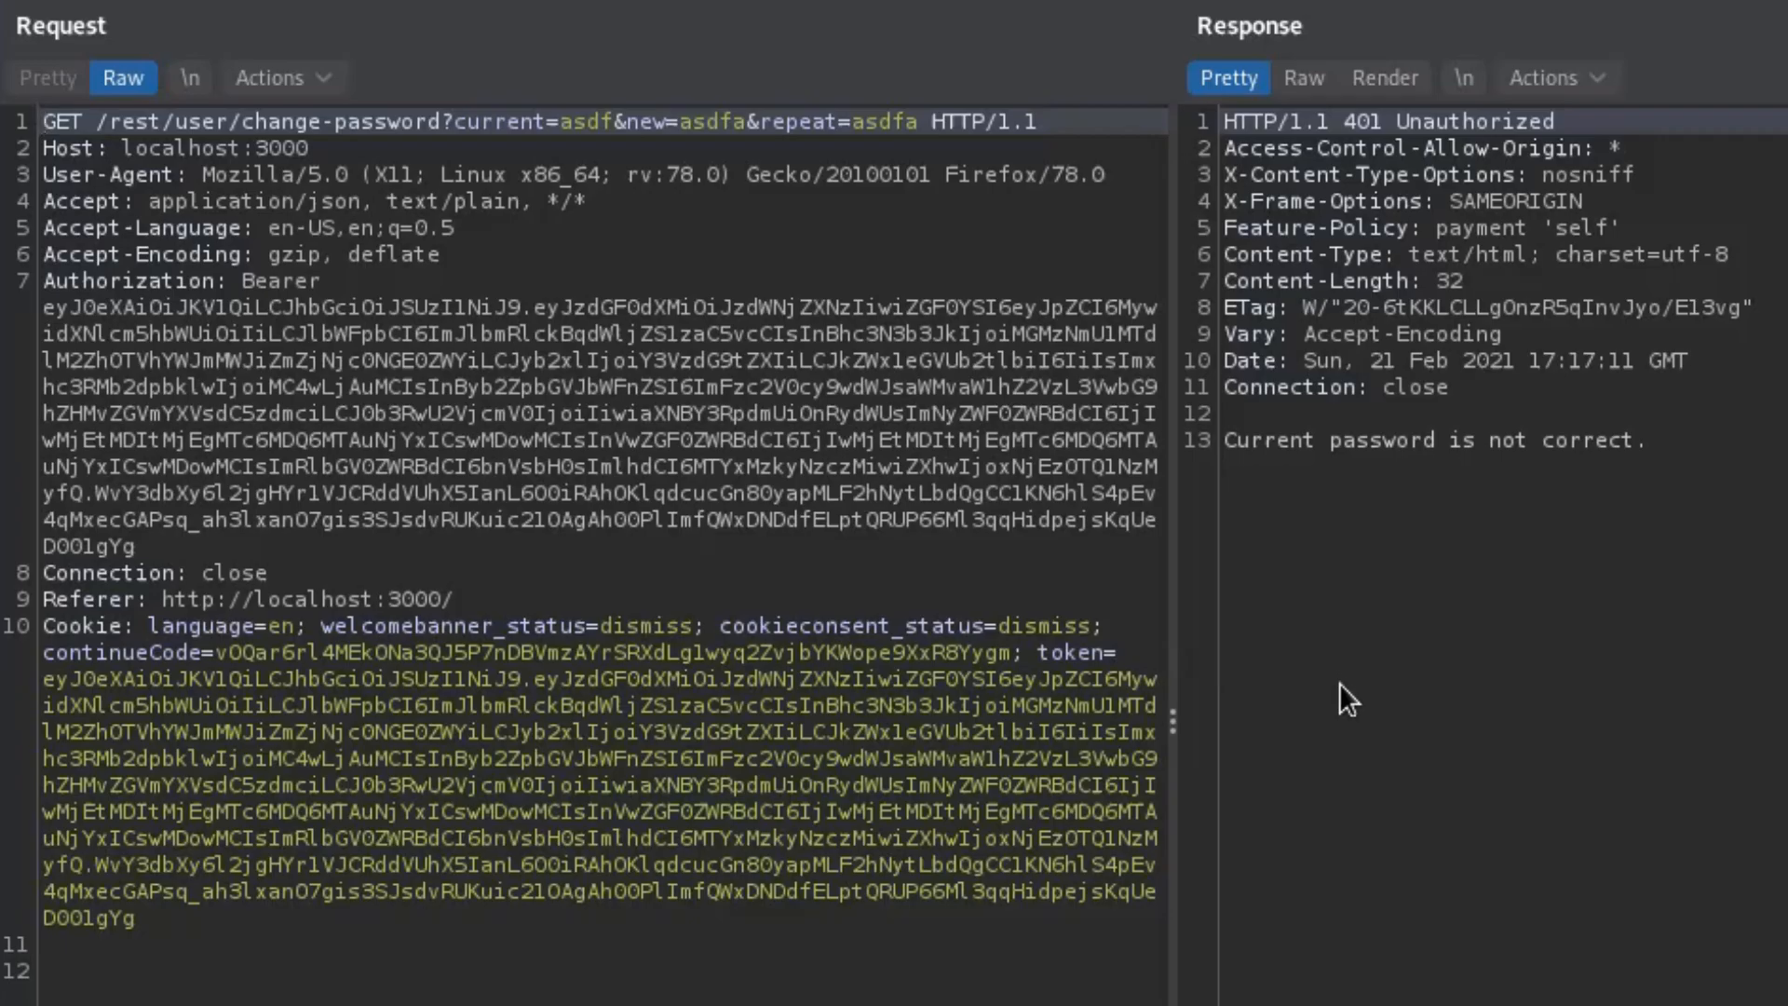
mouse_move(1704, 430)
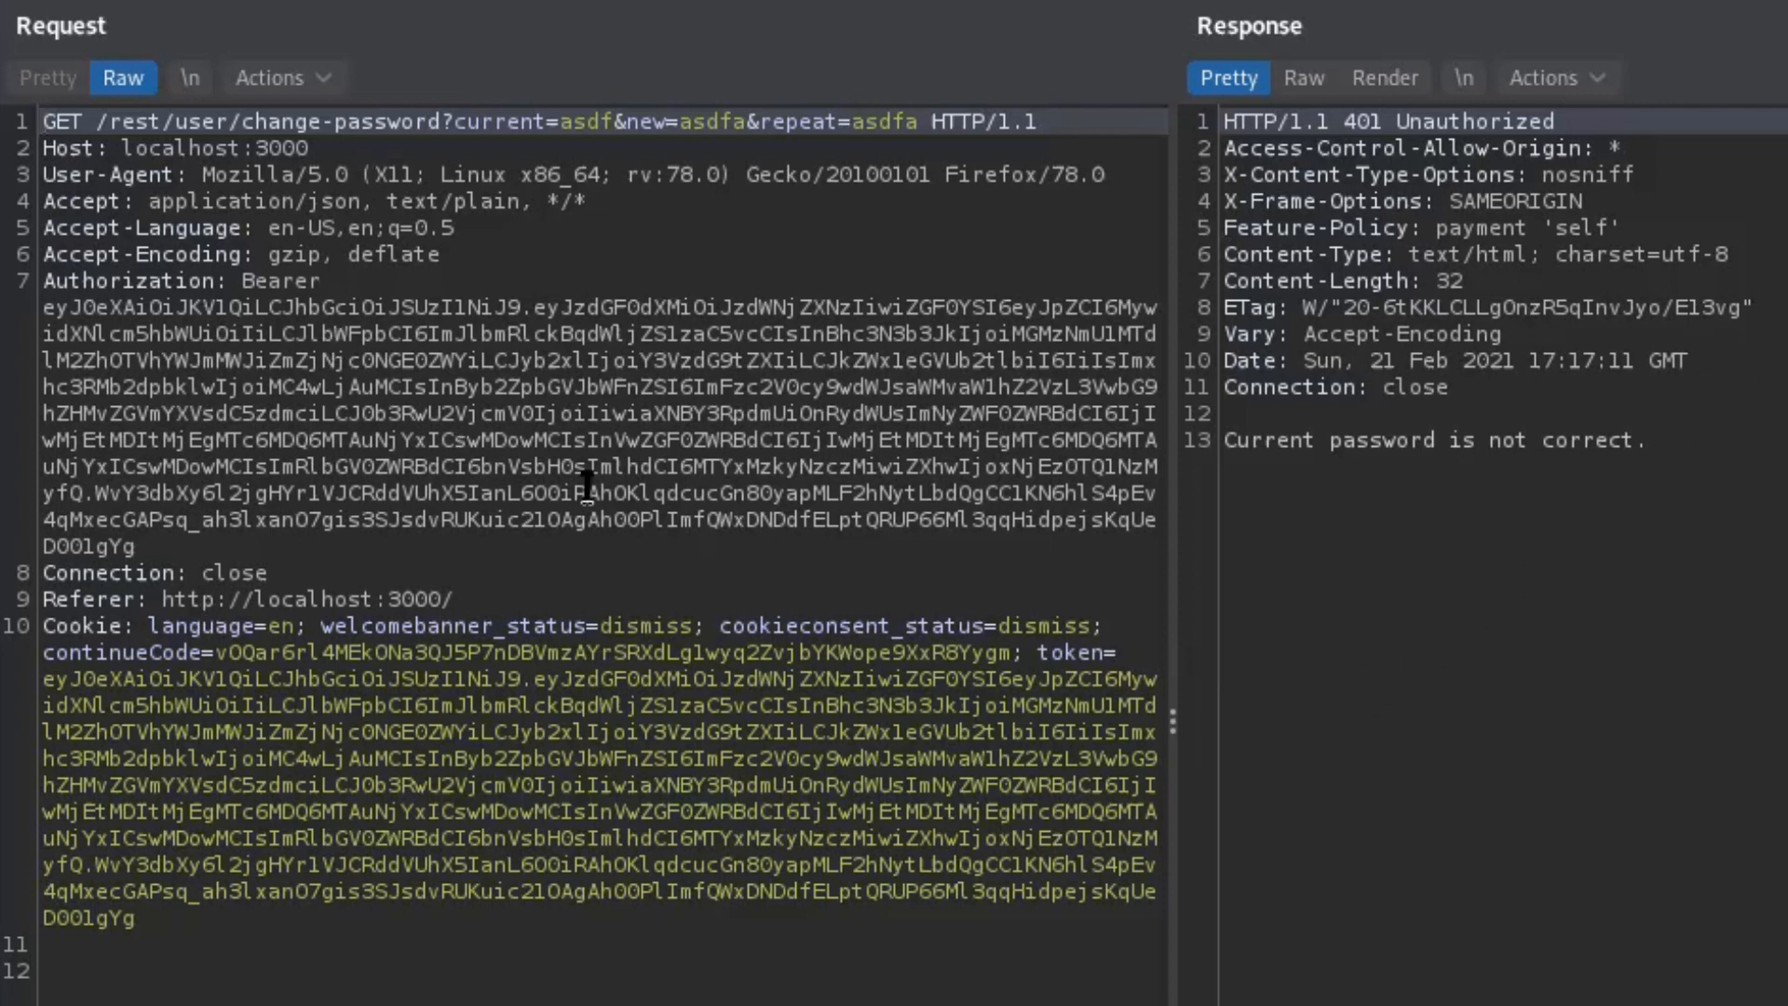
mouse_move(735, 165)
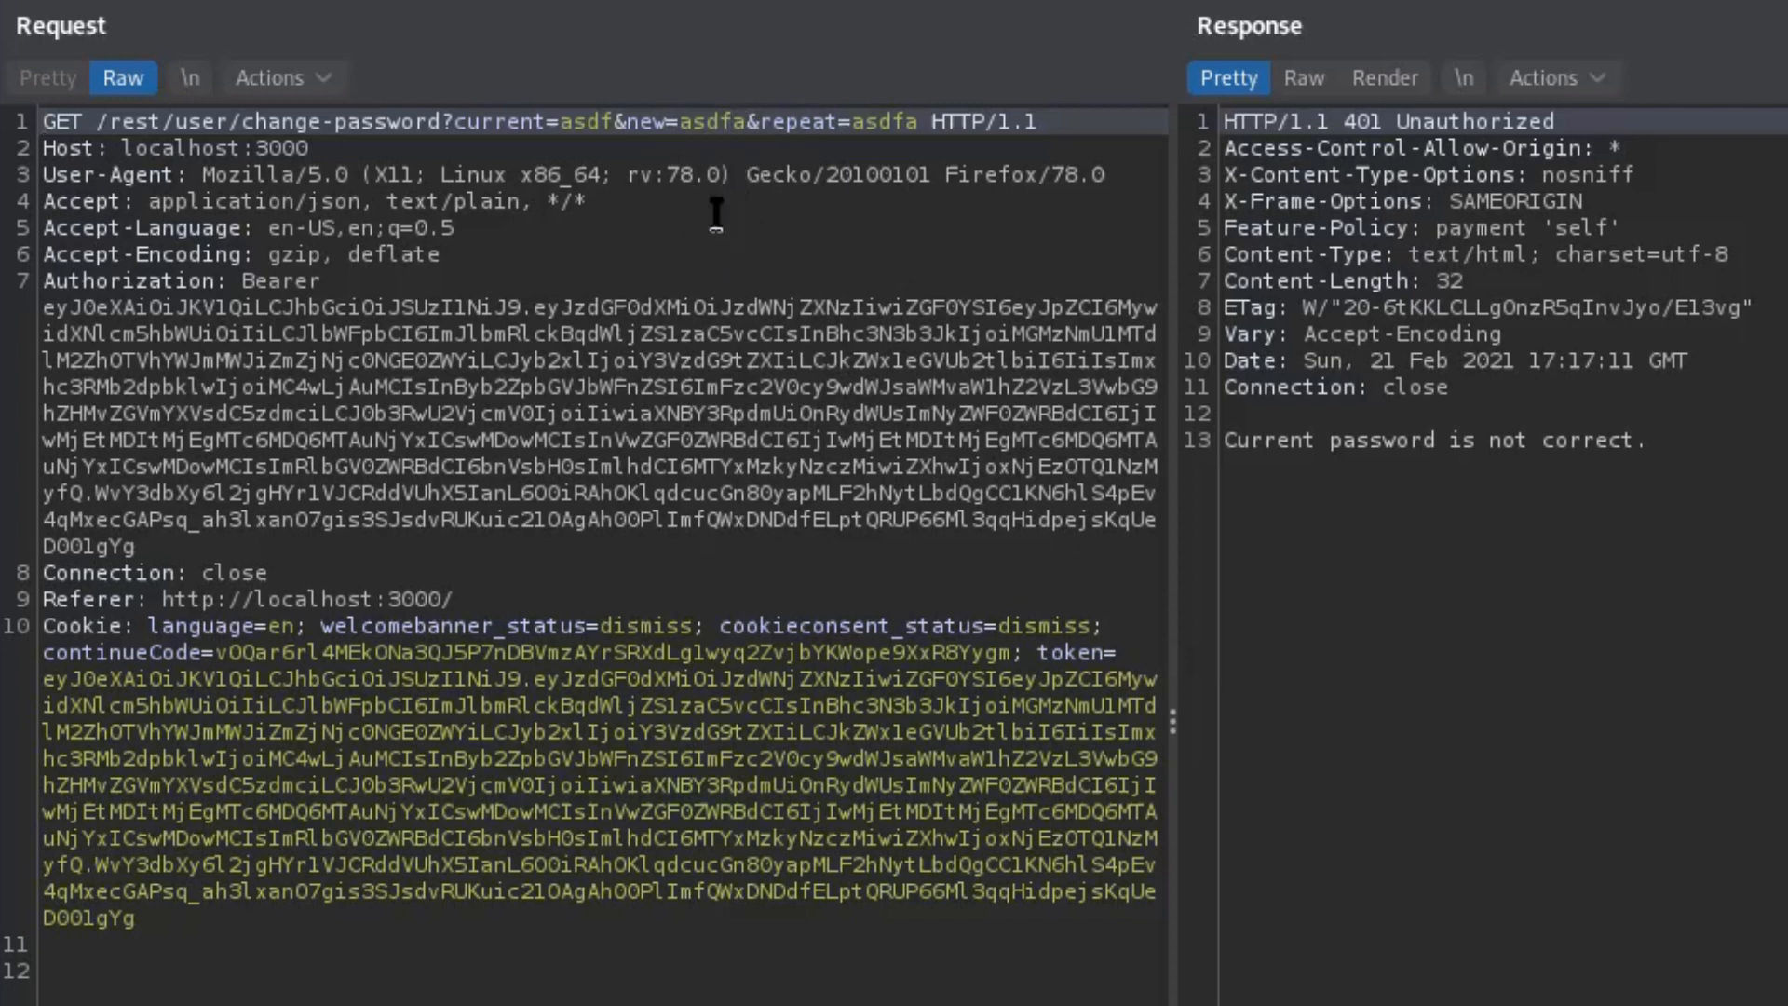
mouse_move(738, 160)
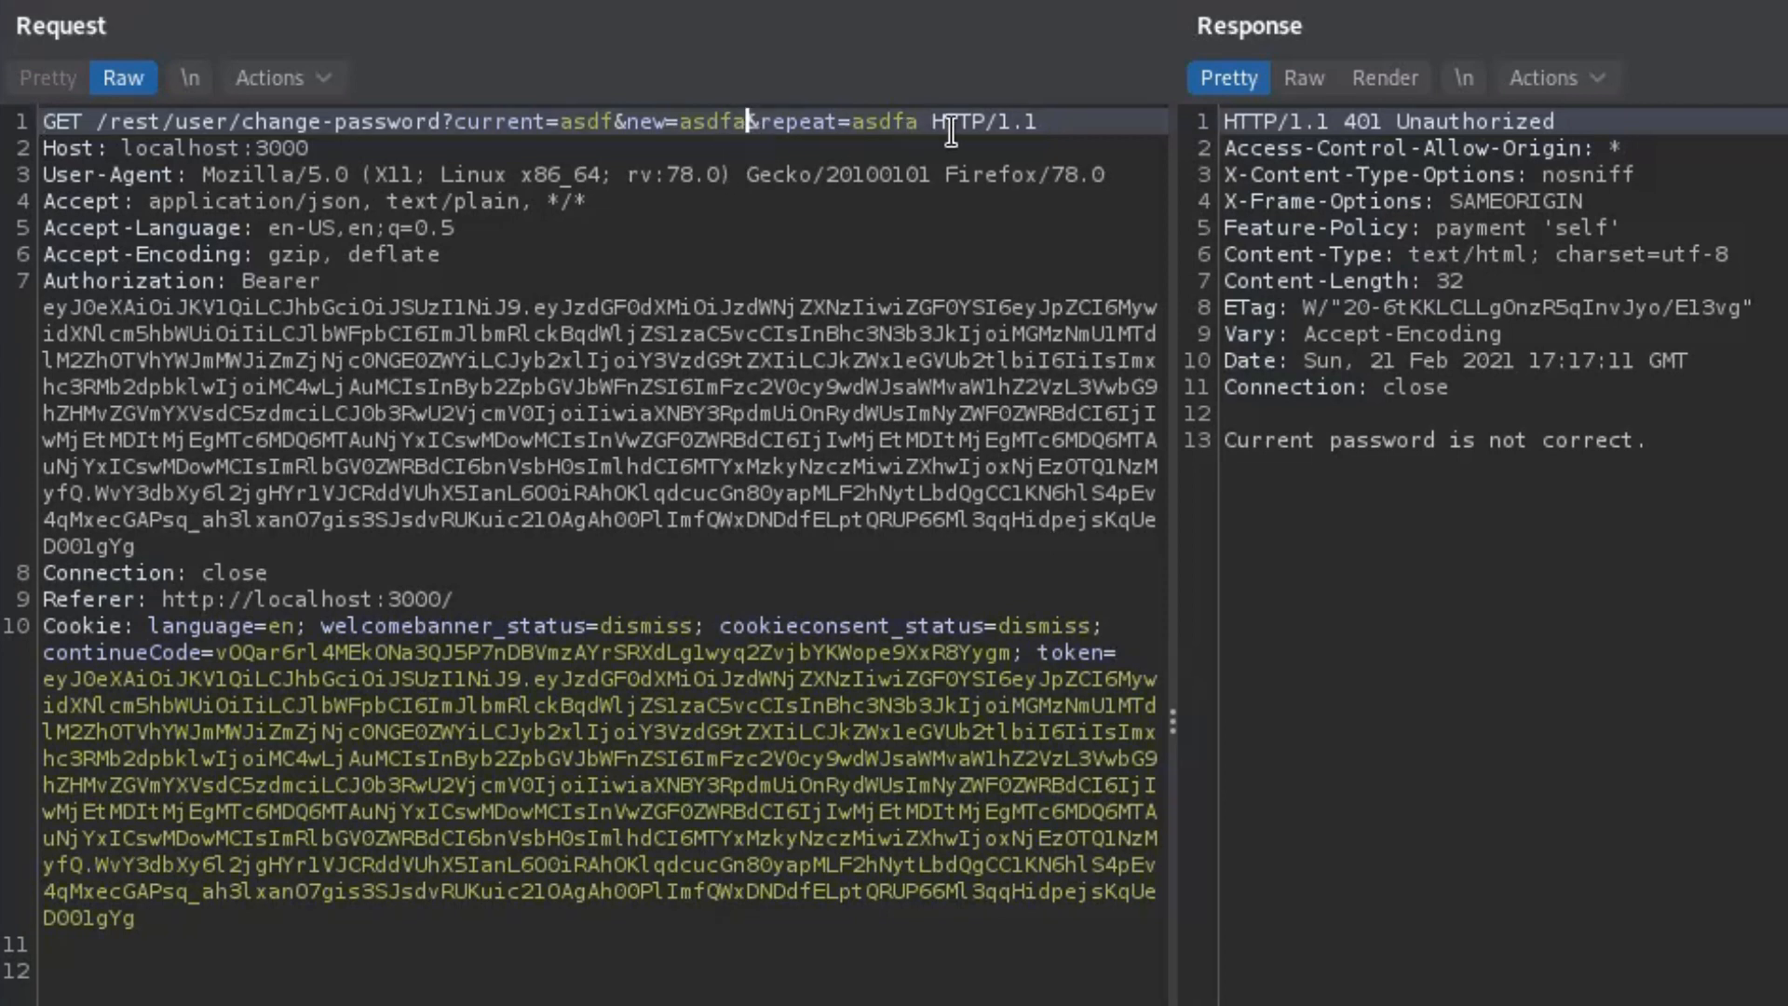
type("aa")
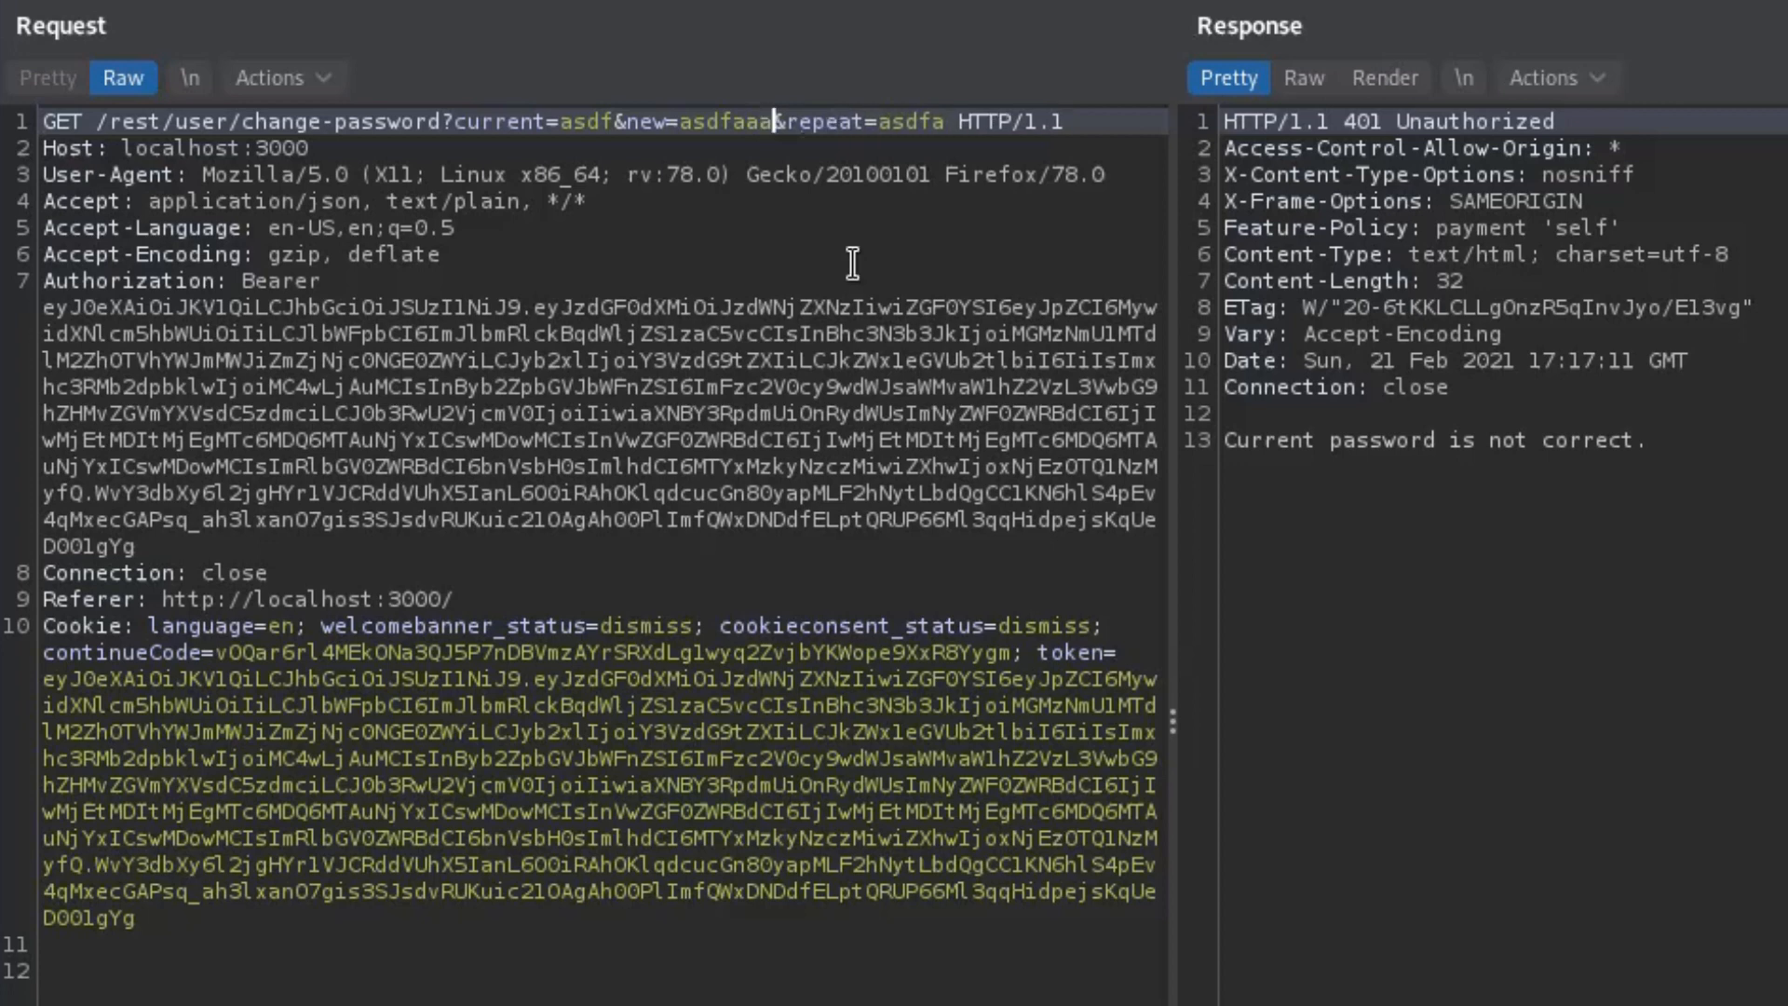
type("aaa")
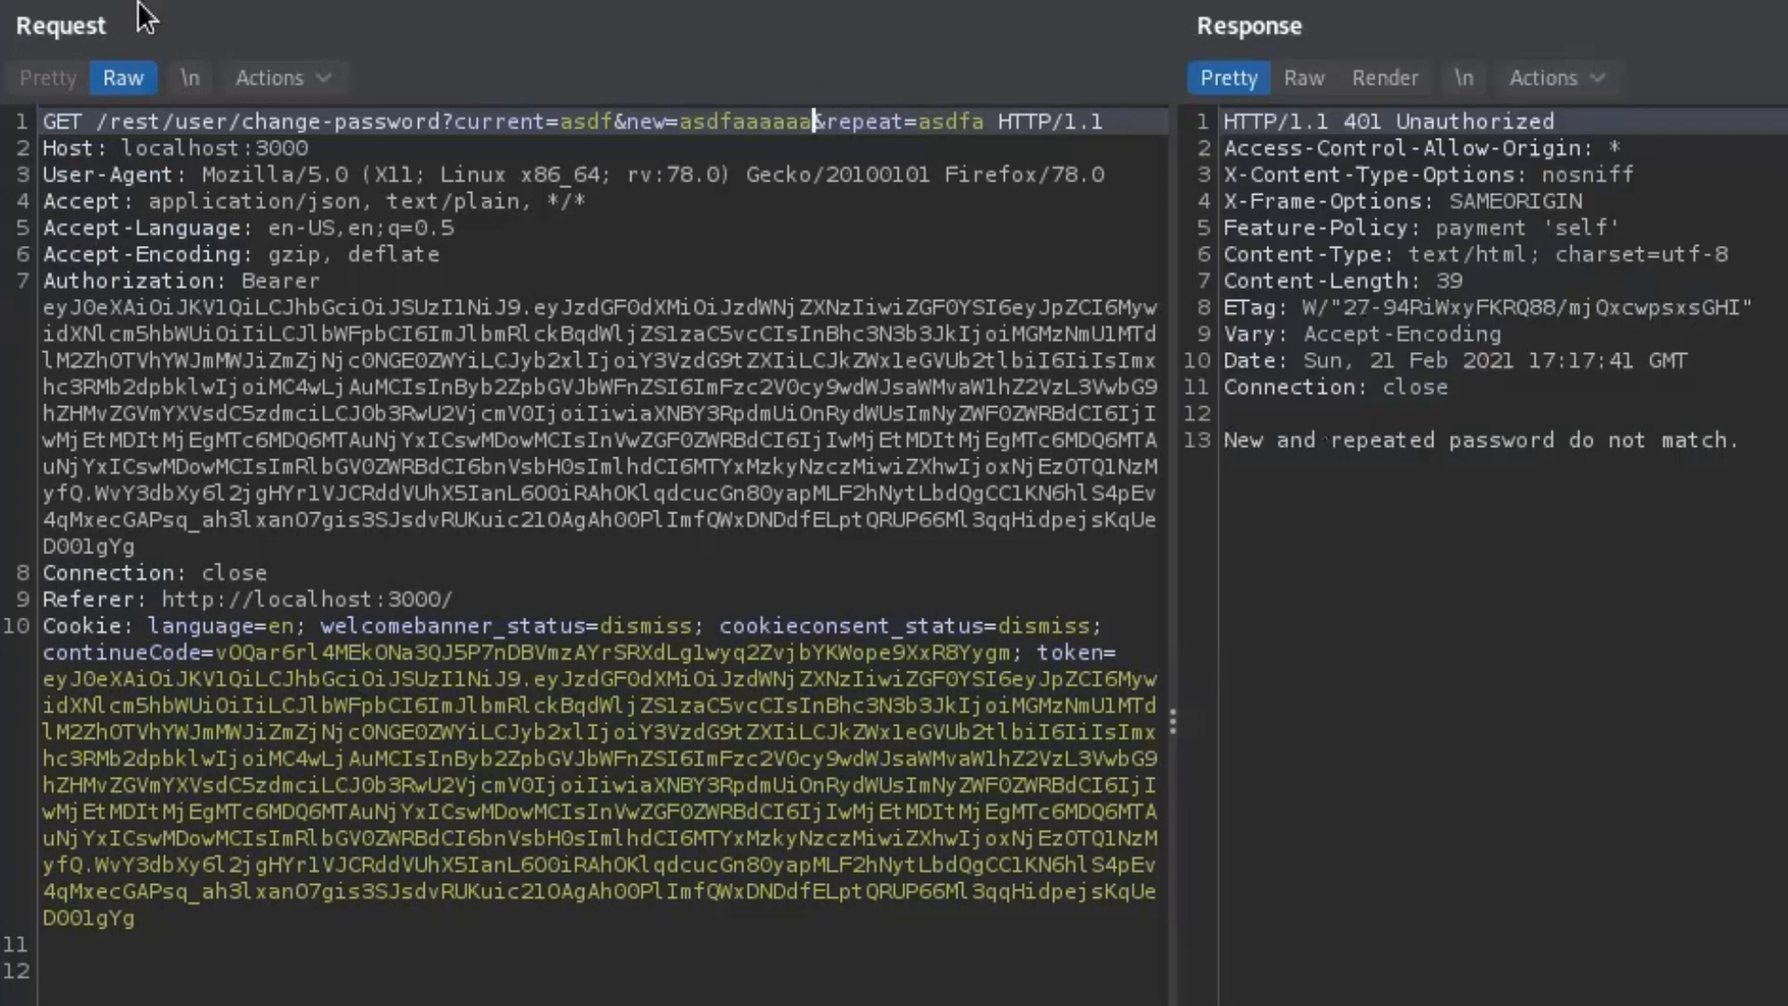
mouse_move(575, 462)
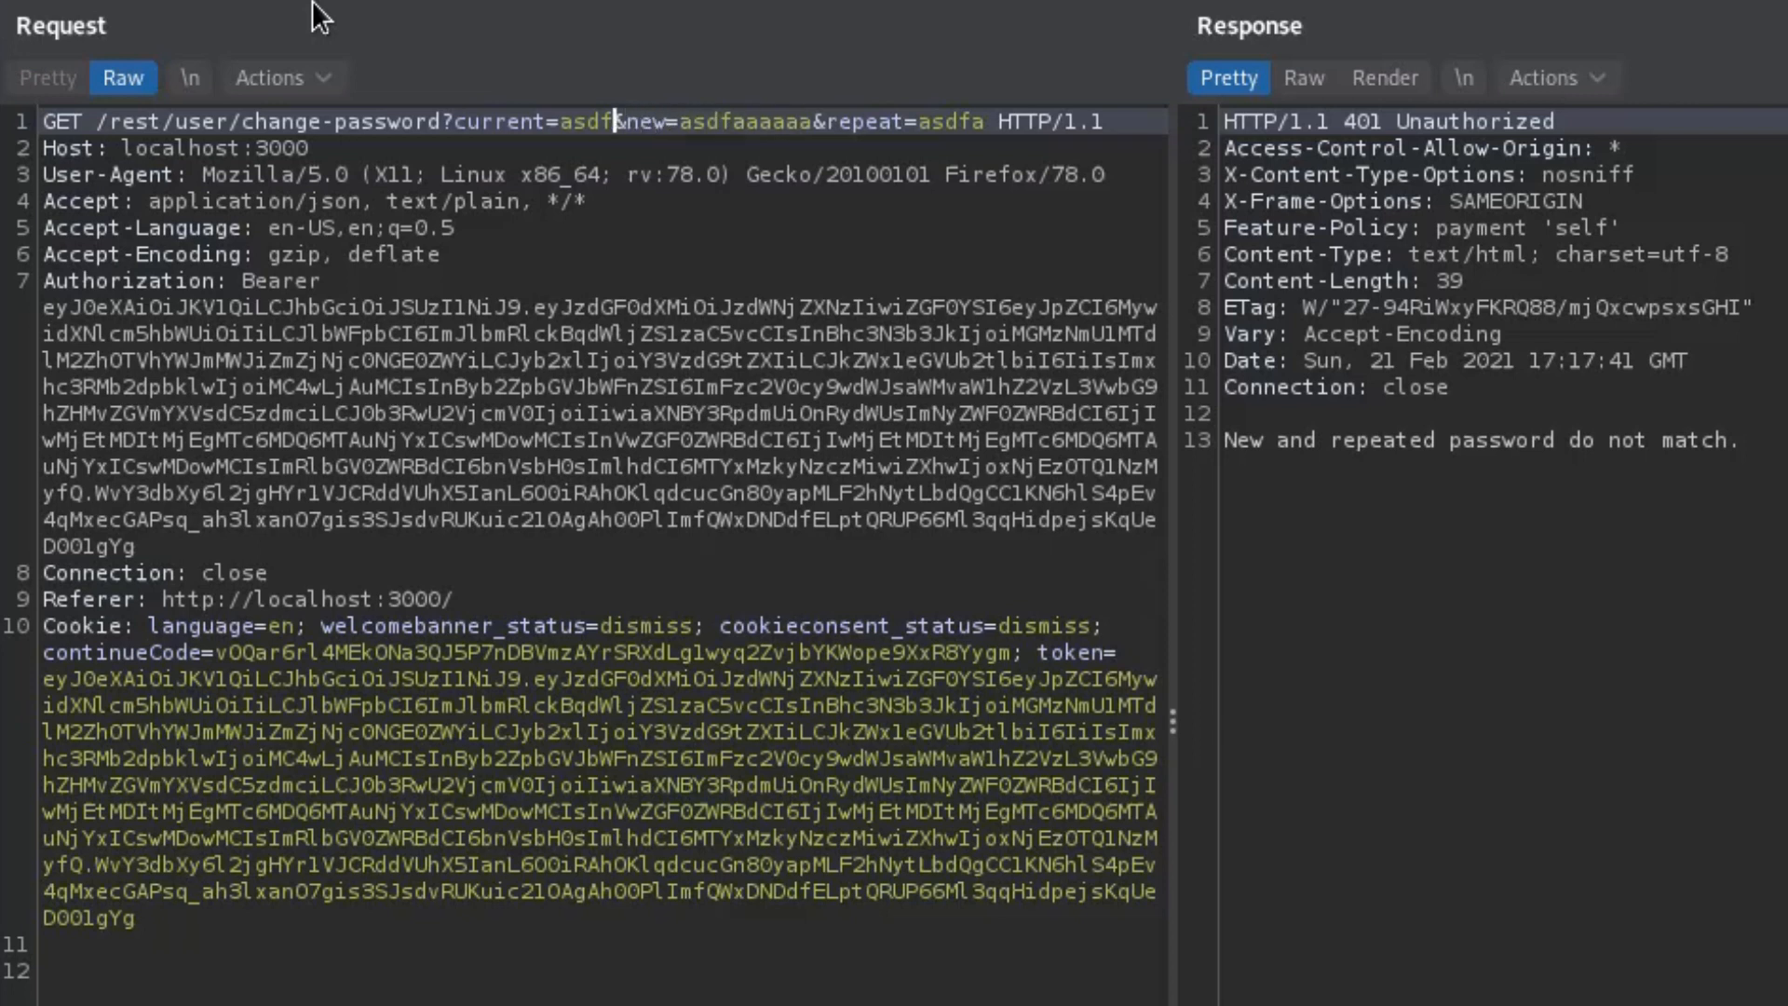
Drop the current= parameter and set new and repeat to asdf for a 200 OK response
key("Backspace")
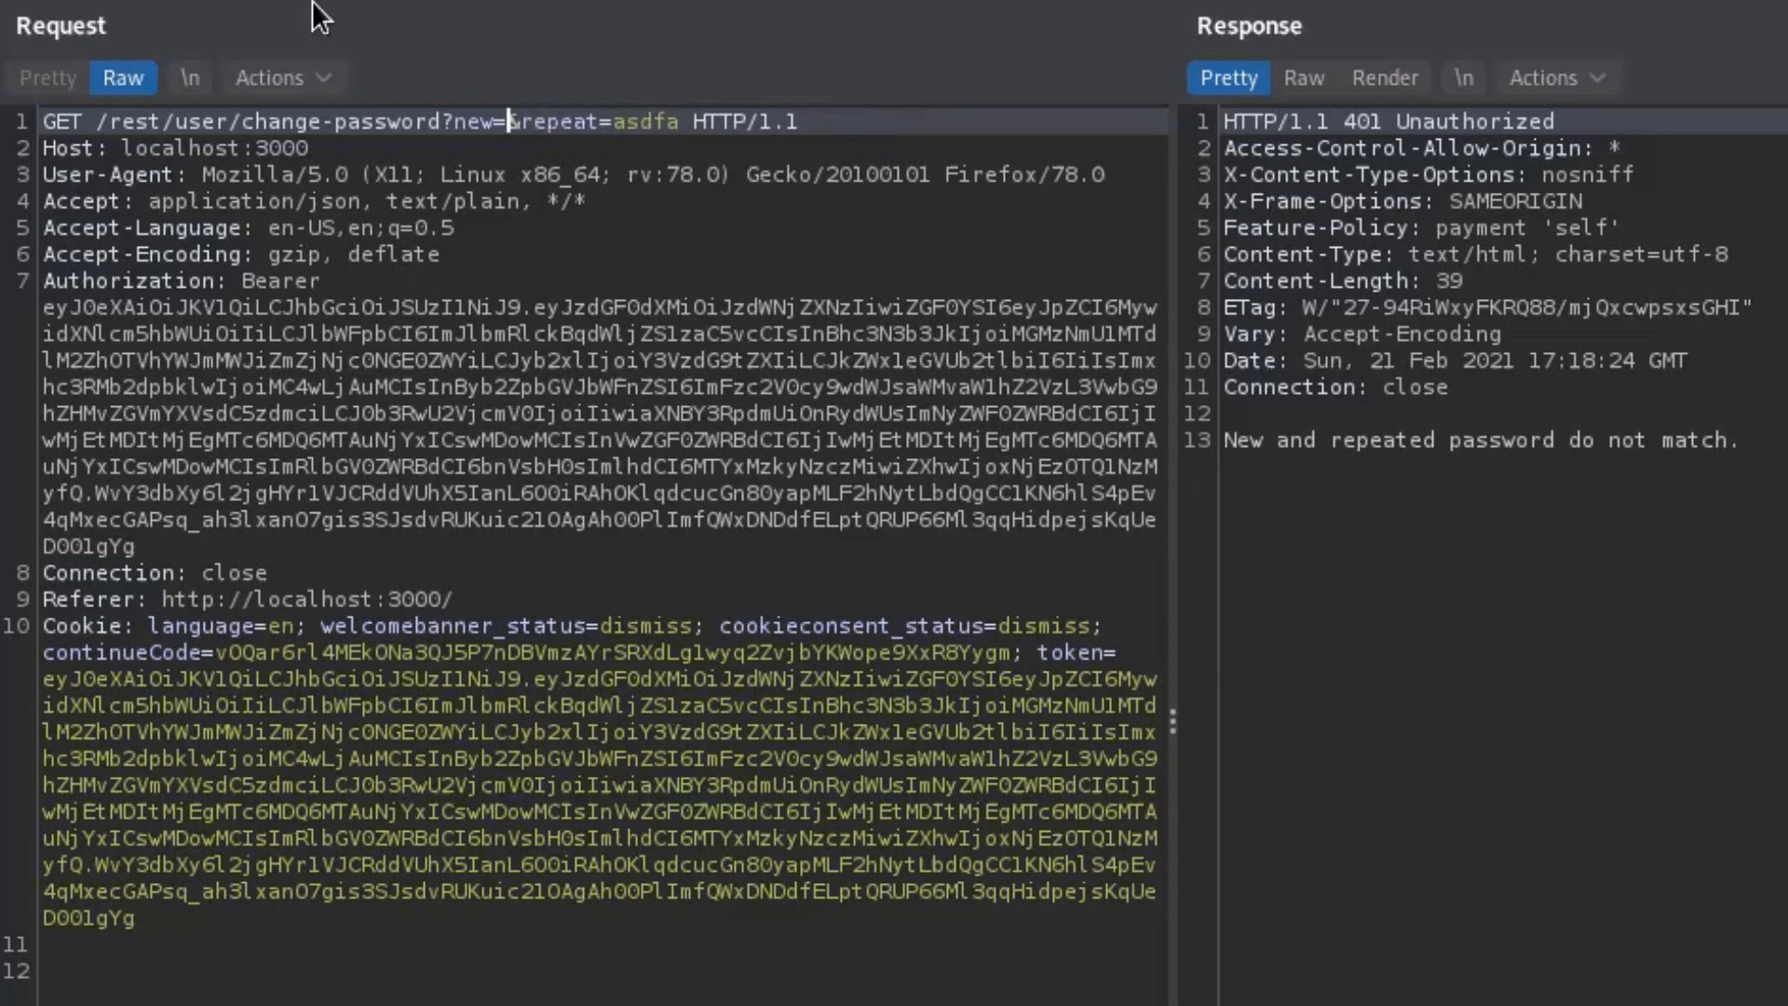
type("asdf")
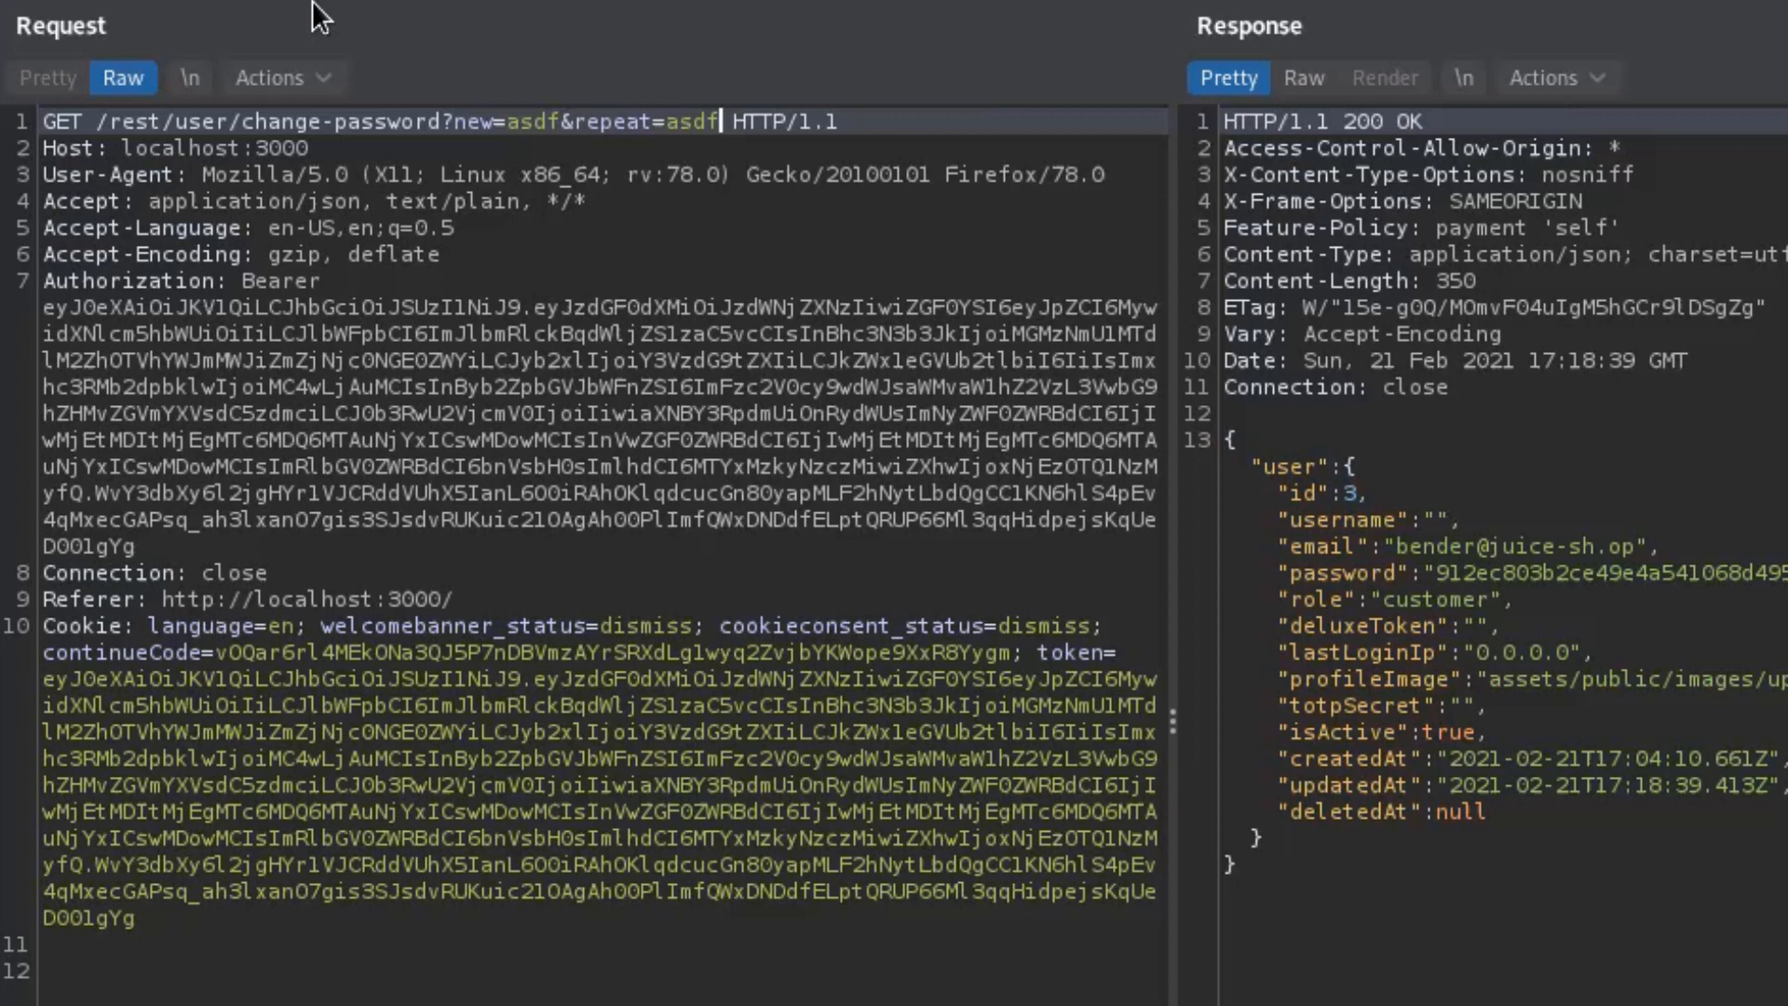
mouse_move(1734, 695)
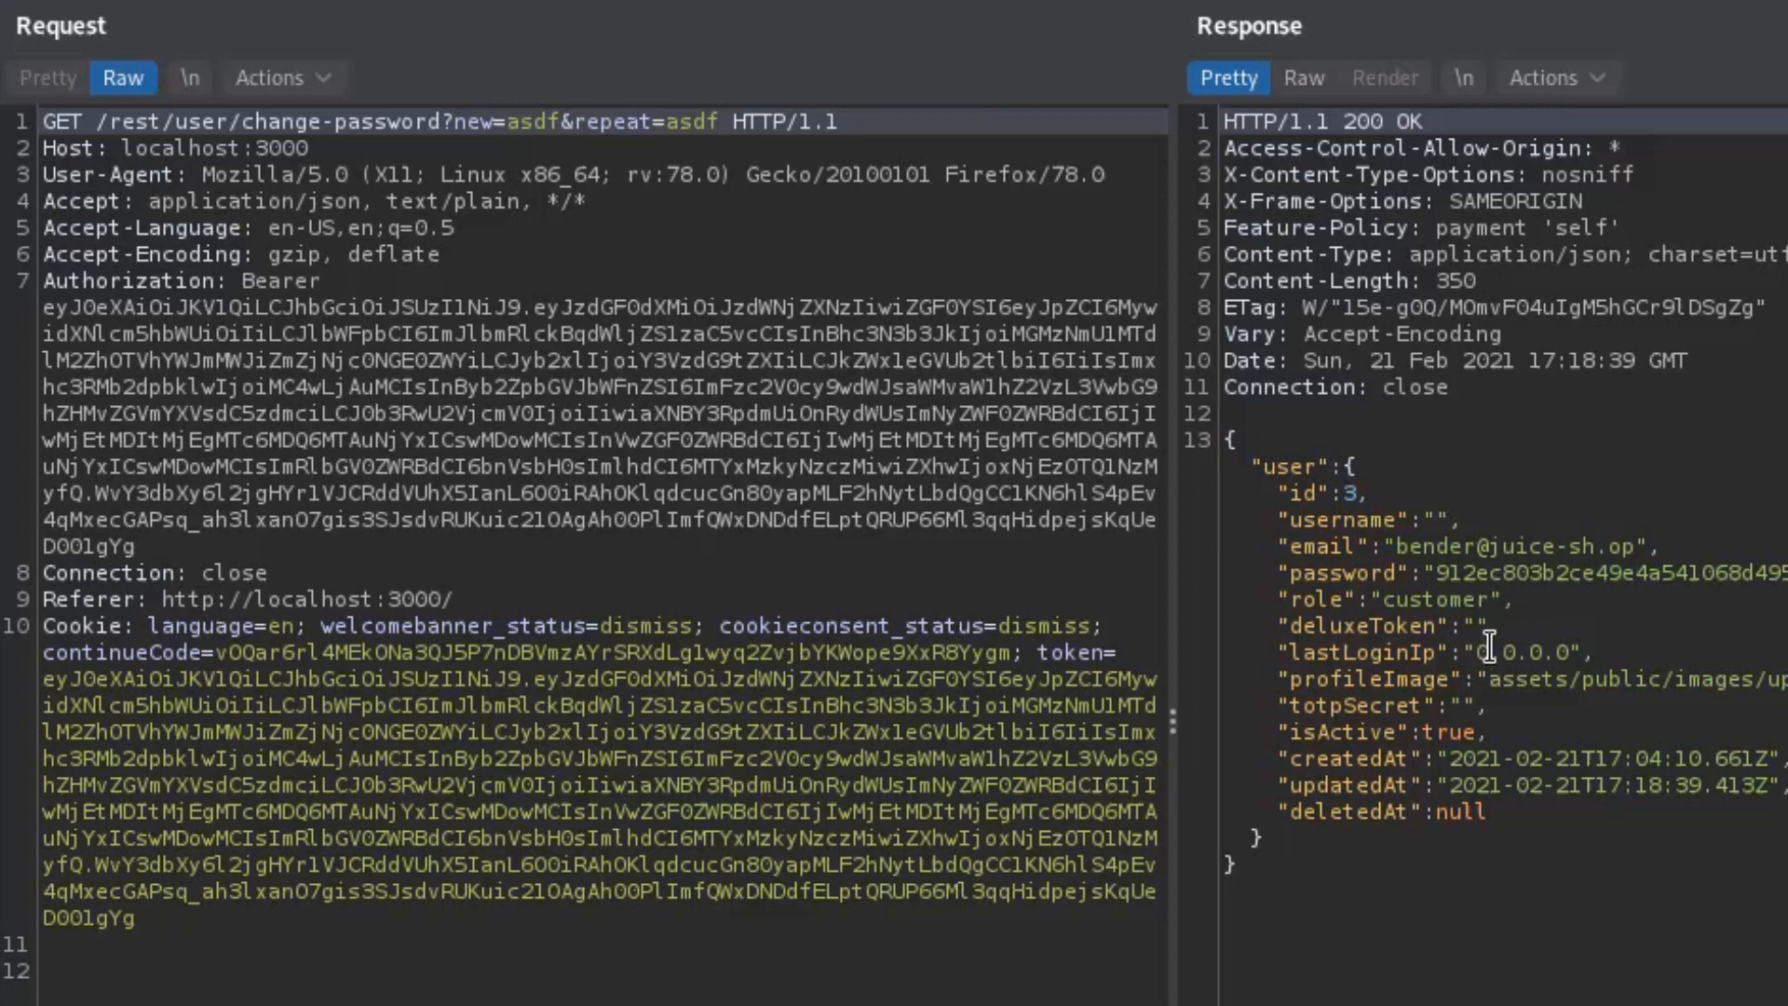
mouse_move(1507, 746)
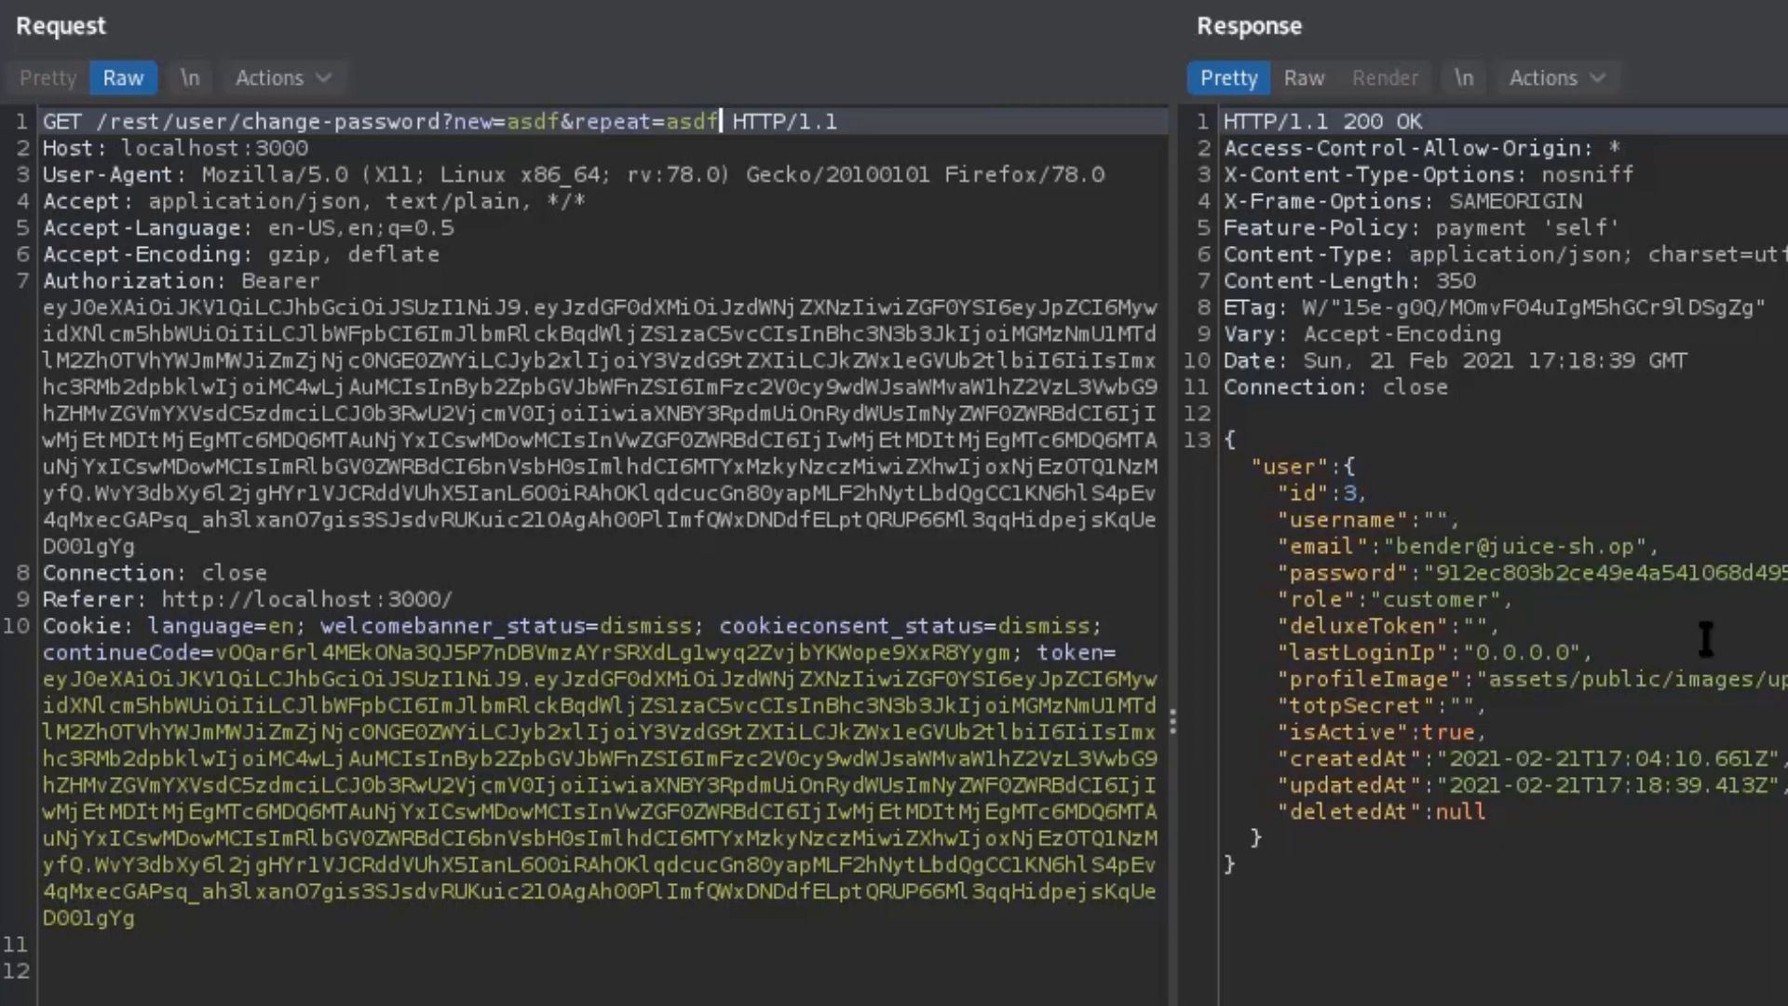
key("BackSpace")
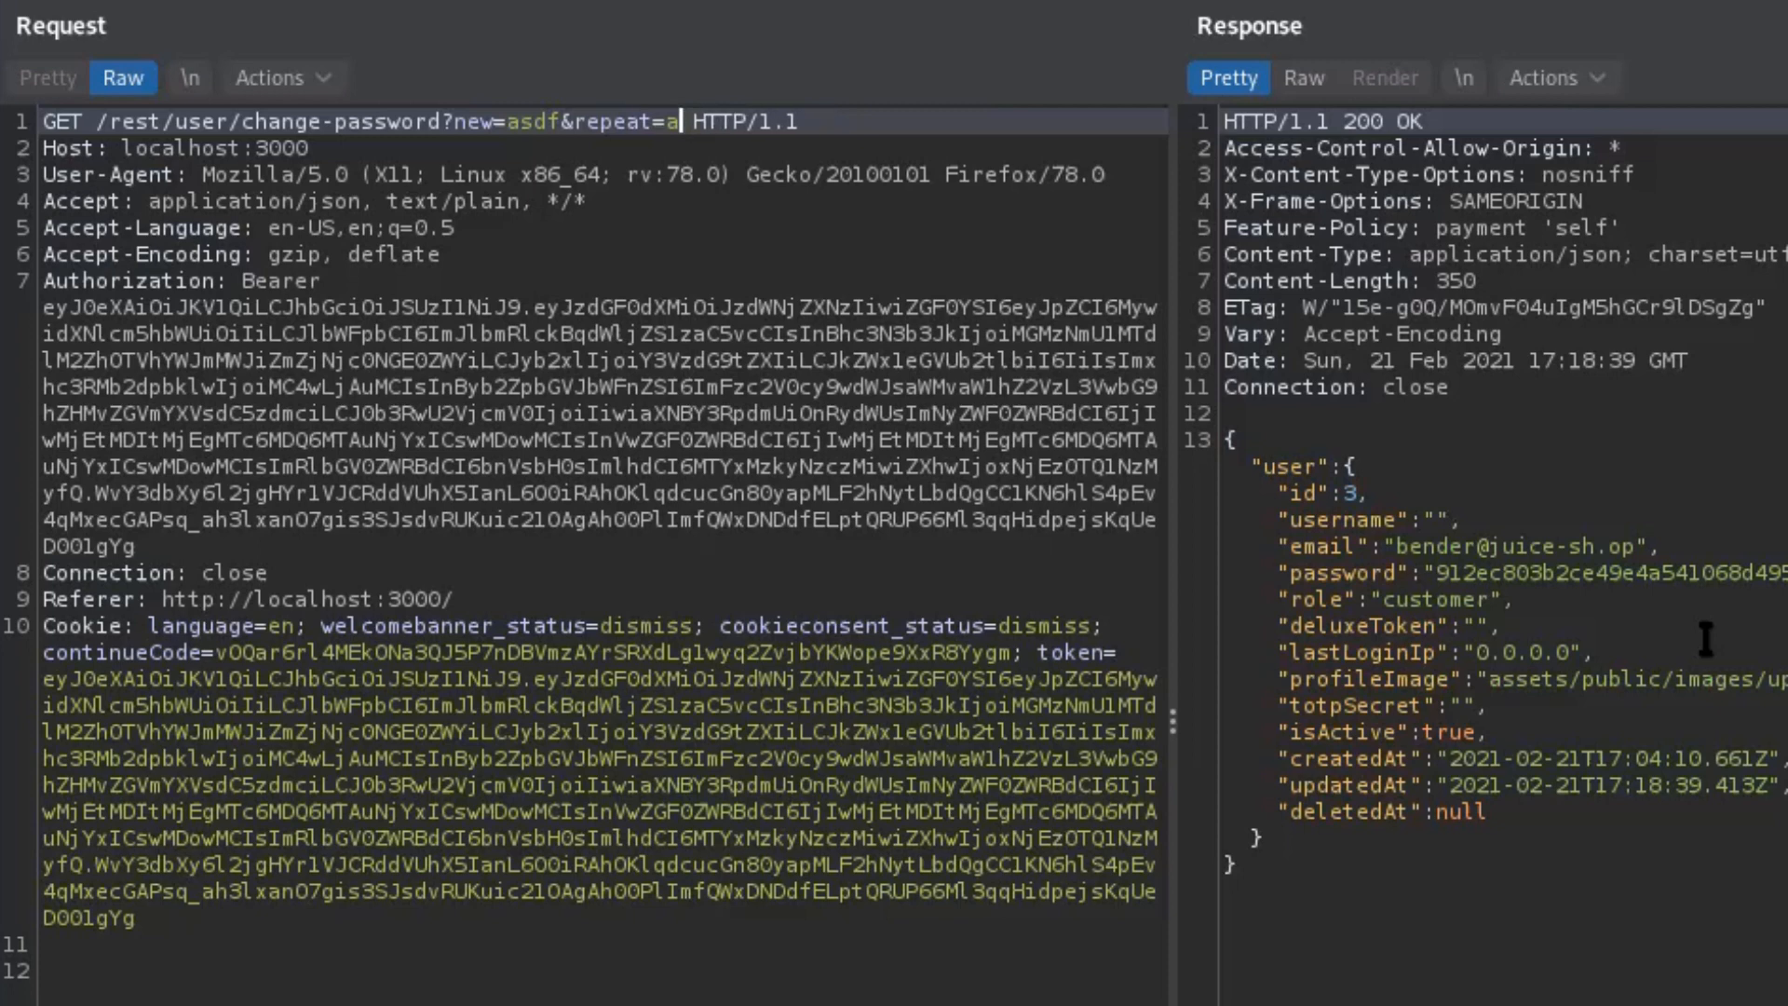
key("Backspace")
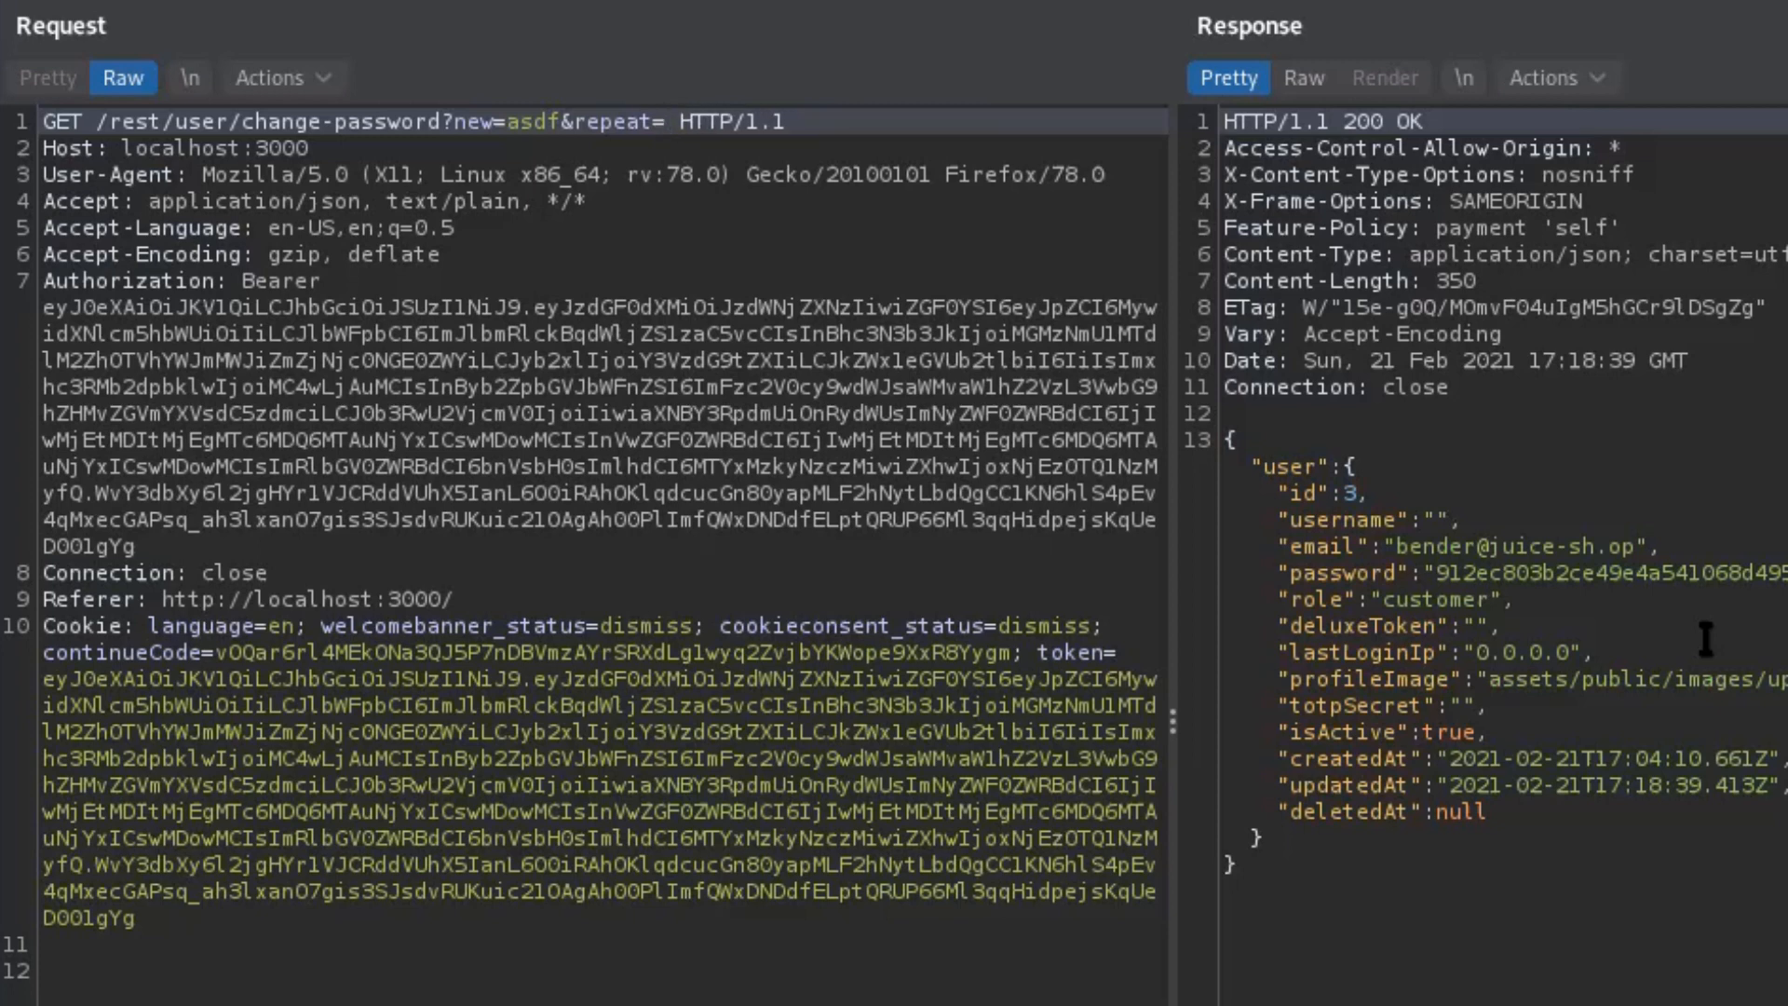
type("slurmCl4ssic")
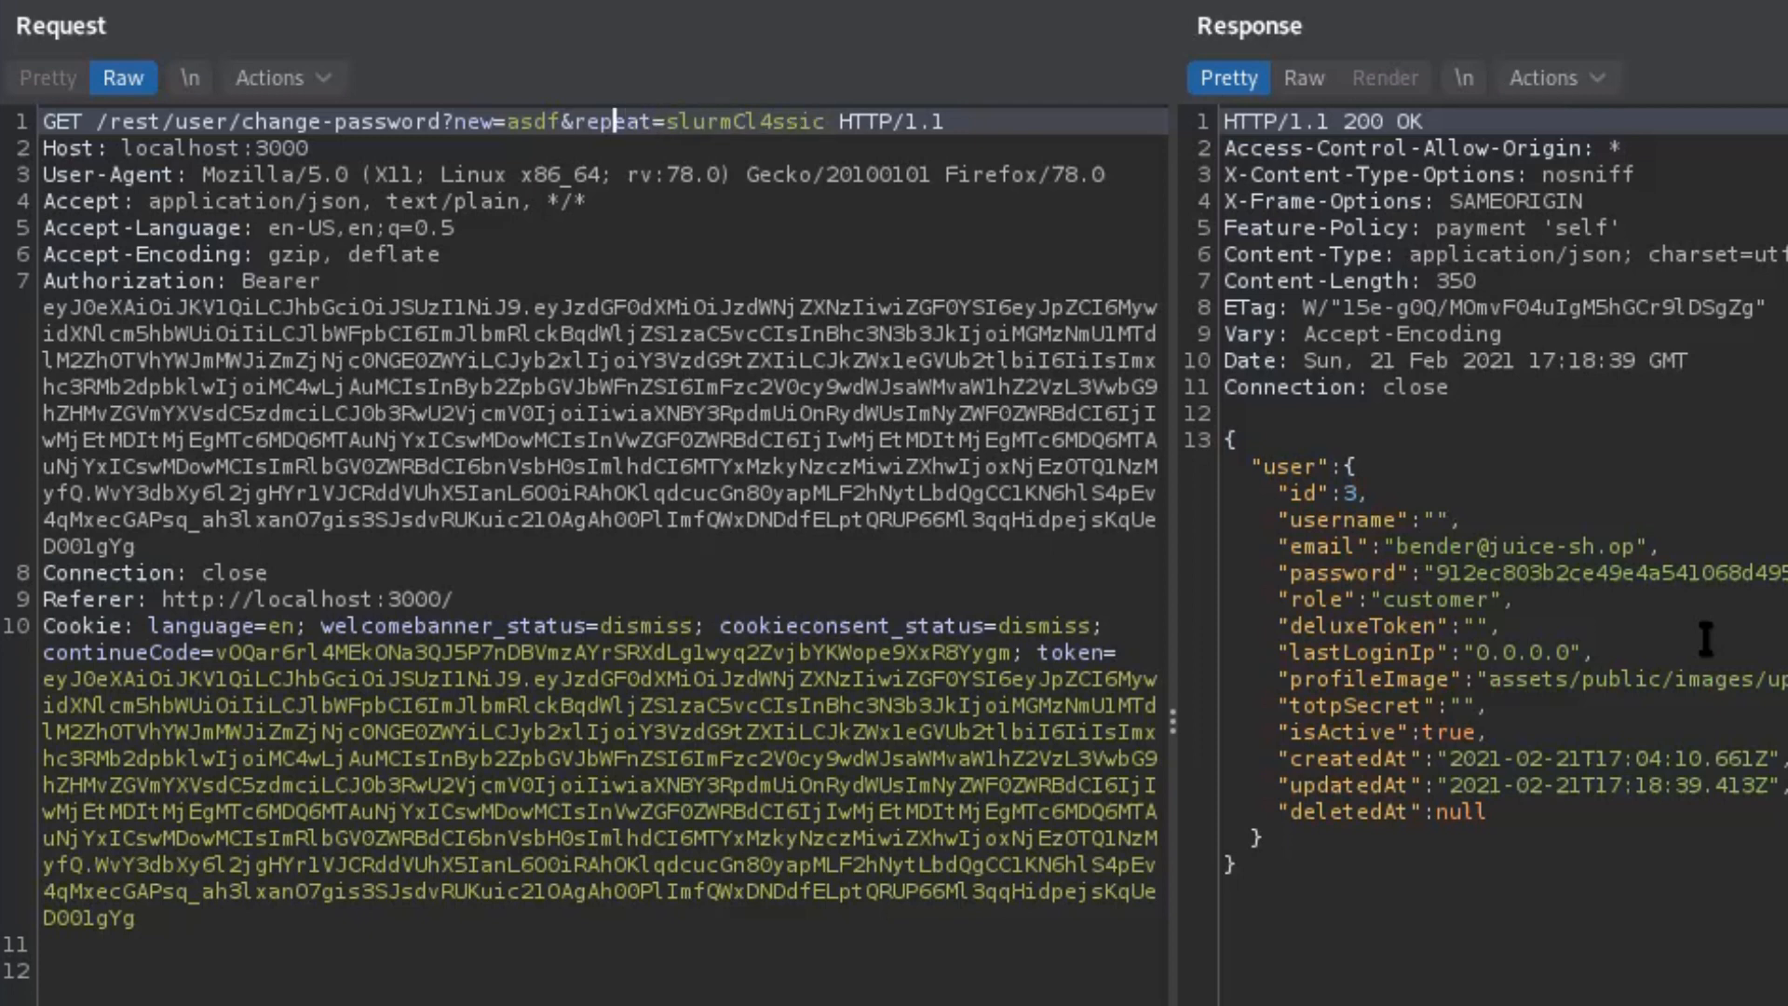
key("Backspace")
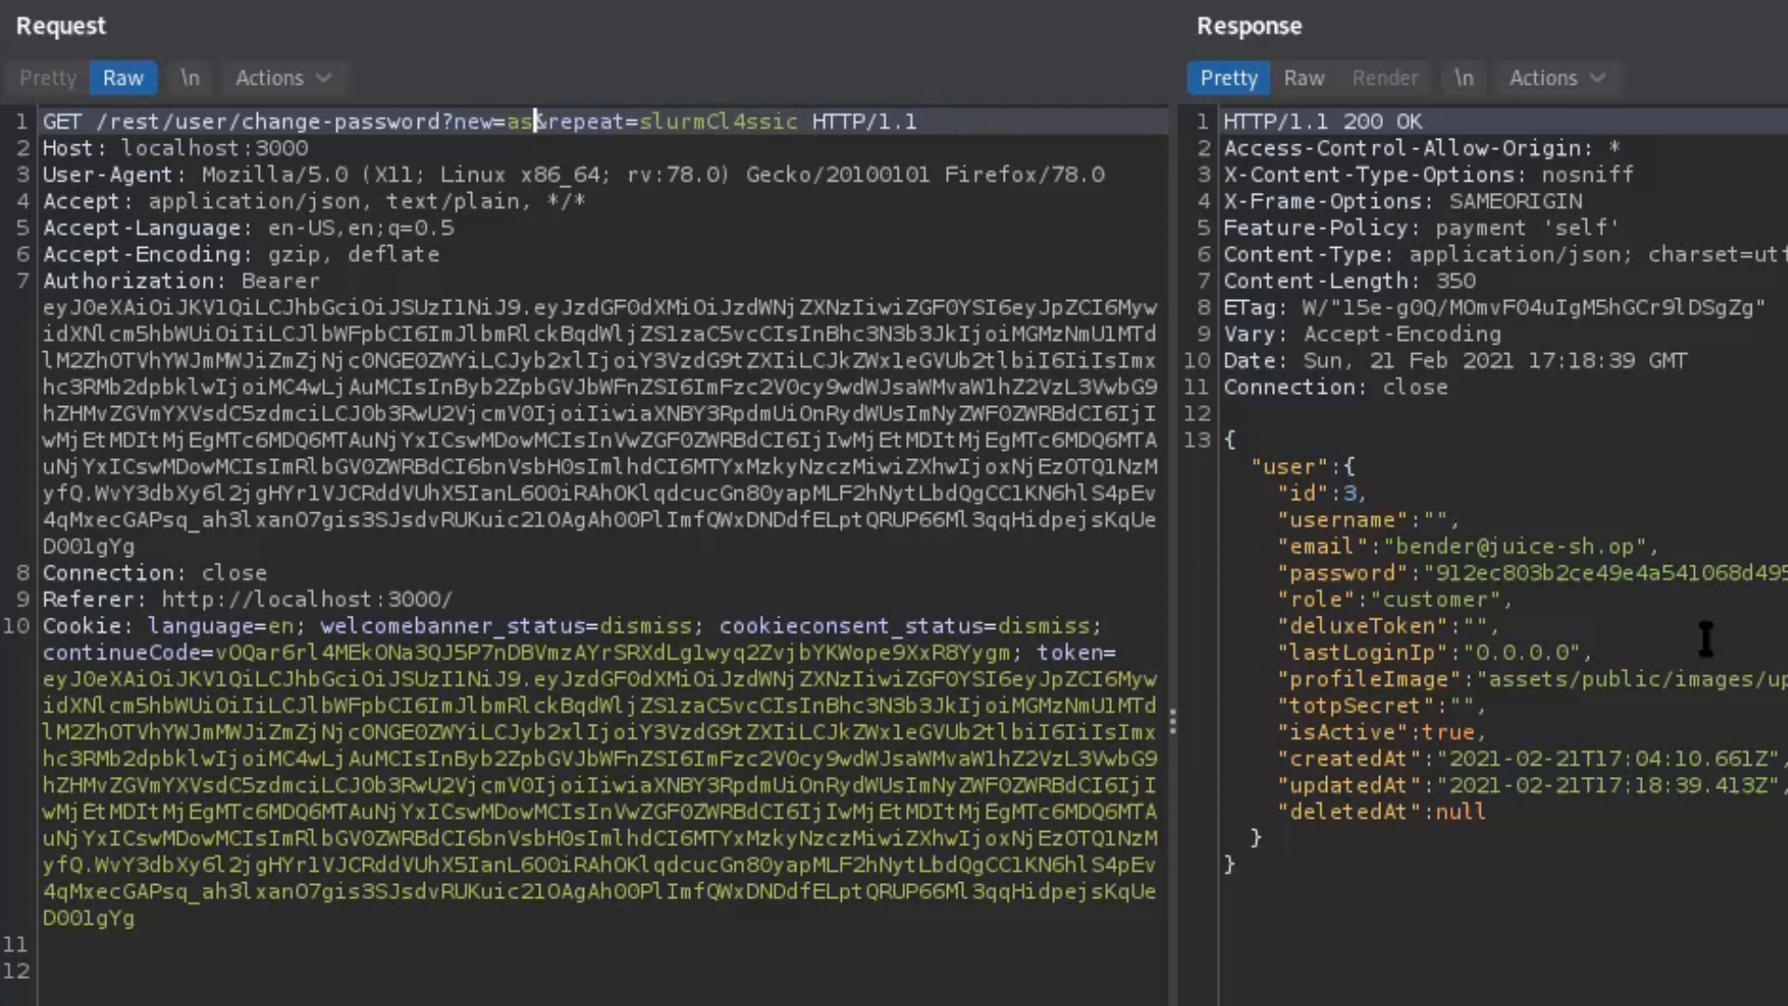
key("Backspace")
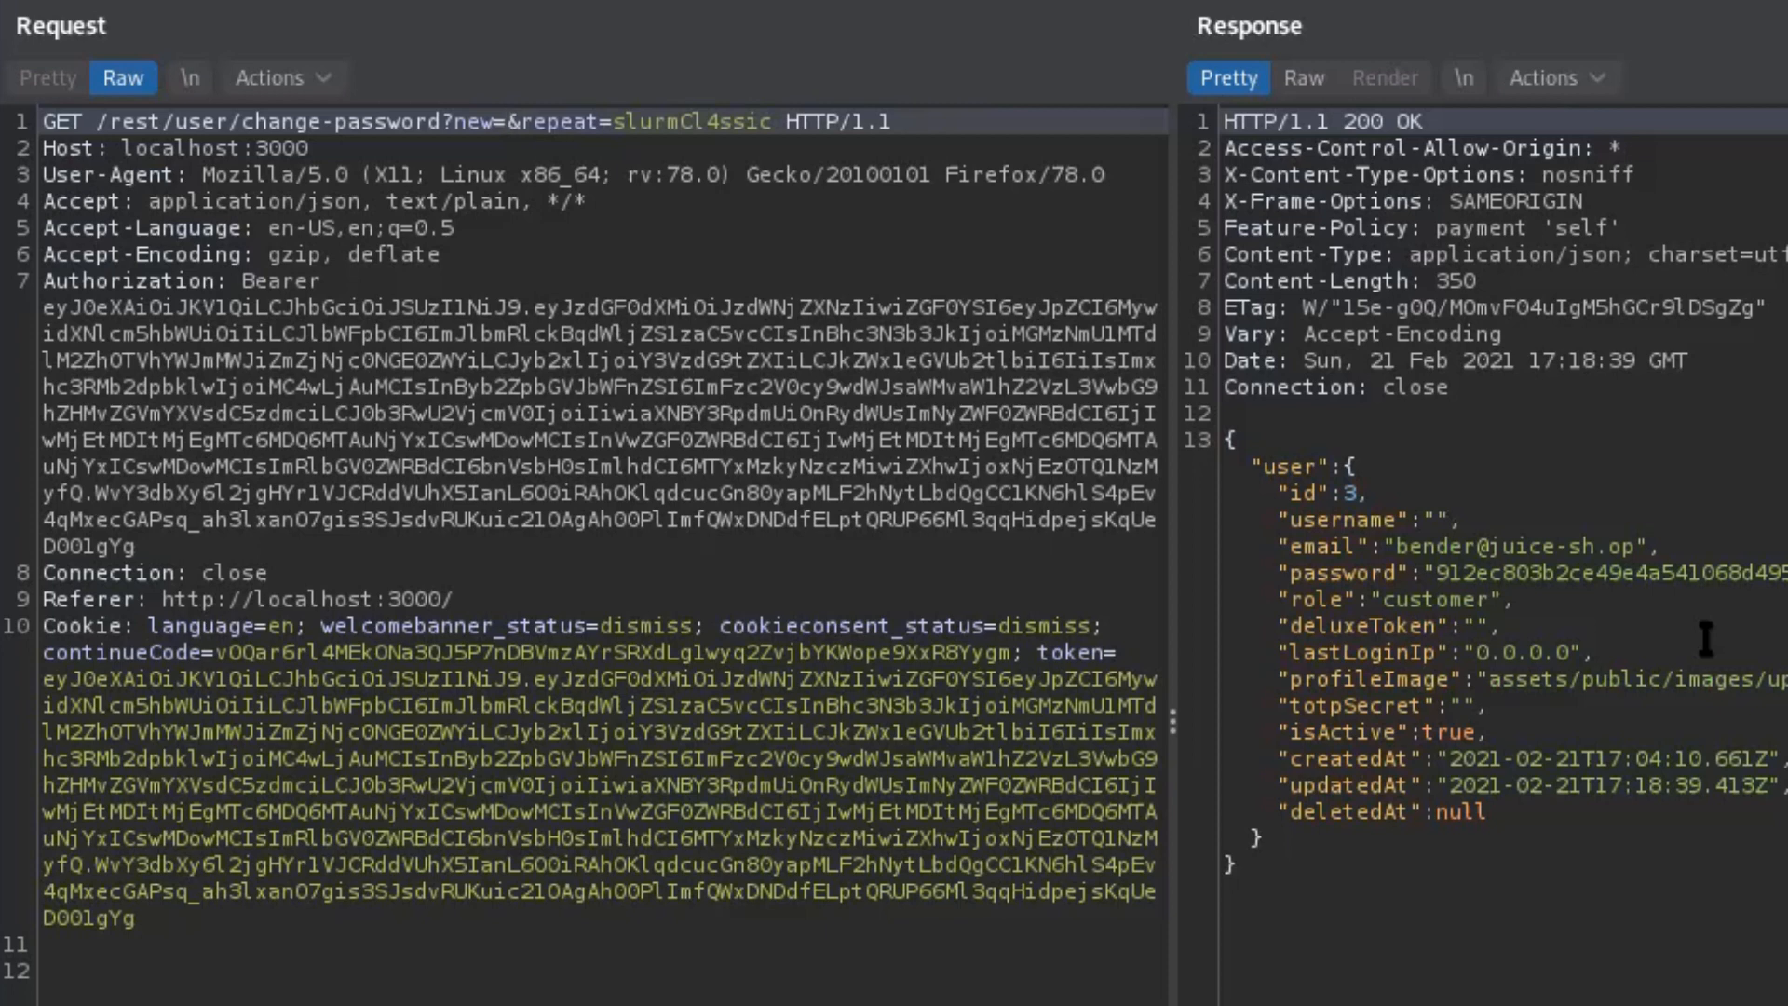
type("slurmCl4ssic")
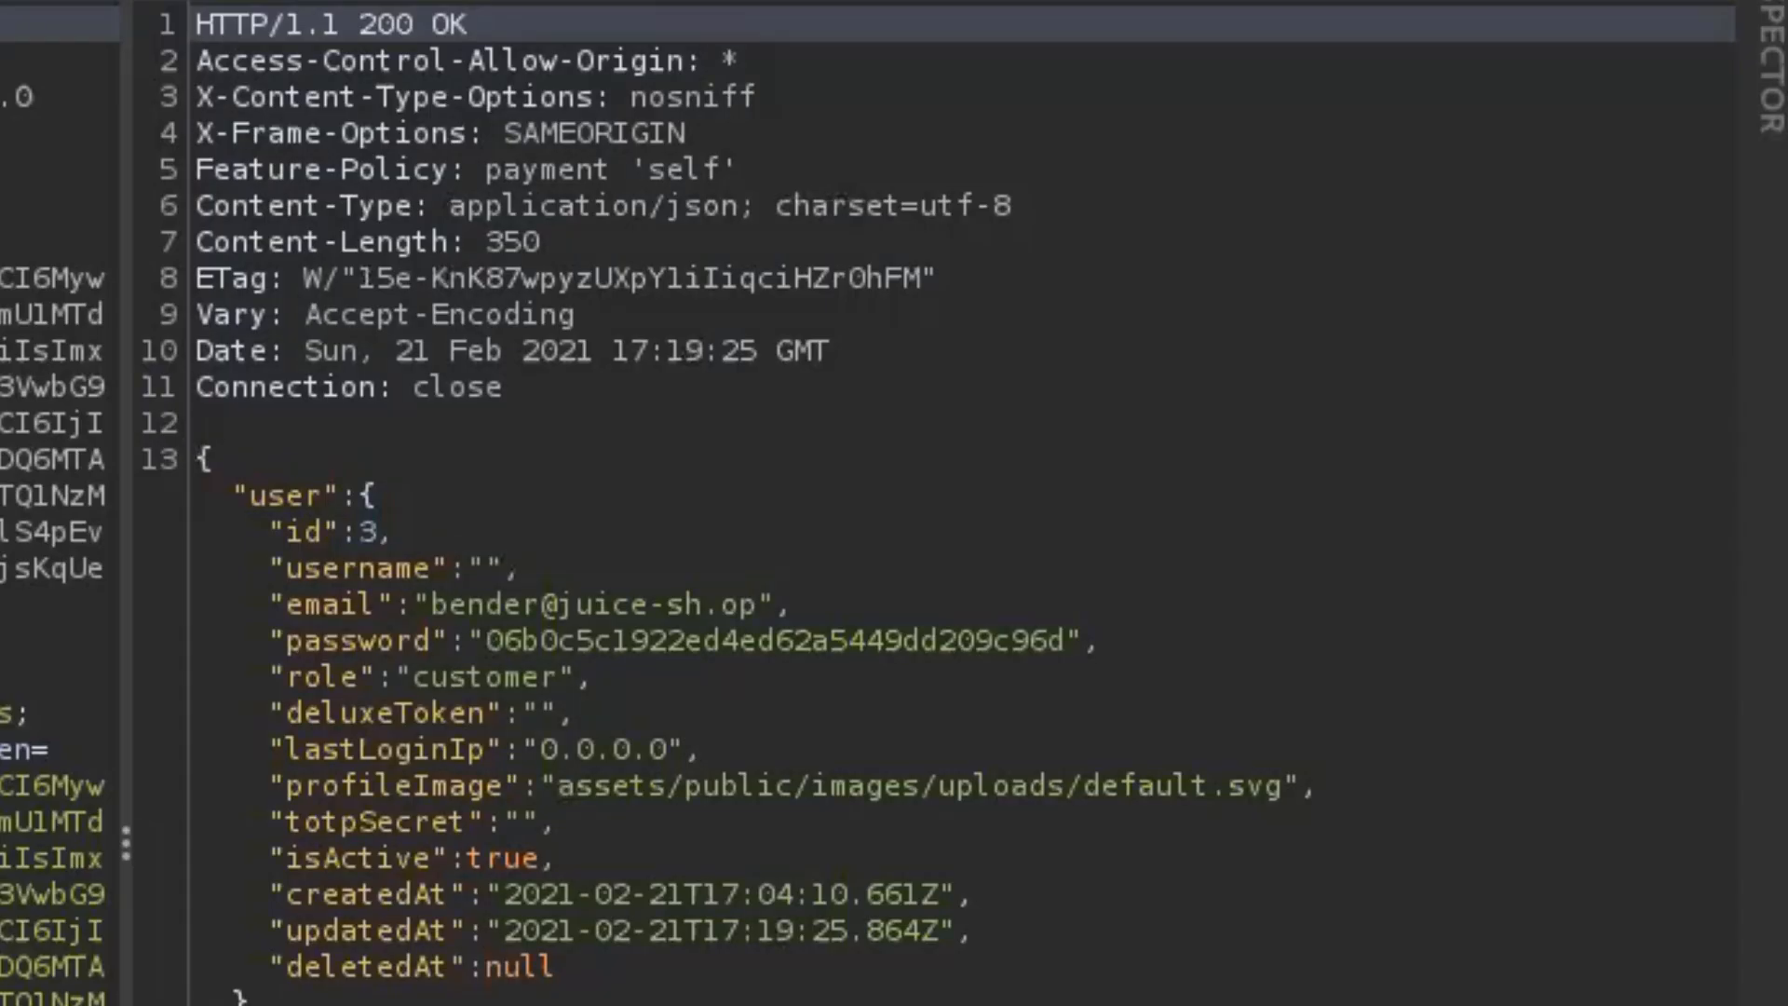
mouse_move(475, 716)
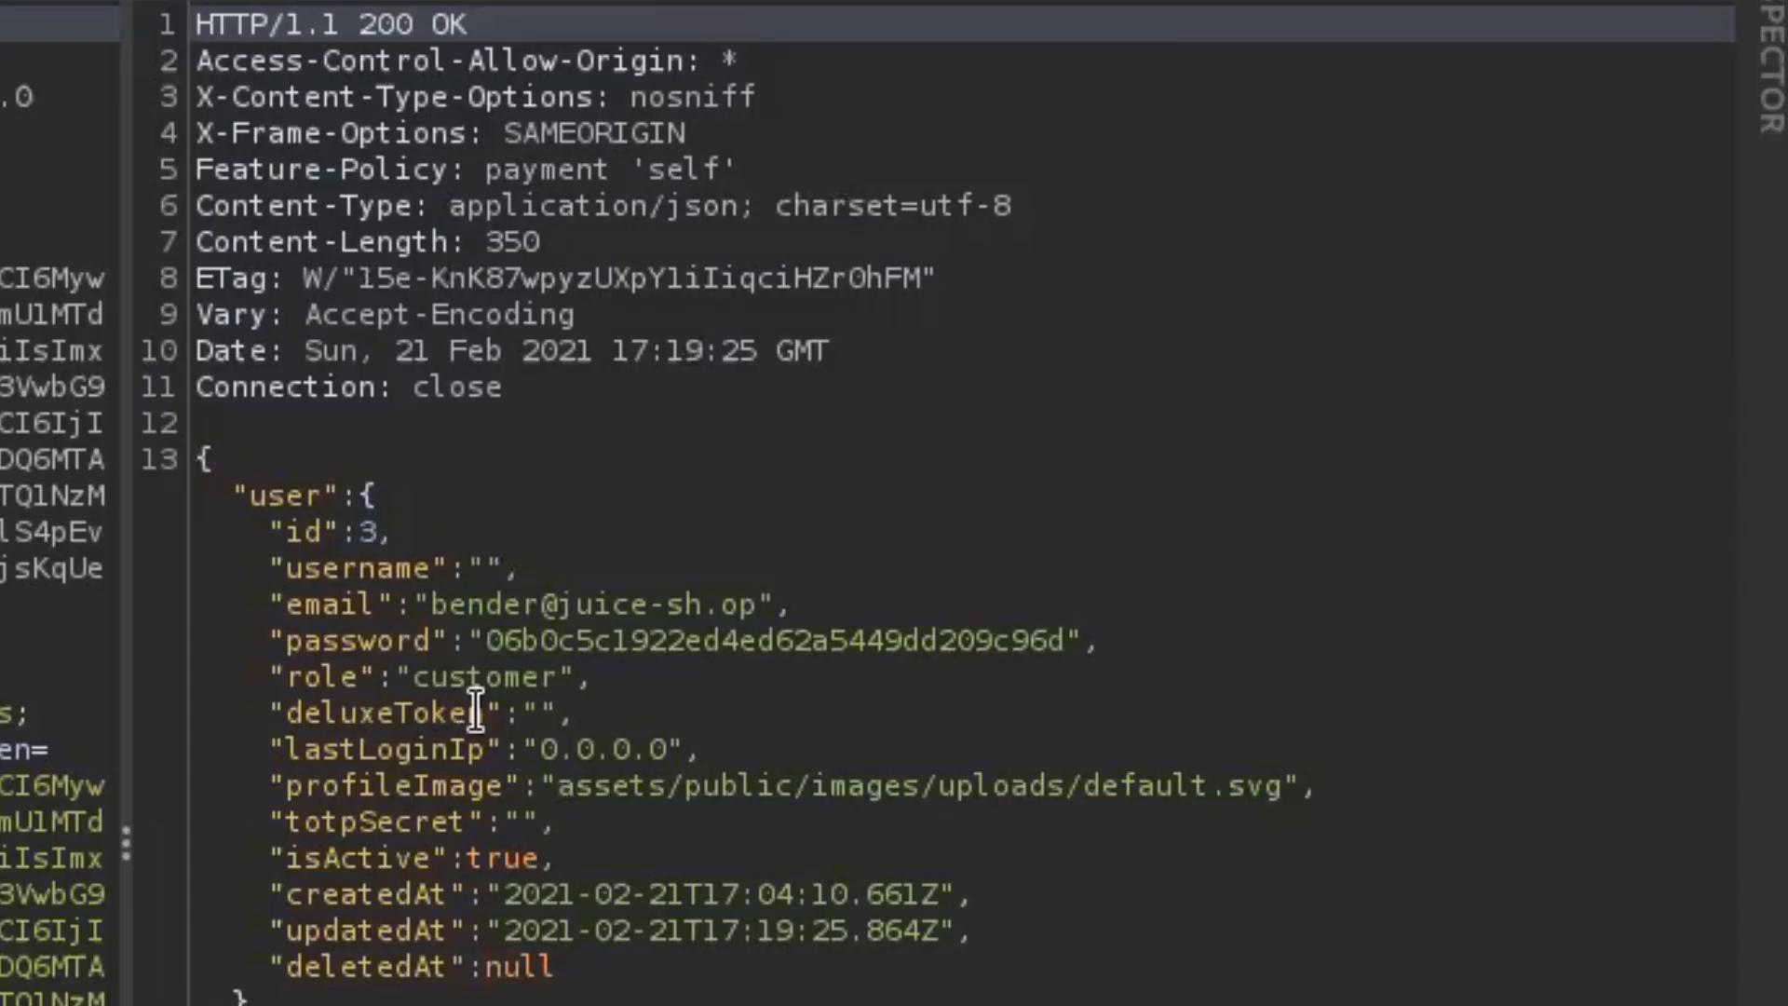
mouse_move(596, 559)
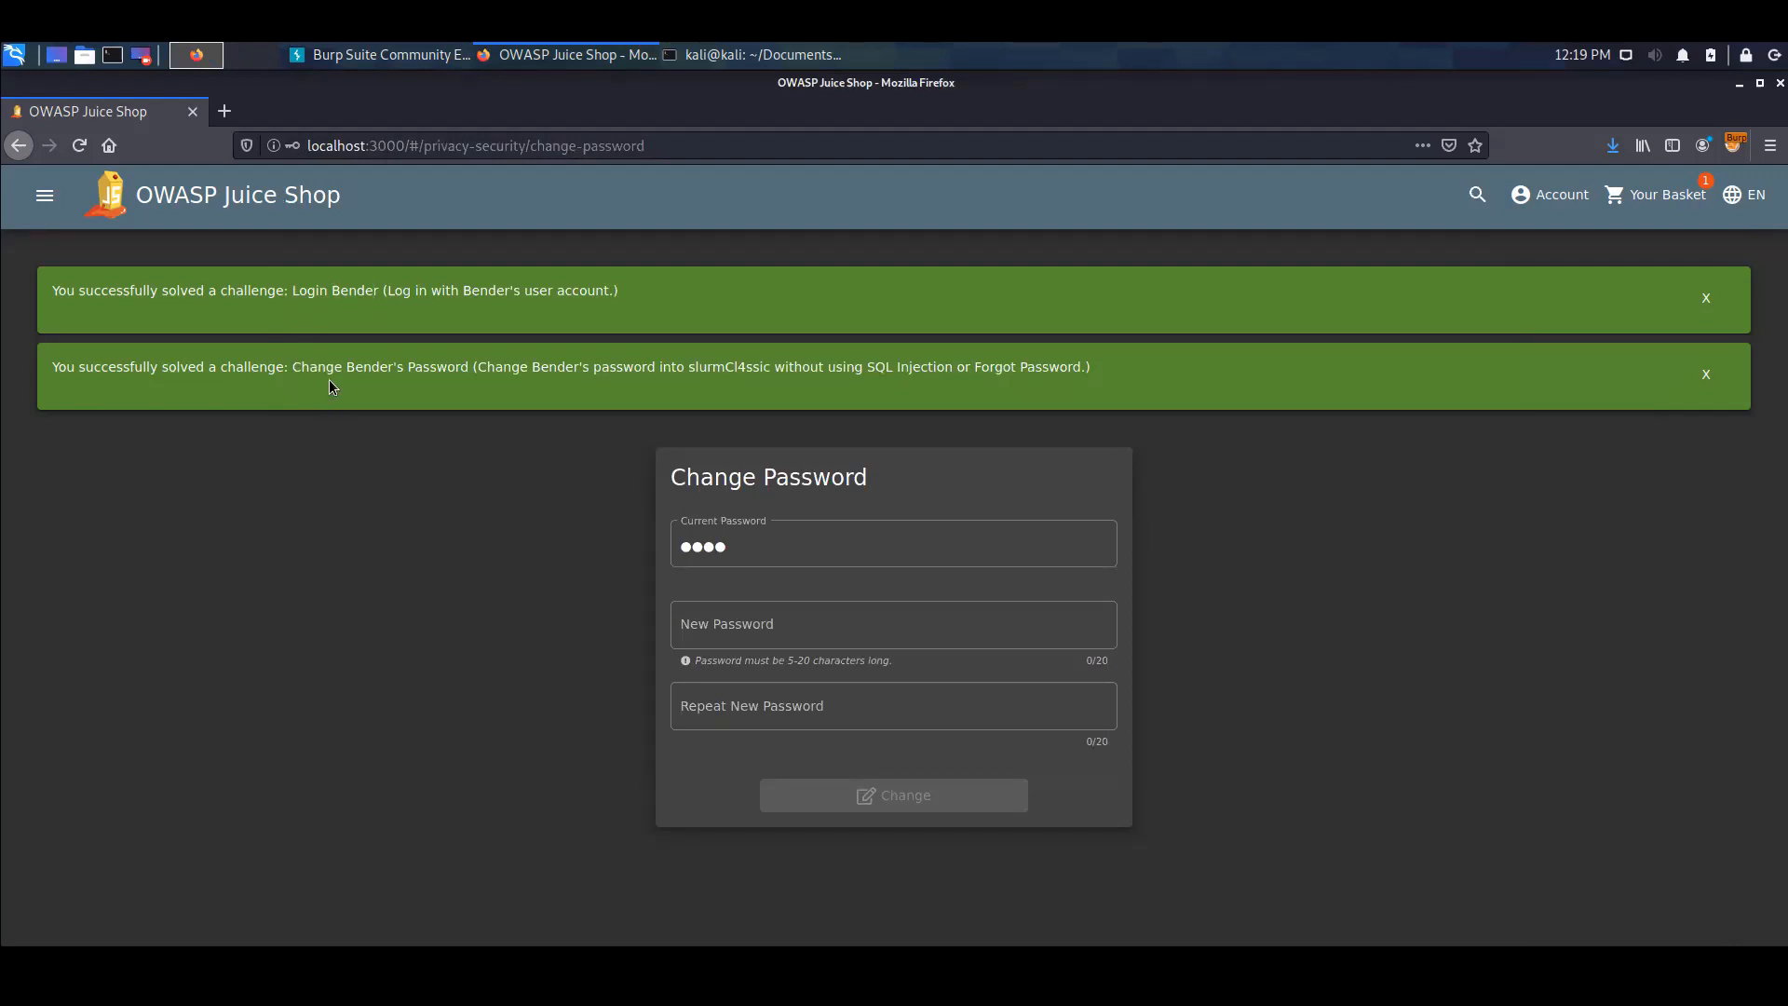
mouse_move(469, 387)
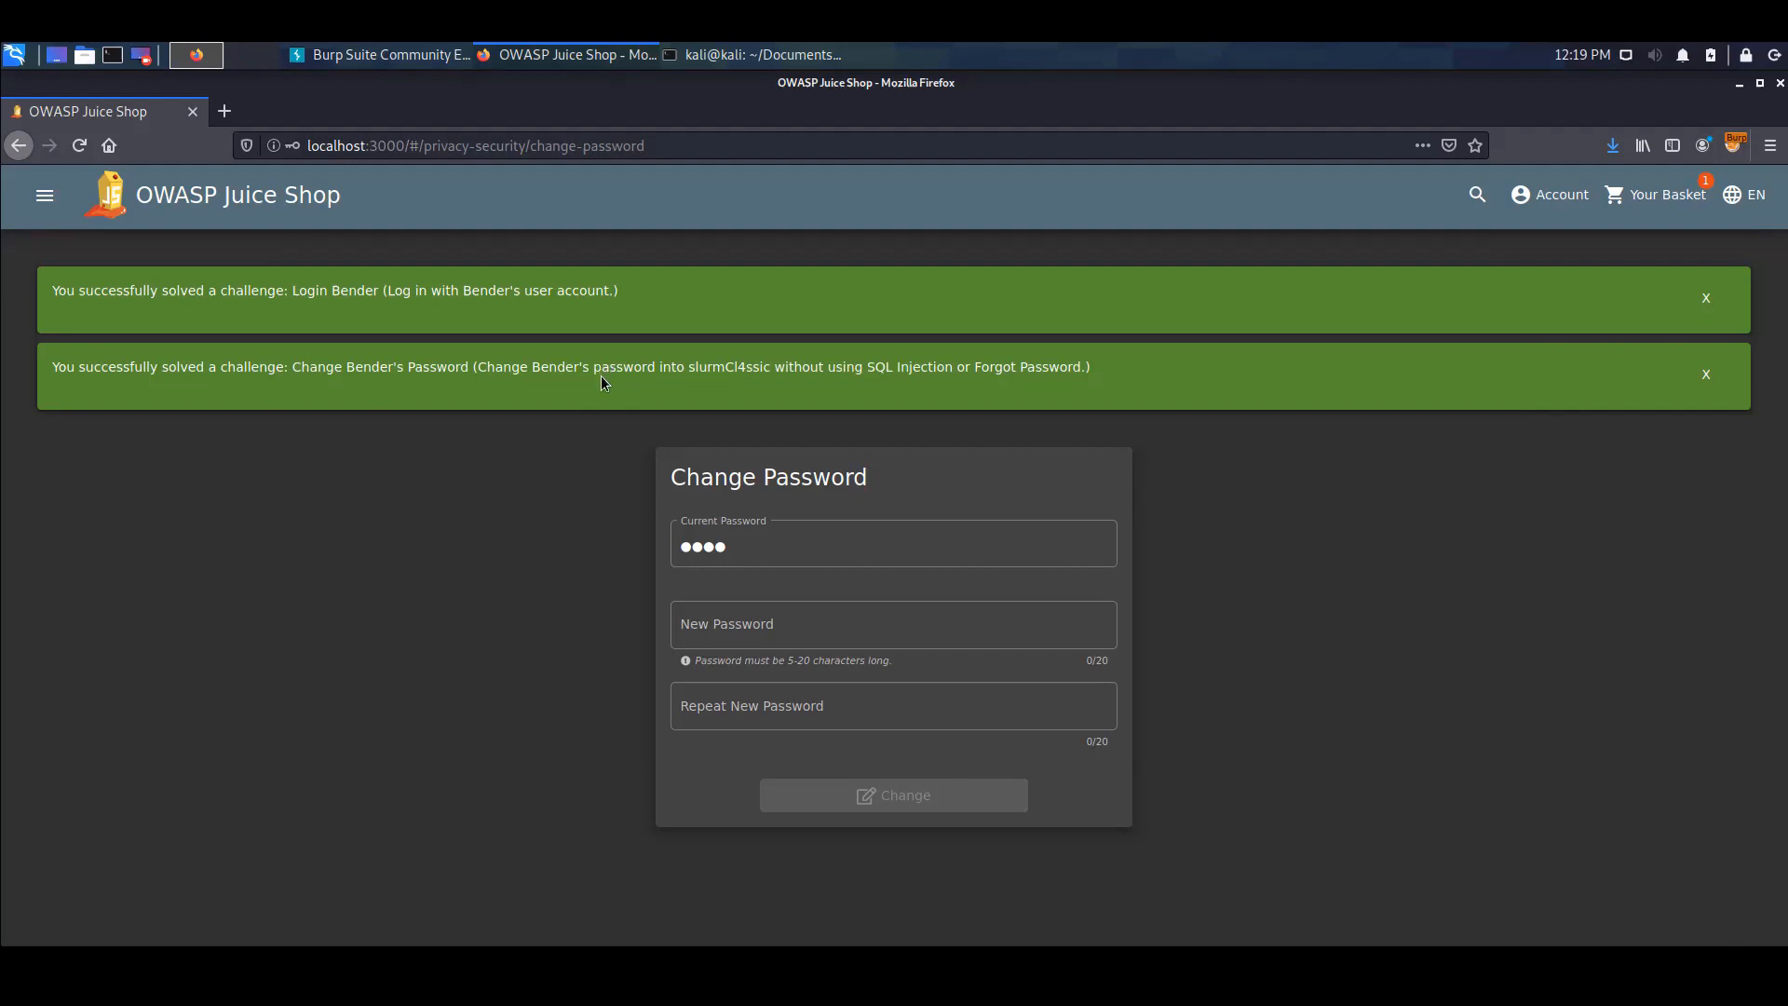
mouse_move(581, 402)
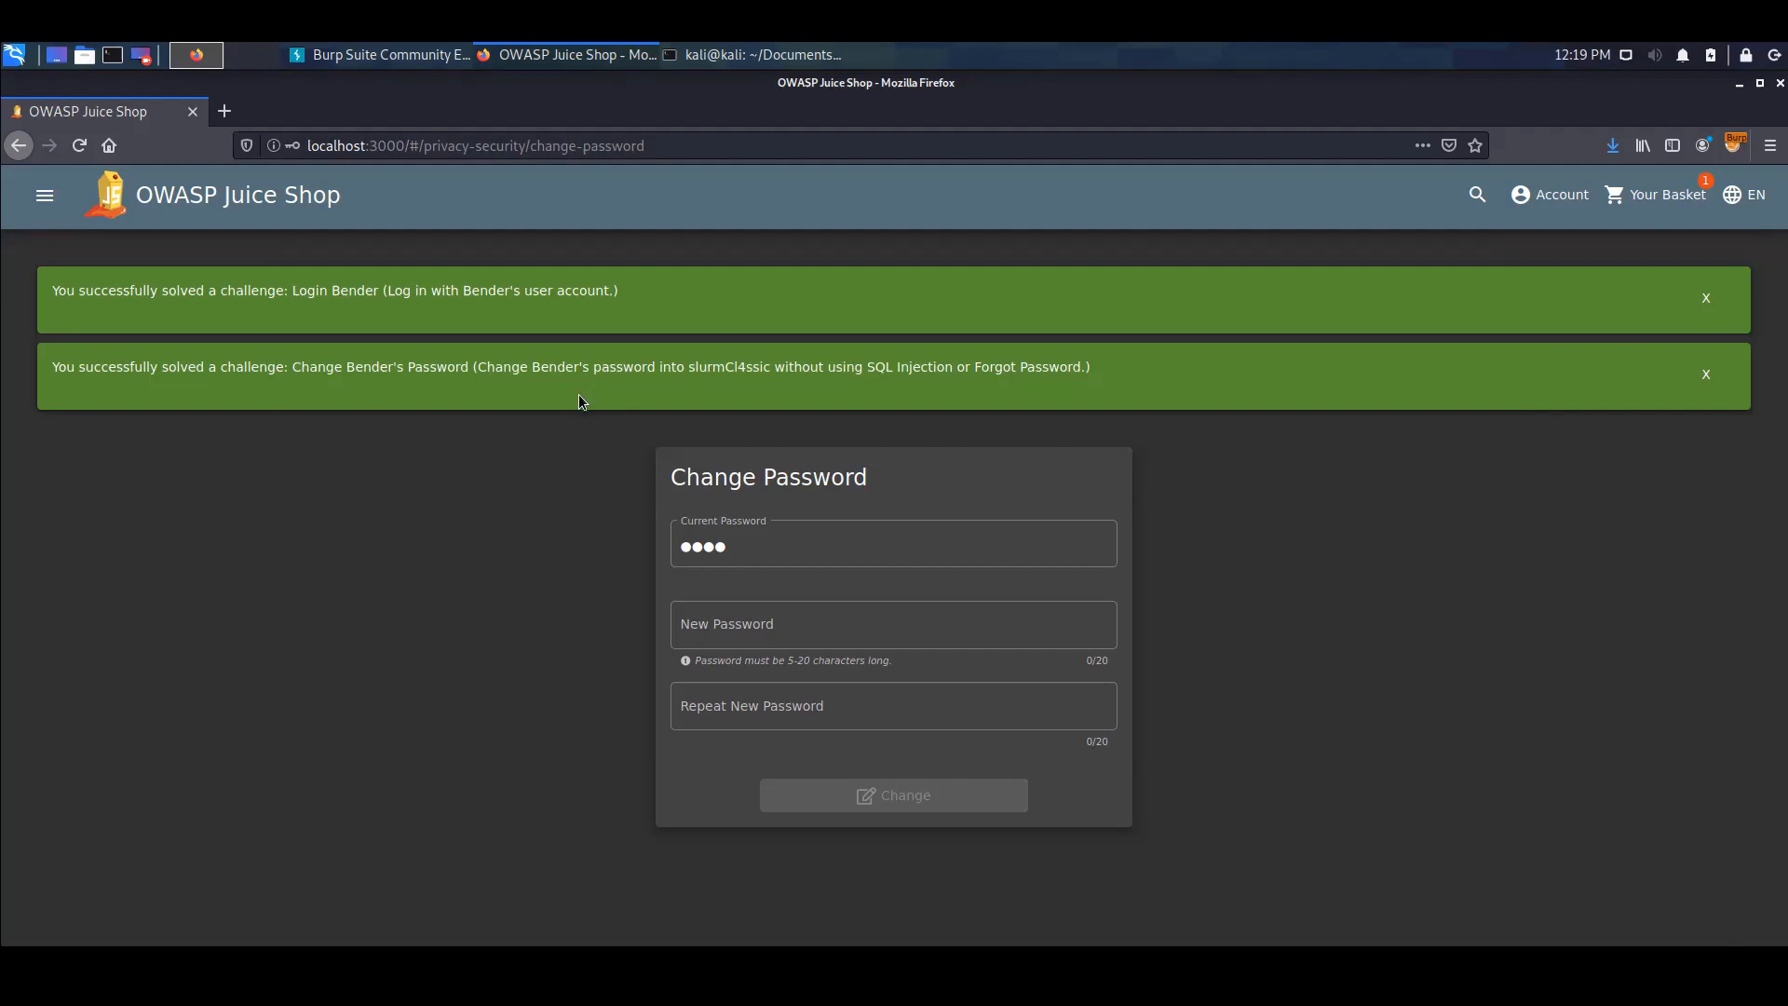
mouse_move(574, 408)
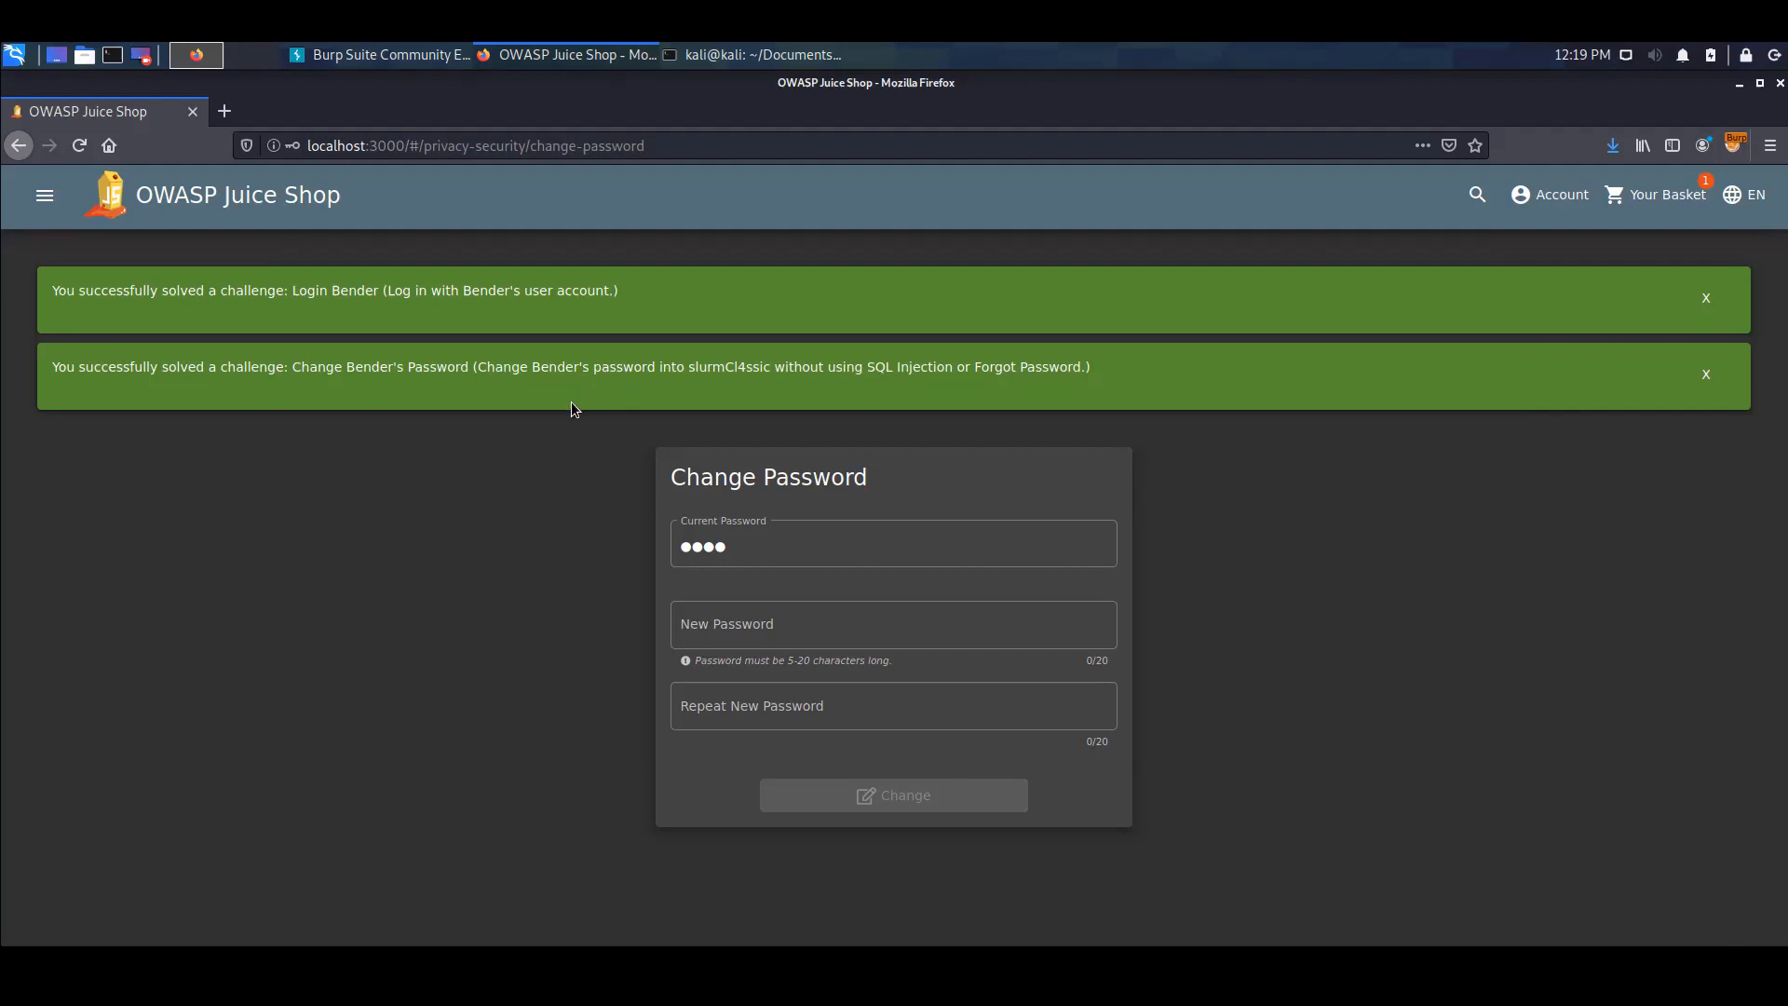